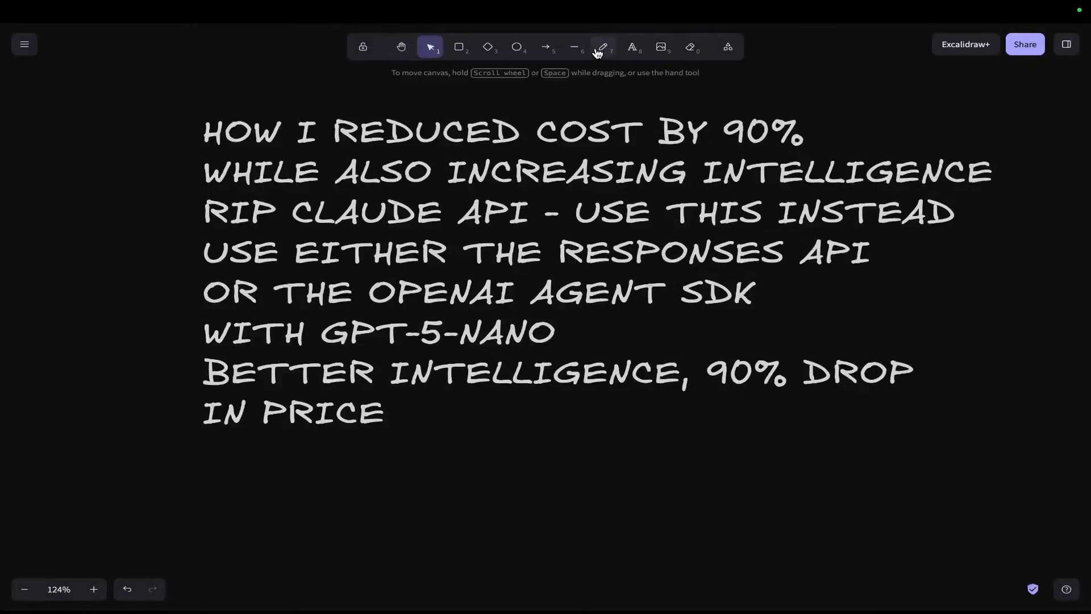
- With the red freedraw pen, box 90% and underline INCREASING INTELLIGENCE
click(603, 47)
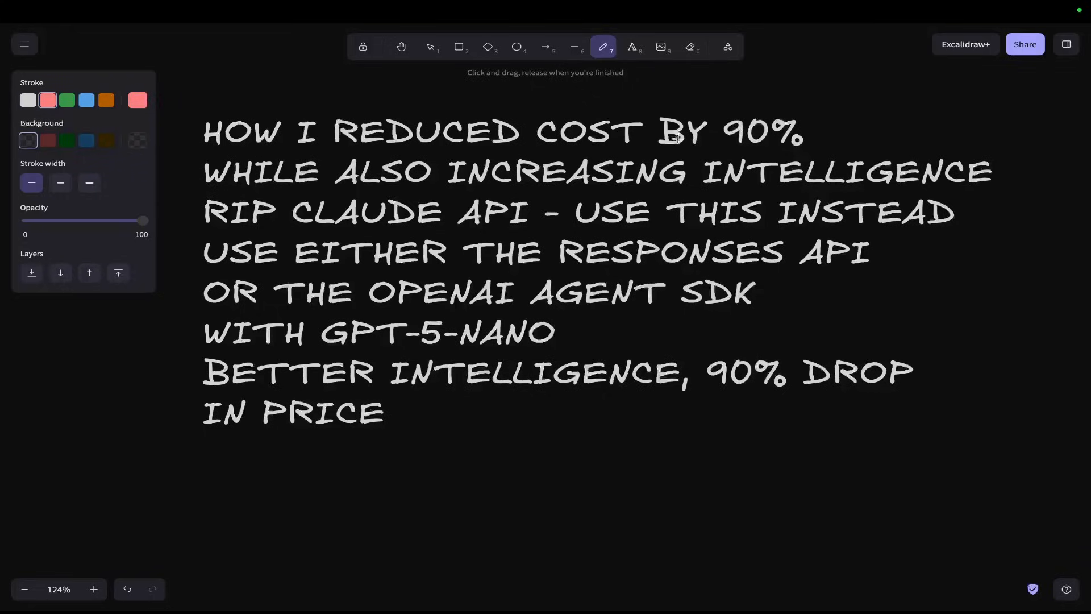
drag(724, 111, 807, 146)
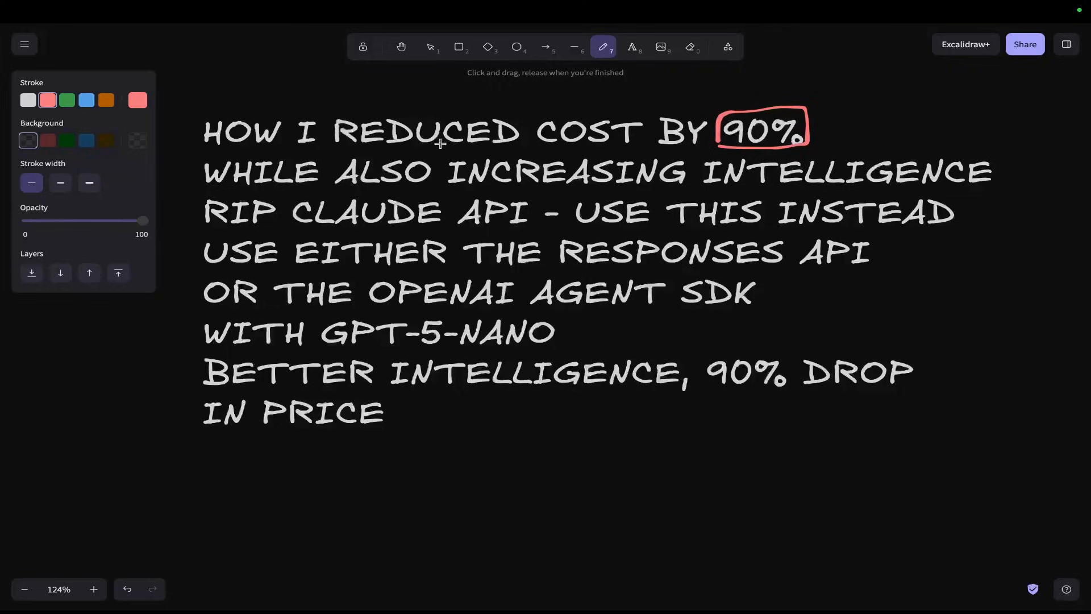
mouse_move(439, 191)
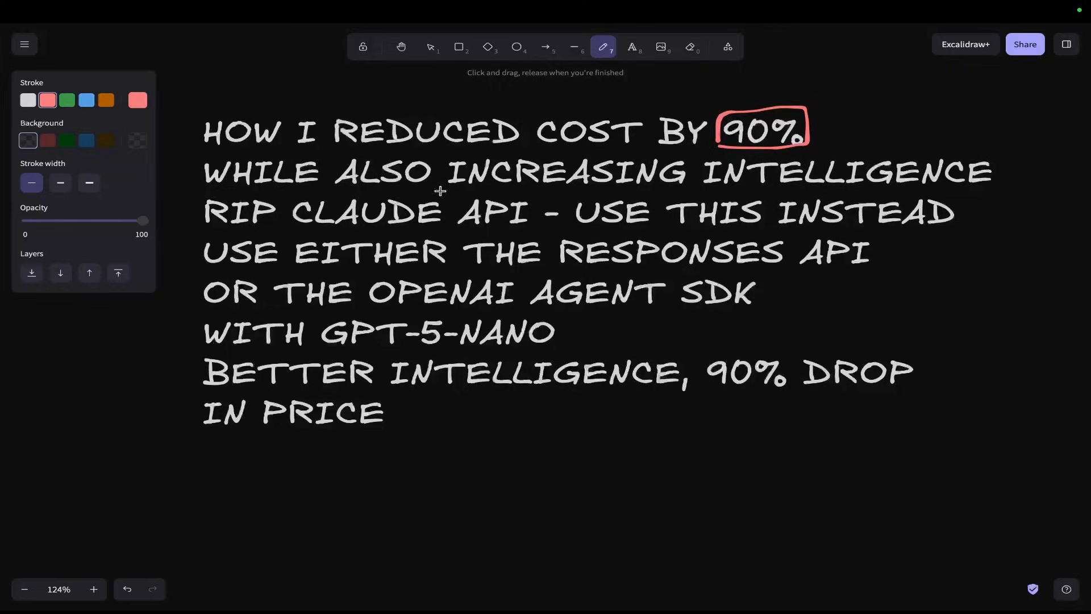
drag(437, 192, 1063, 201)
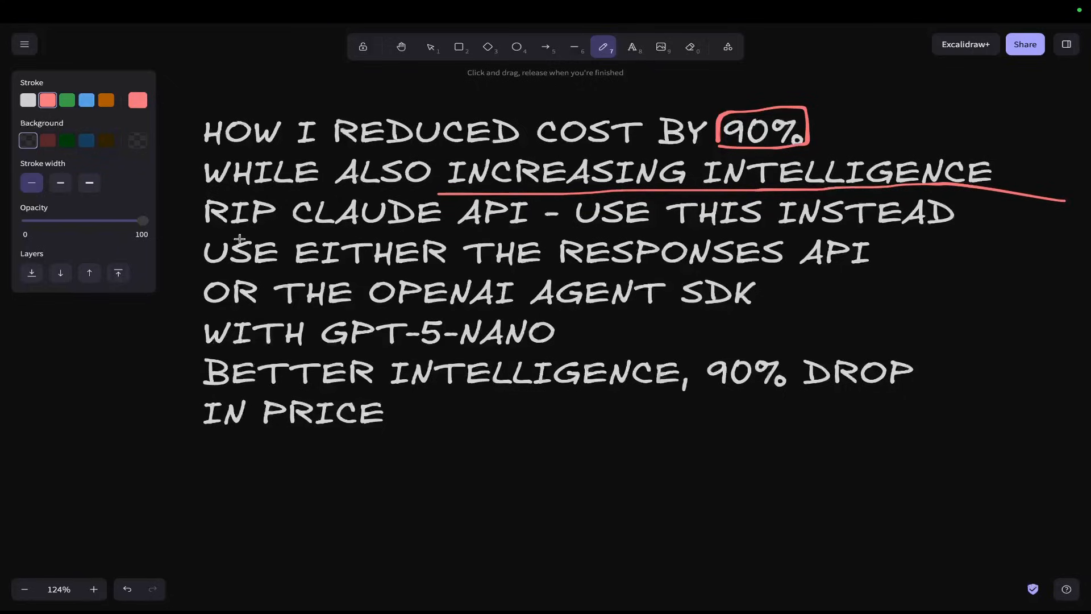
- Underline ALSO, circle CLAUDE API, and underline RESPONSES API, OPENAI AGENT SDK, GPT-5-NANO, 90% DROP, IN PRICE
drag(240, 239, 518, 236)
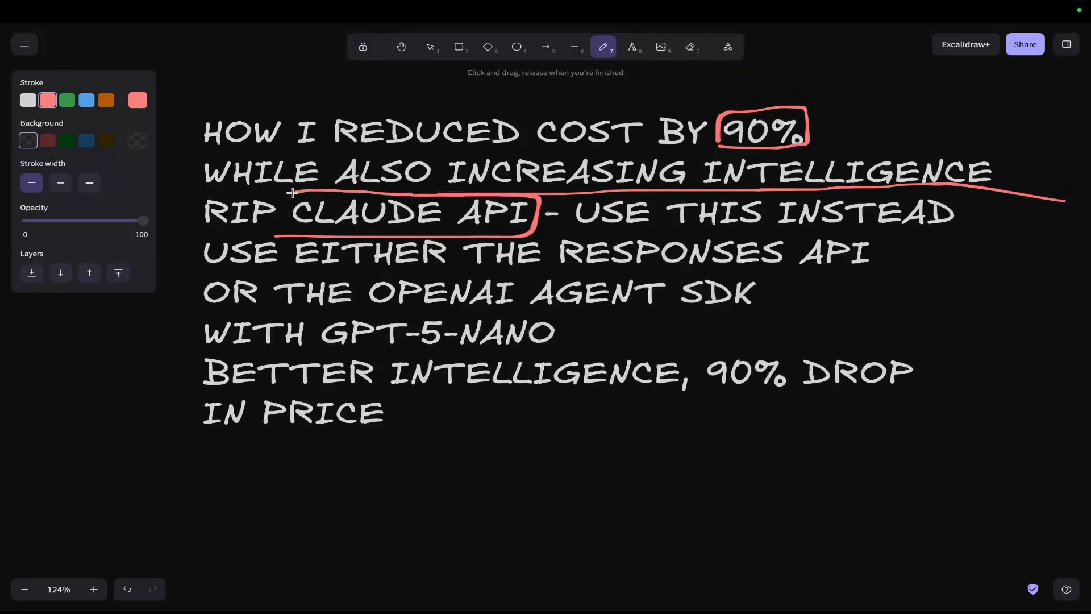
drag(550, 267, 762, 268)
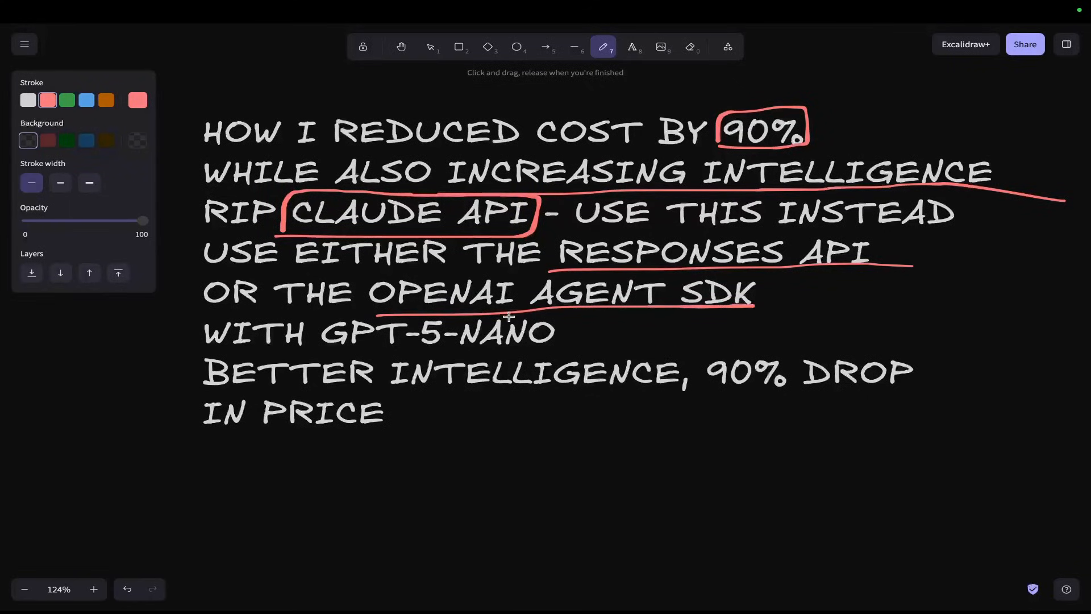
drag(321, 355, 391, 354)
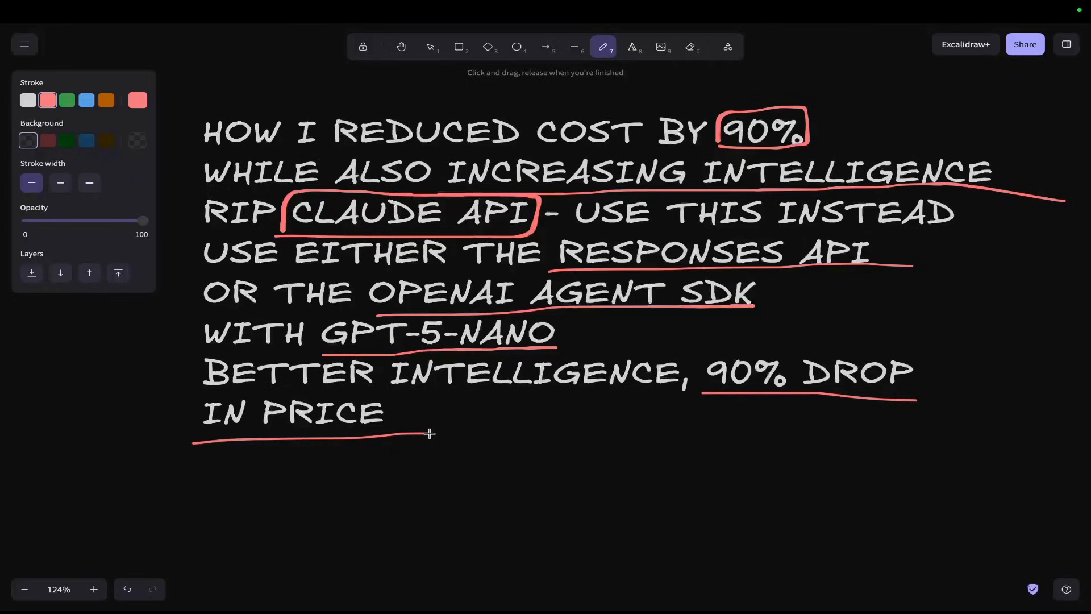
mouse_move(430, 419)
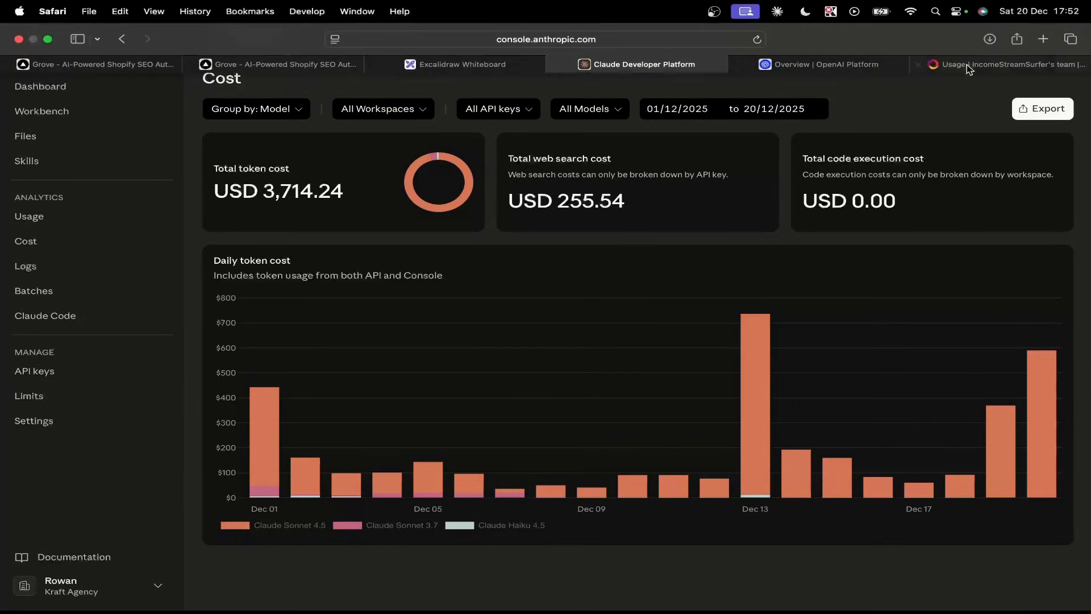
- Visit seogrove.ai in a new tab, toggle the Product SEO demo, and return to Claude Console
click(1043, 39)
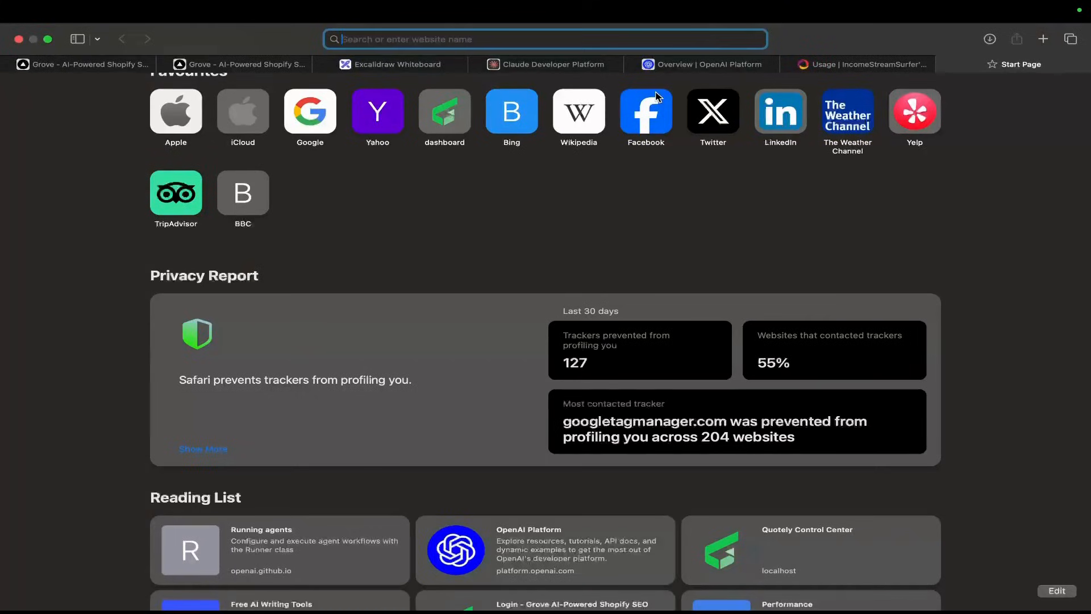
text(seogrove.ai)
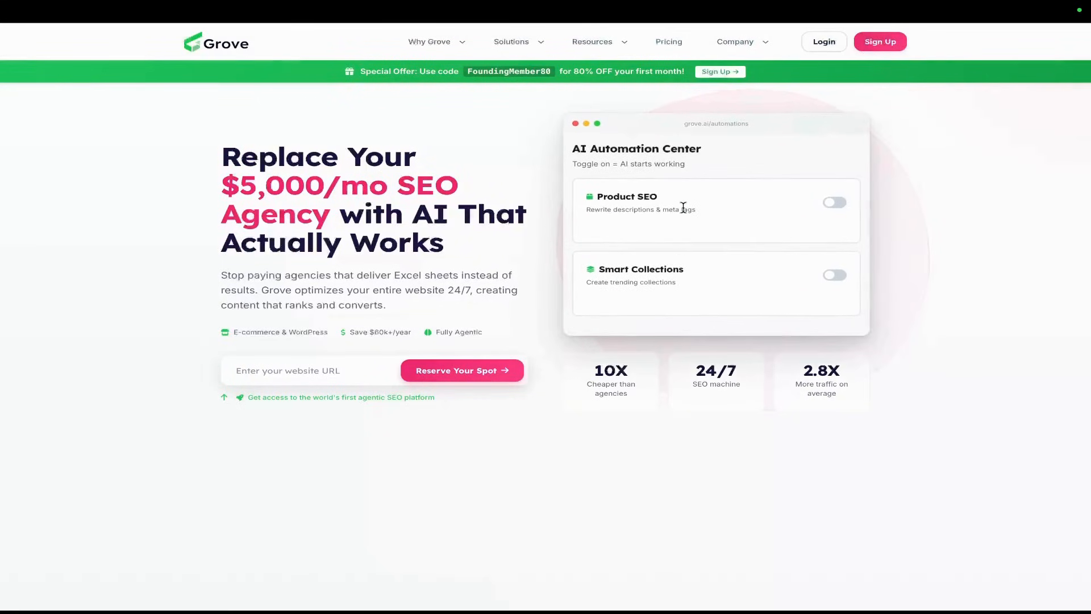
click(835, 202)
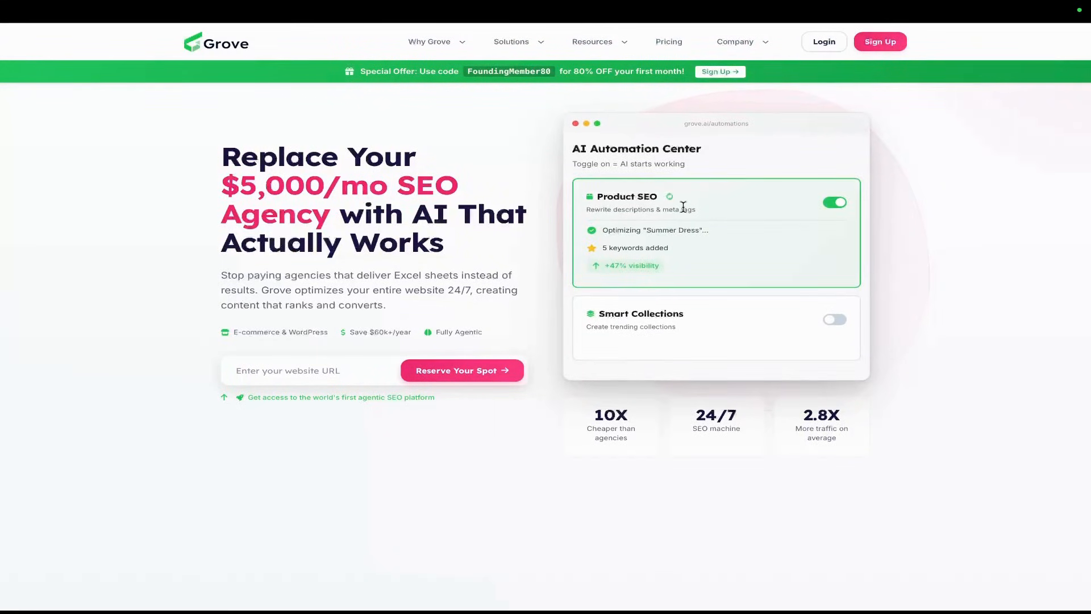
click(550, 44)
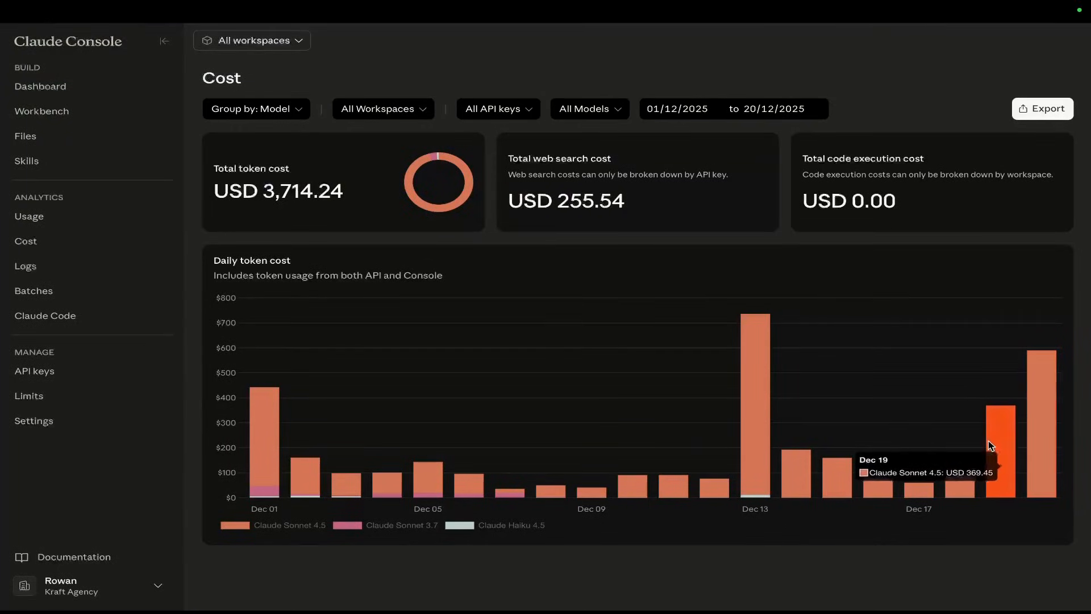
mouse_move(68, 245)
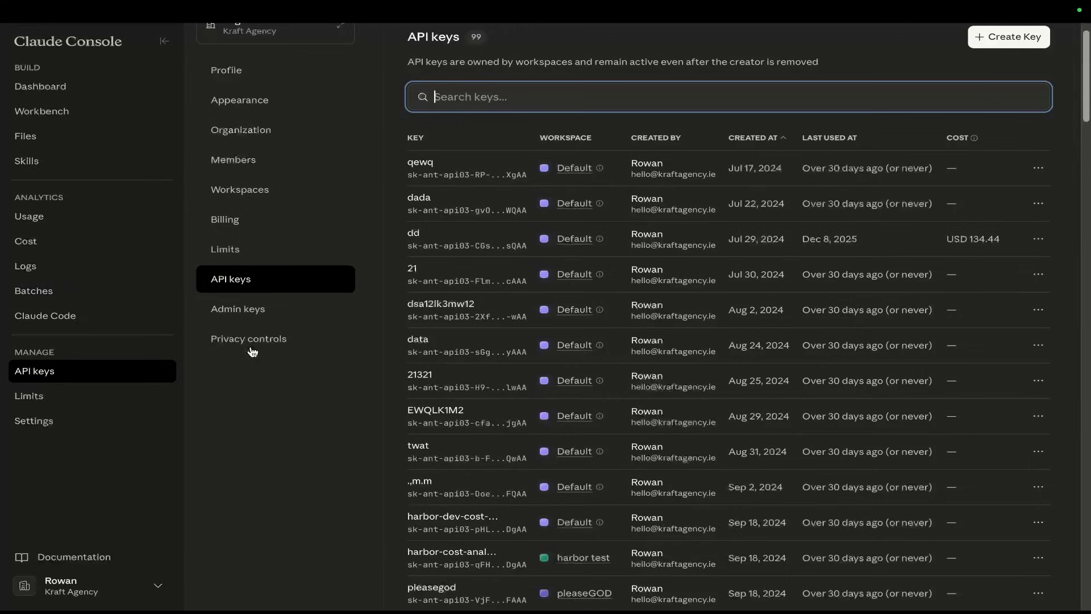
- Sort the API keys by cost and select the most expensive key's name
click(958, 137)
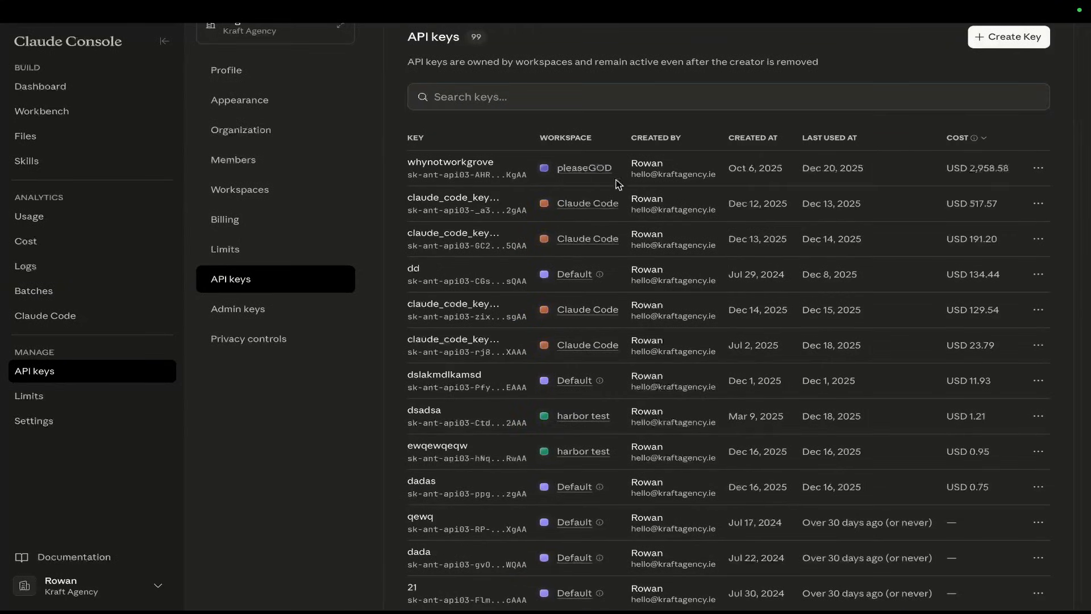
double_click(450, 162)
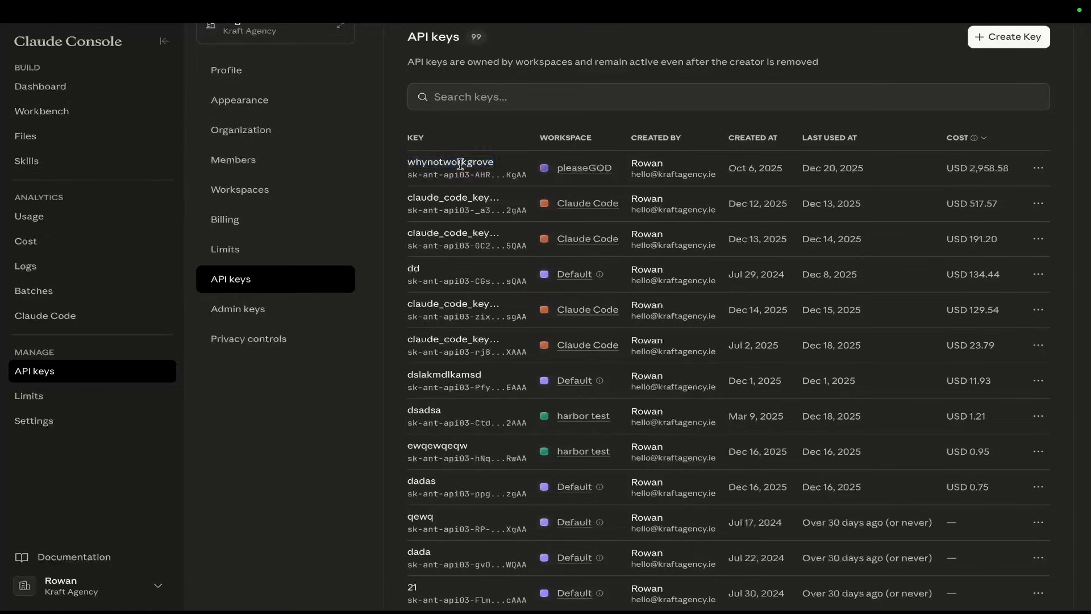
double_click(450, 162)
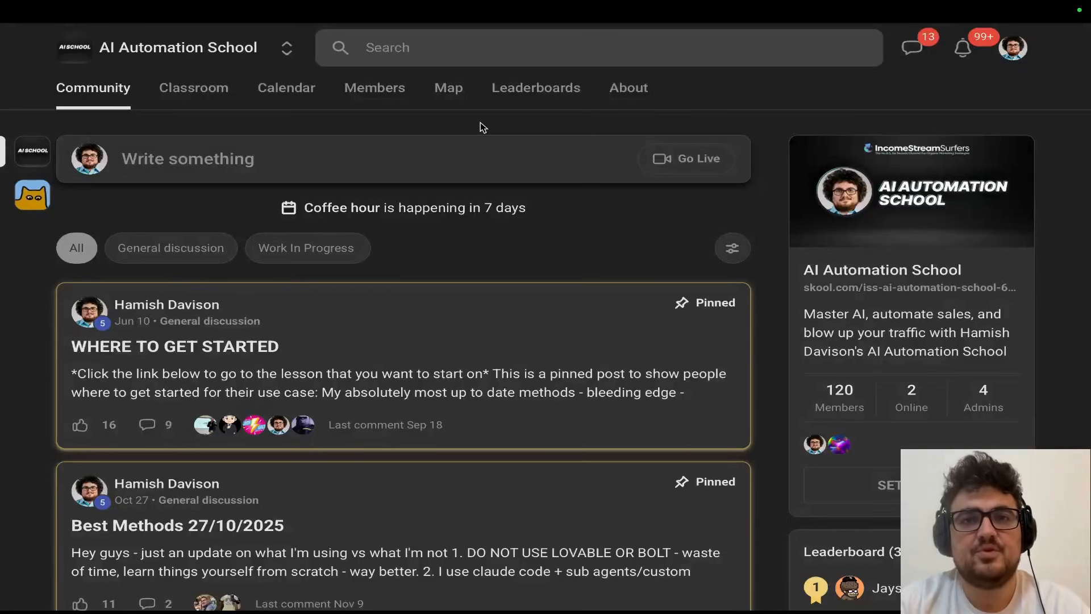
mouse_move(490, 159)
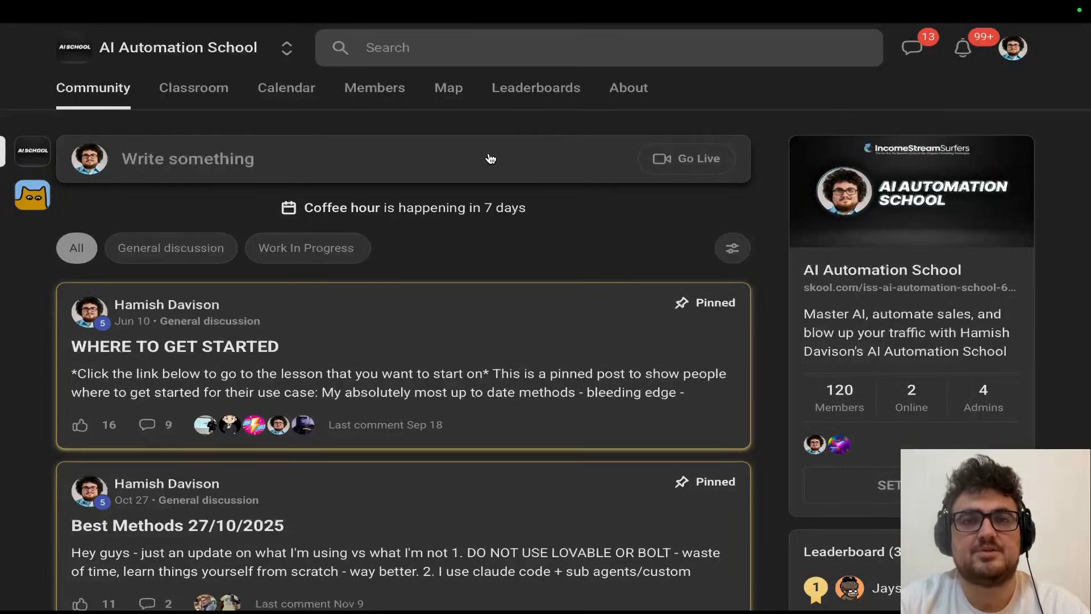
mouse_move(277, 122)
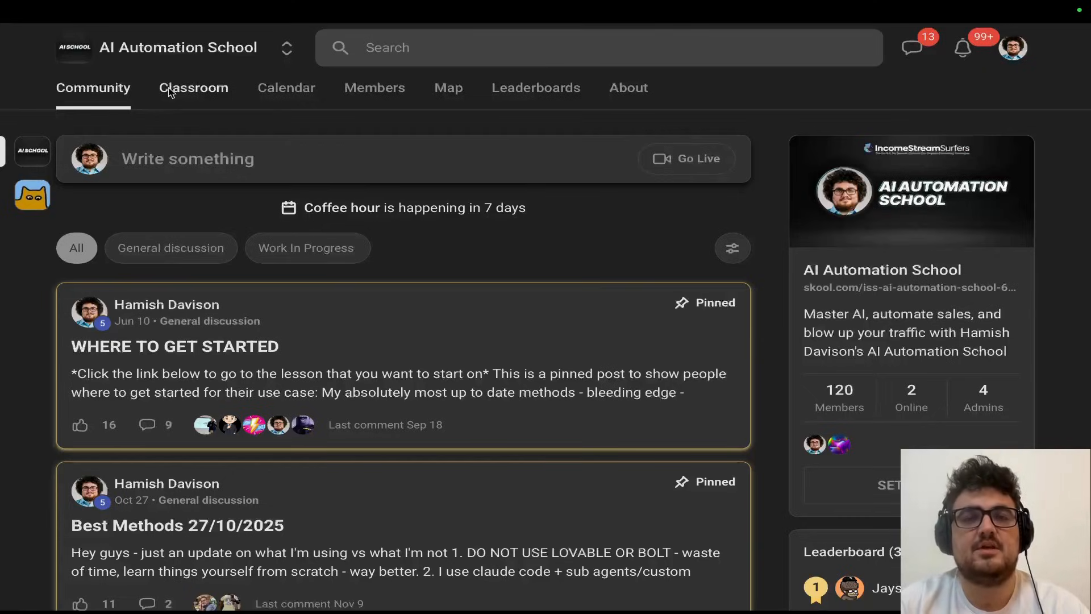
- From Classroom, enter the Building Production Ready Apps course and scroll its first lesson
click(193, 88)
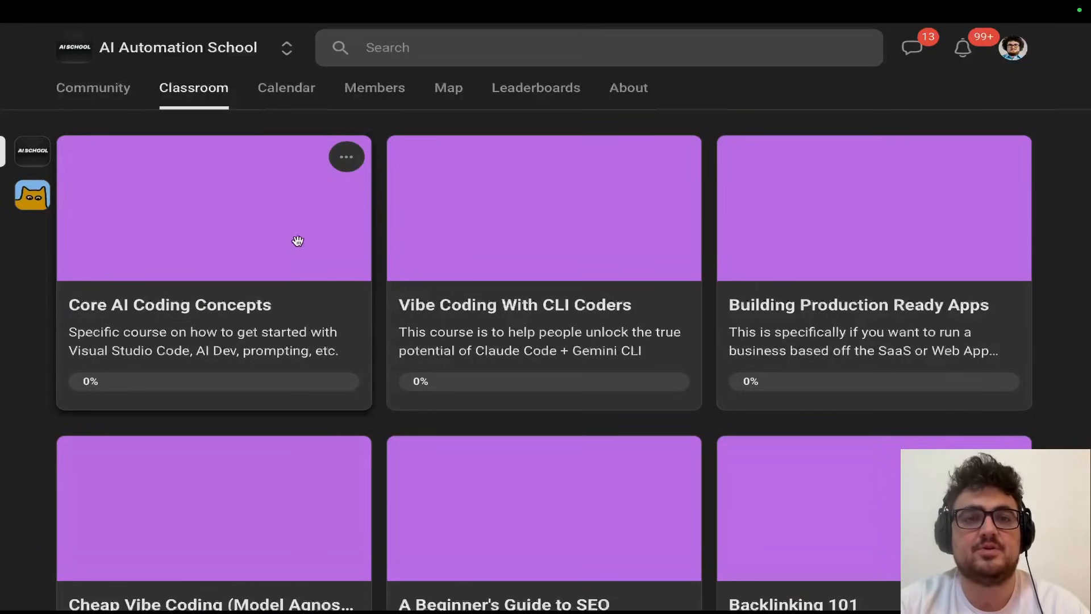
click(214, 208)
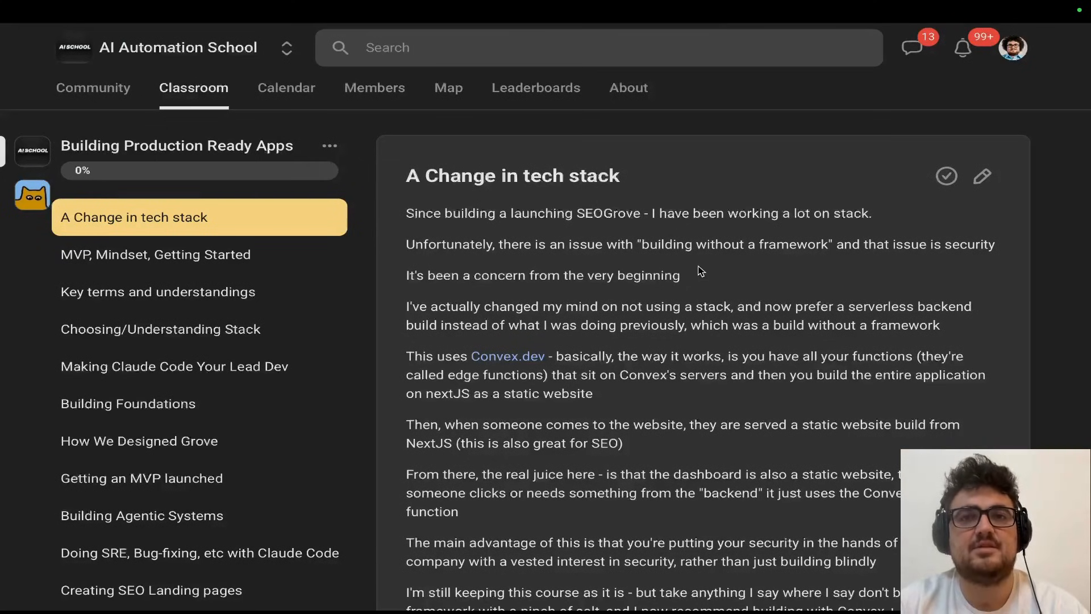
scroll(down, 3)
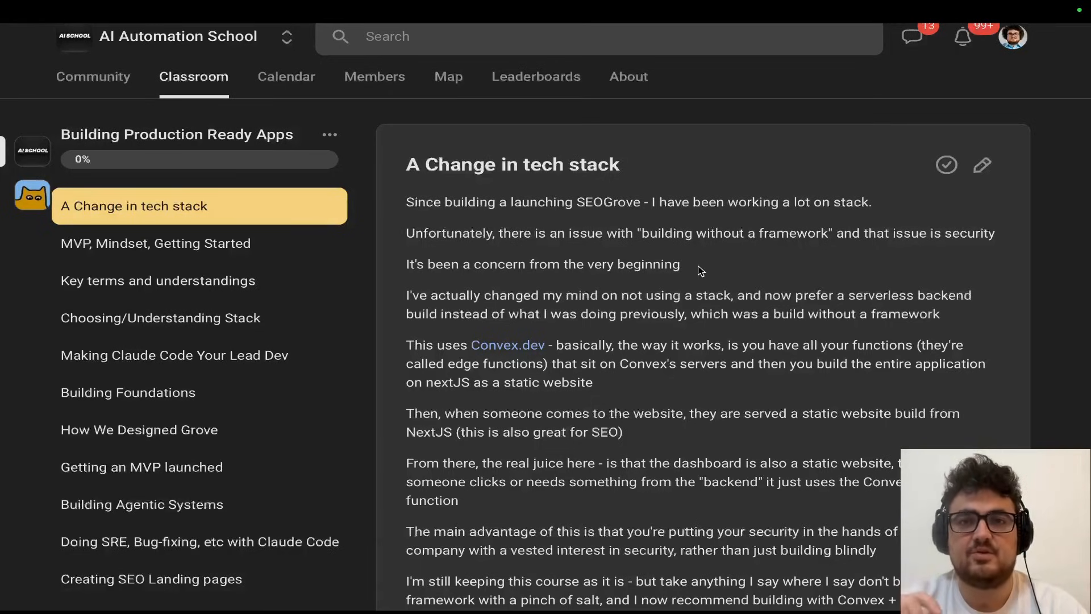
scroll(down, 3)
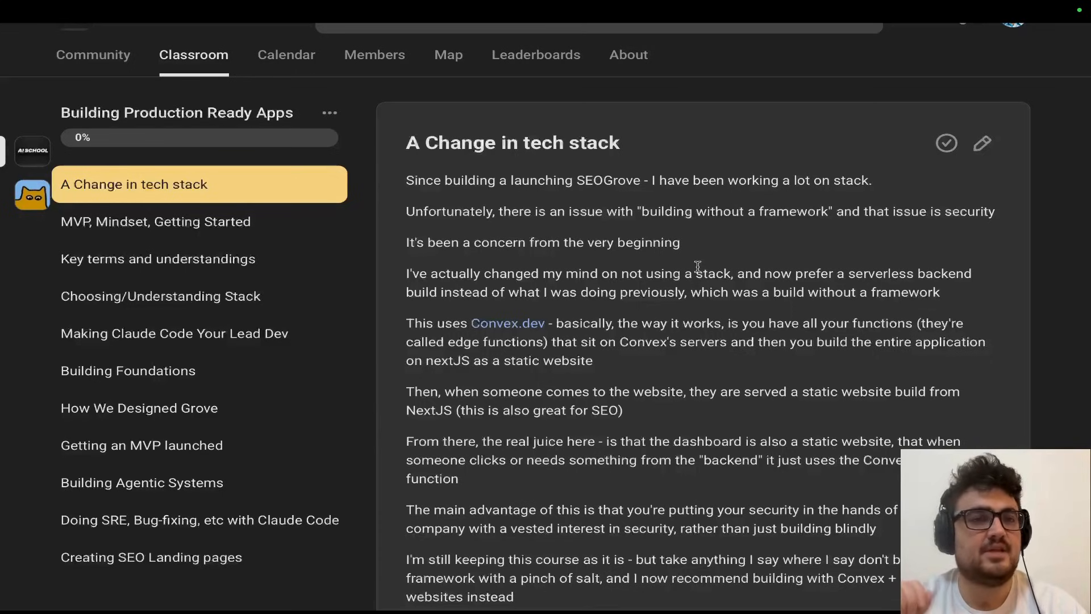
scroll(down, 3)
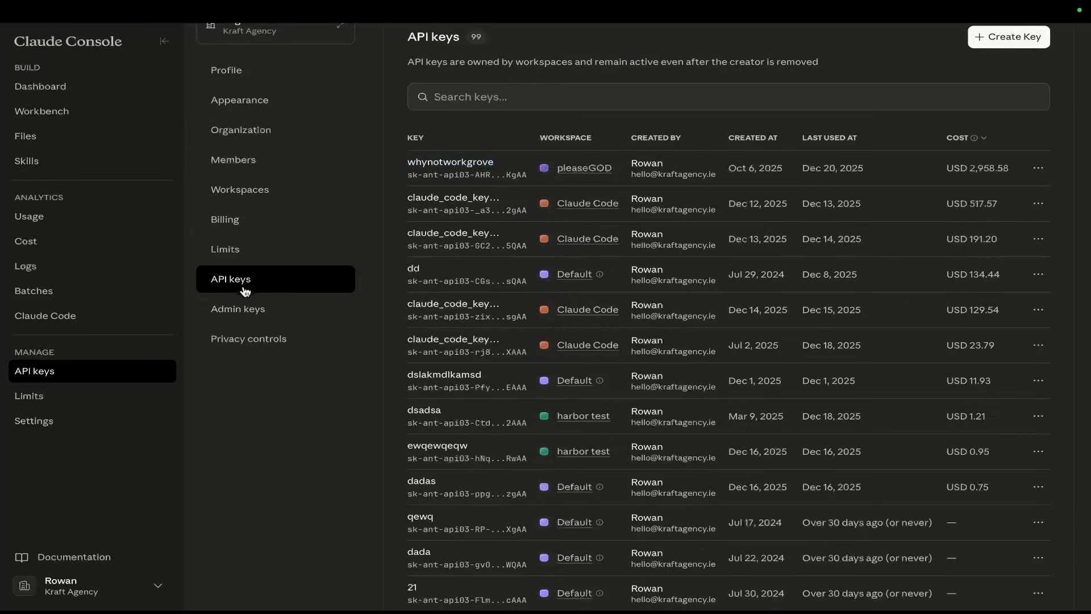
- Show Analytics > Cost across all workspaces, totalling USD 3,714.24 for Dec 1–20
click(29, 216)
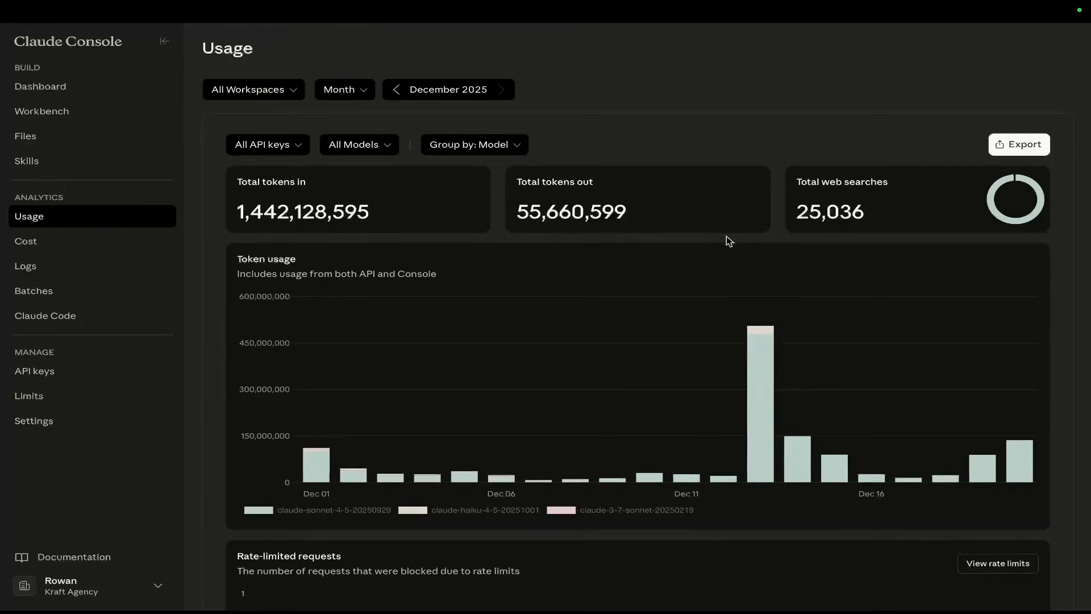
click(253, 89)
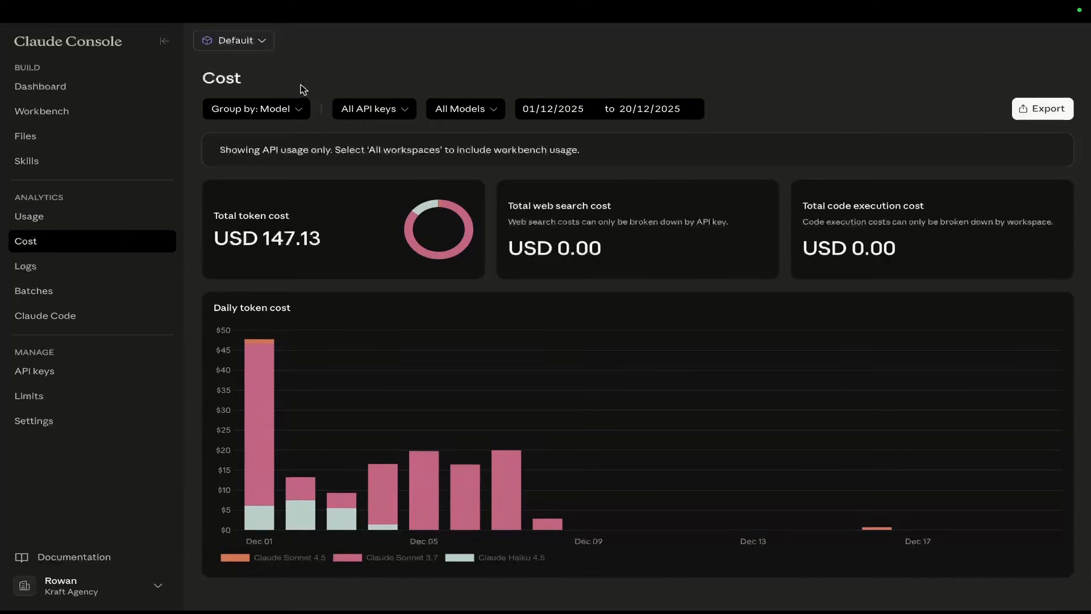
click(234, 39)
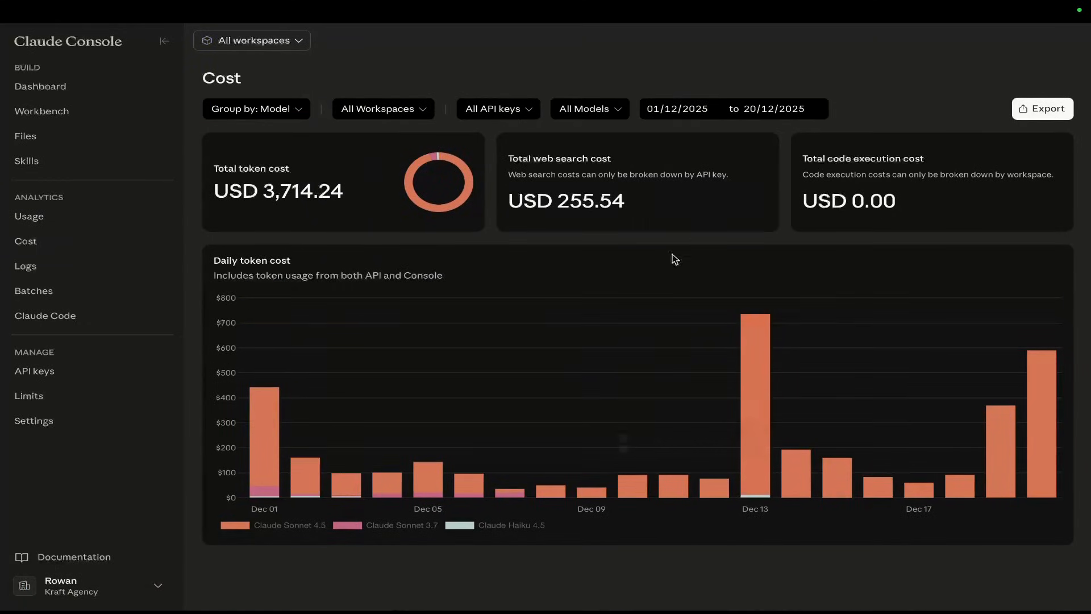
mouse_move(996, 440)
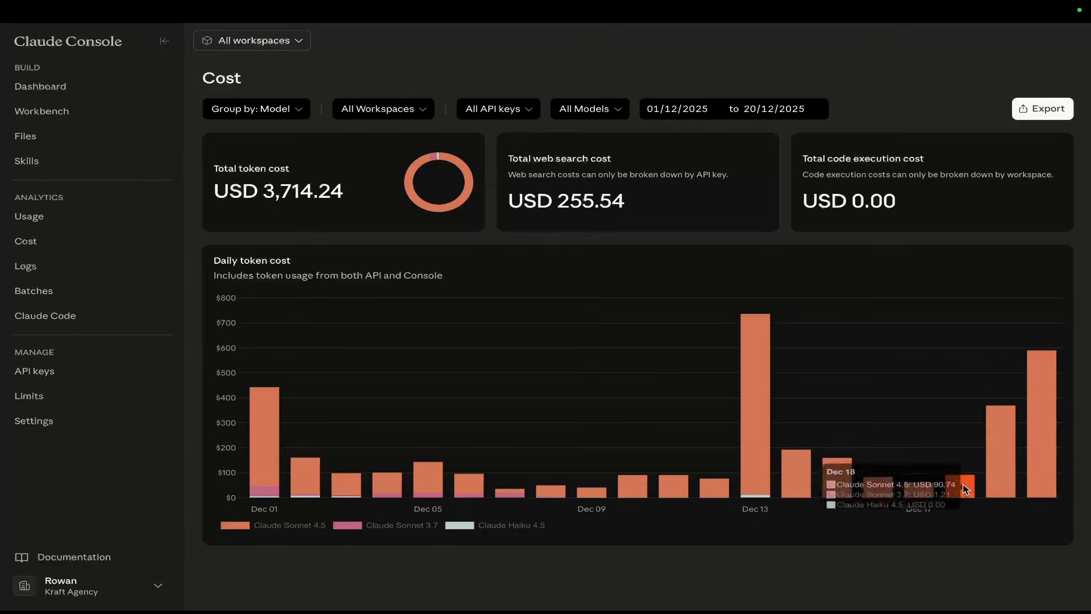
mouse_move(962, 487)
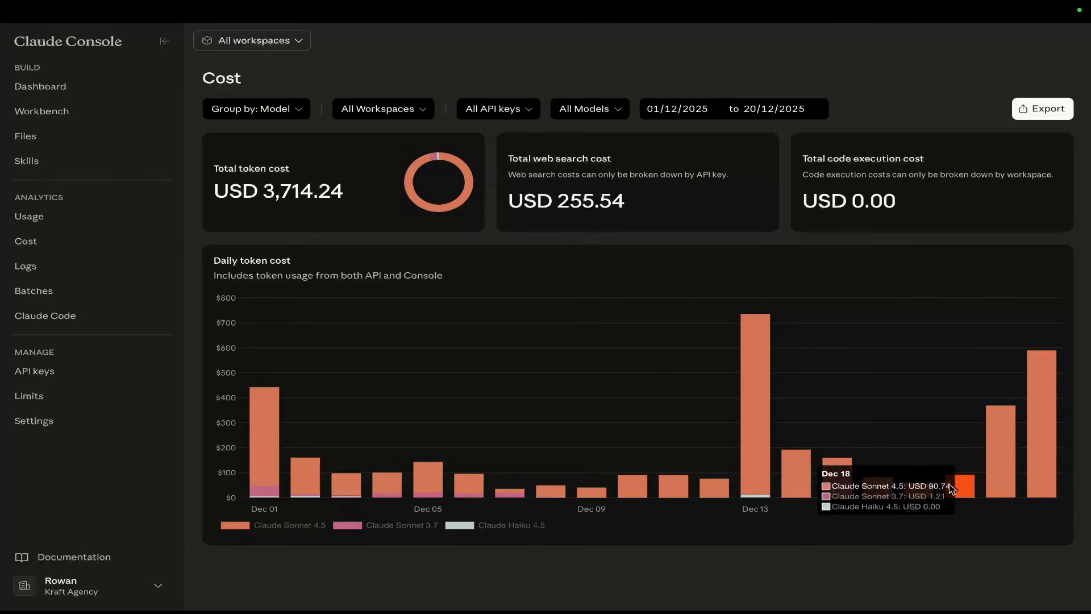
mouse_move(664, 394)
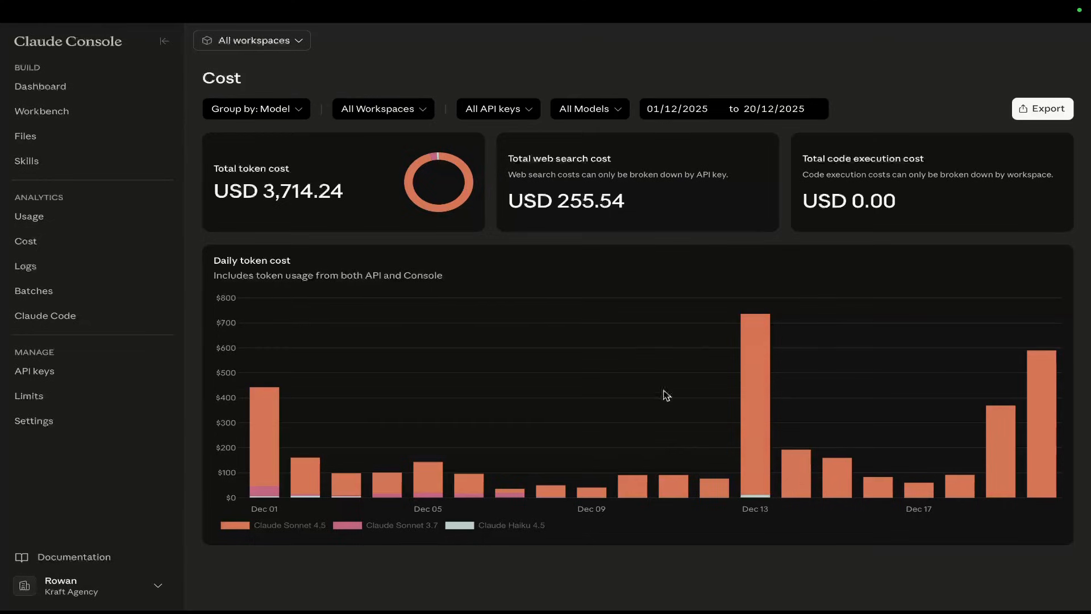
mouse_move(922, 382)
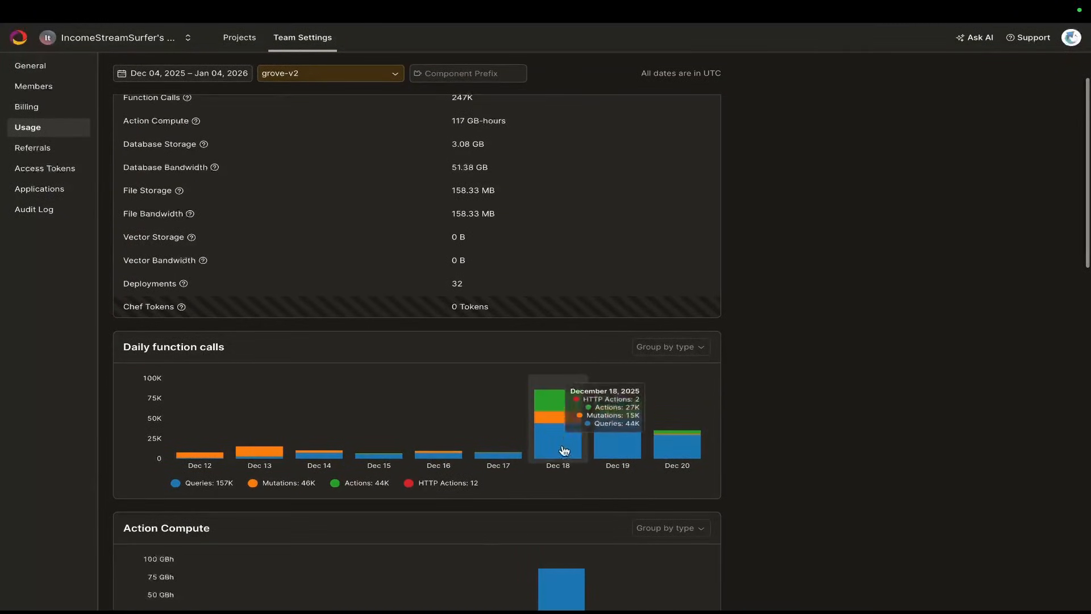
- Scroll the grove-v2 Usage page down to the daily function calls chart
scroll(down, 3)
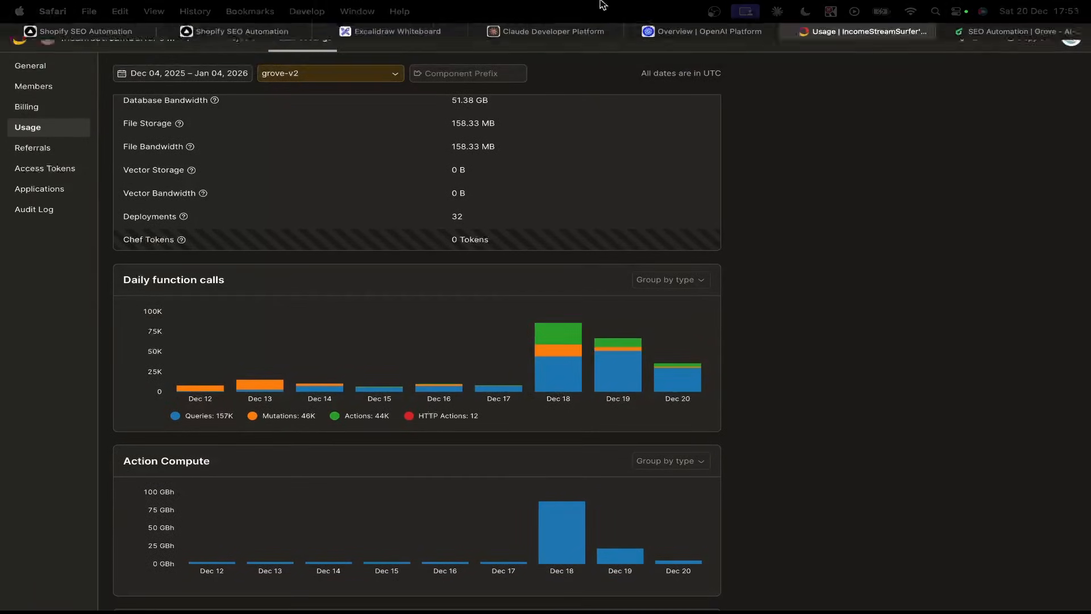
- Add a red text note: 'left it running all night so it was doing 100 stores over and over'
click(396, 31)
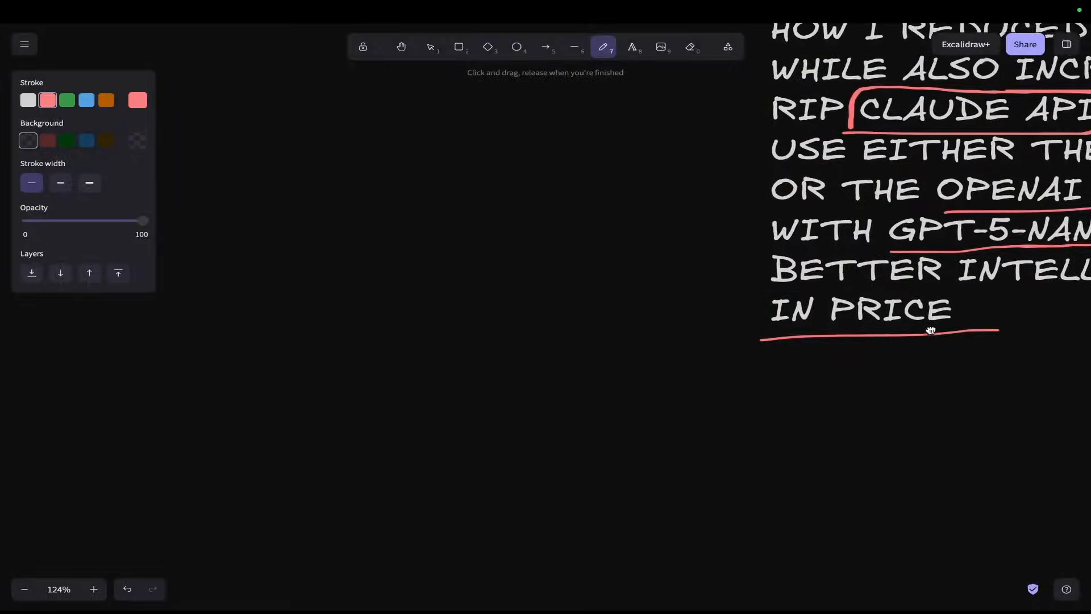
click(630, 46)
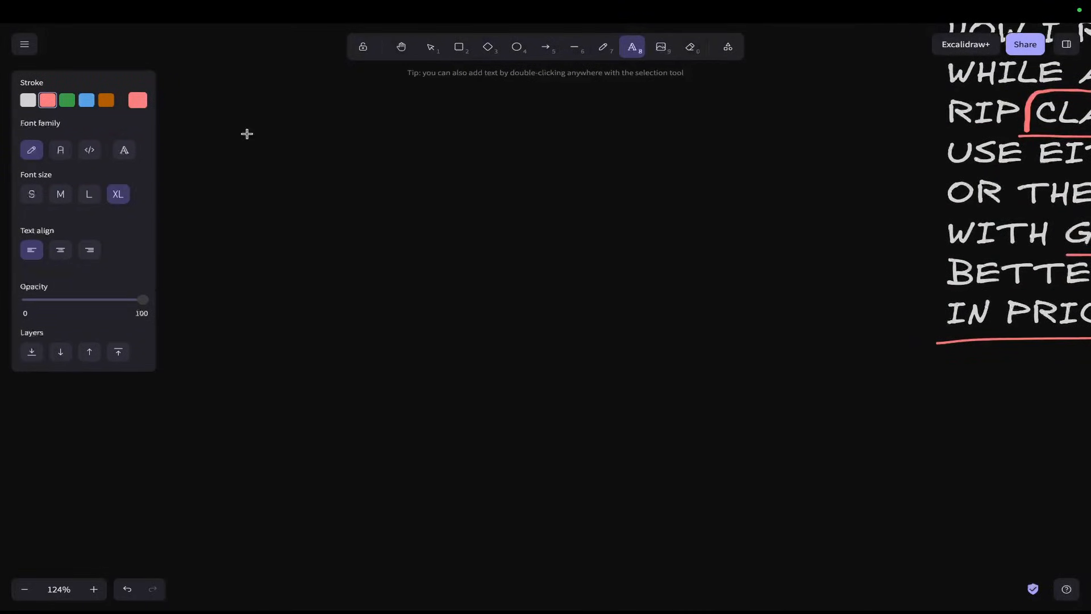
text(left it running all night)
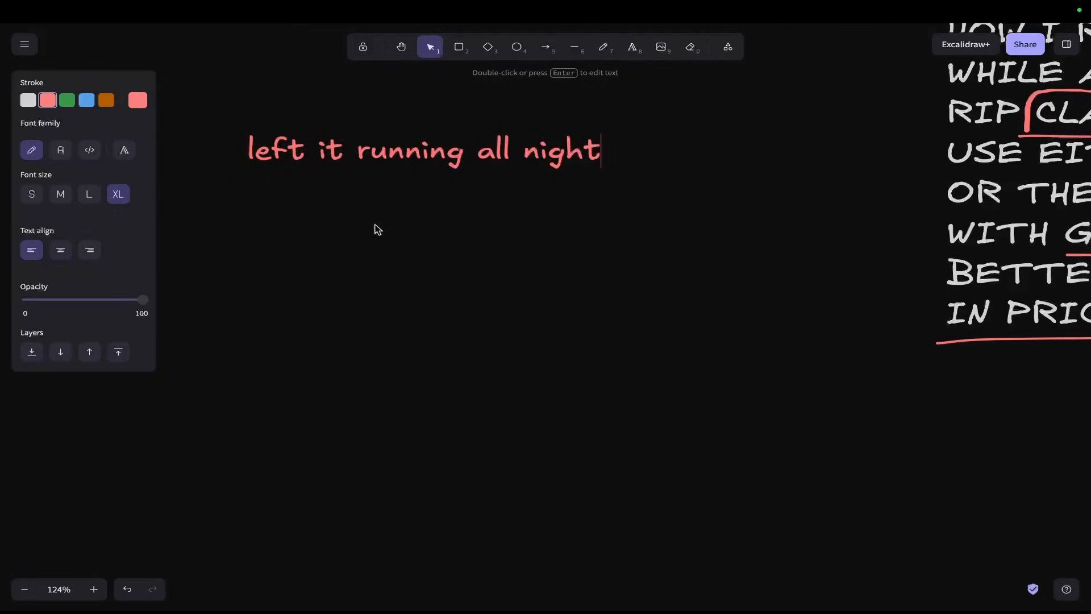
double_click(422, 150)
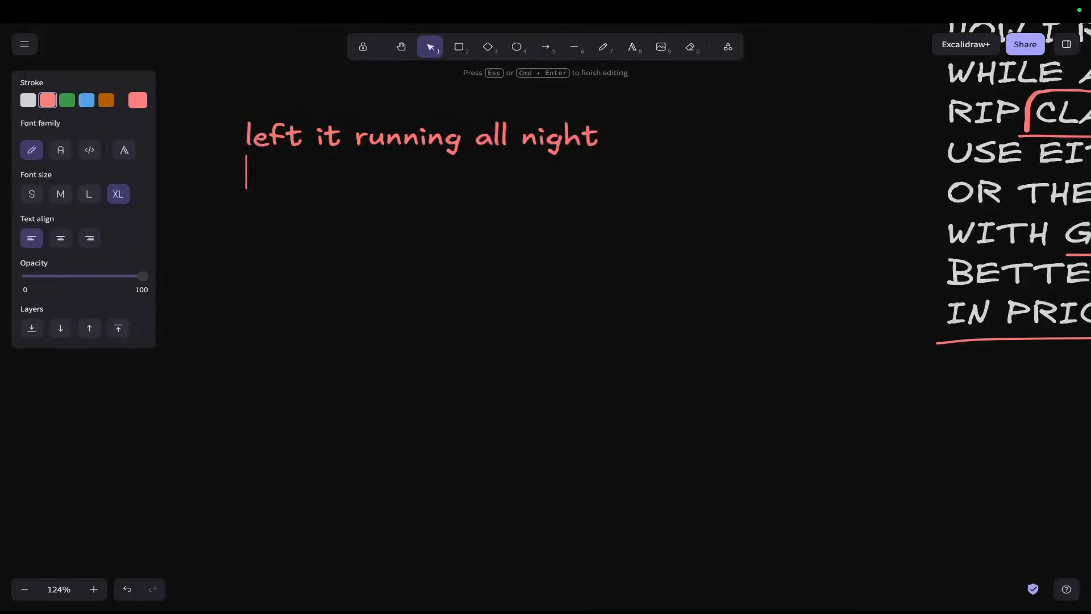
text(so it was doing 100 stores over)
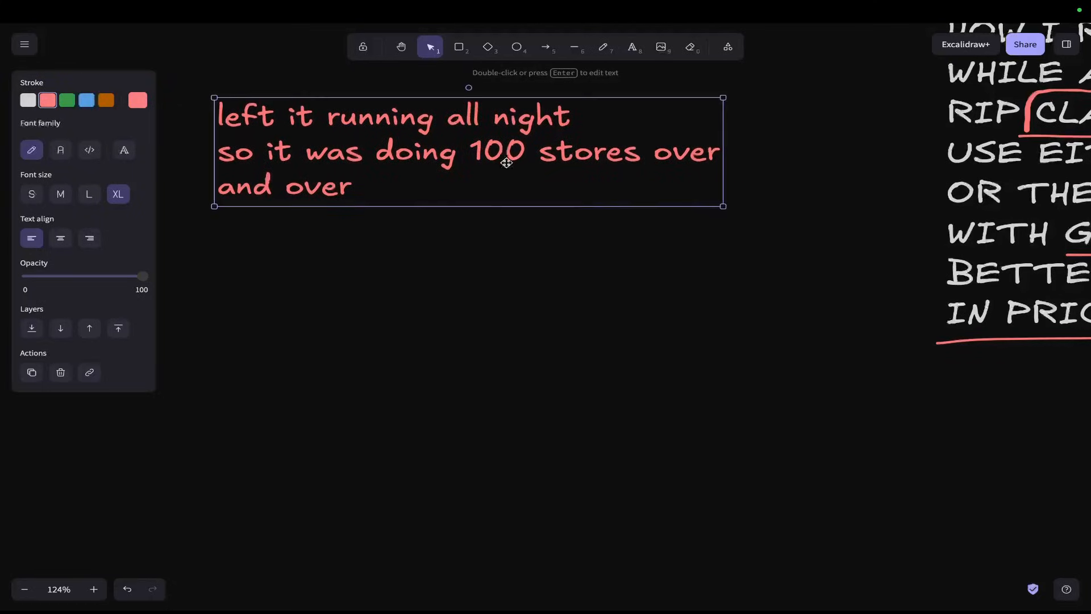
mouse_move(727, 208)
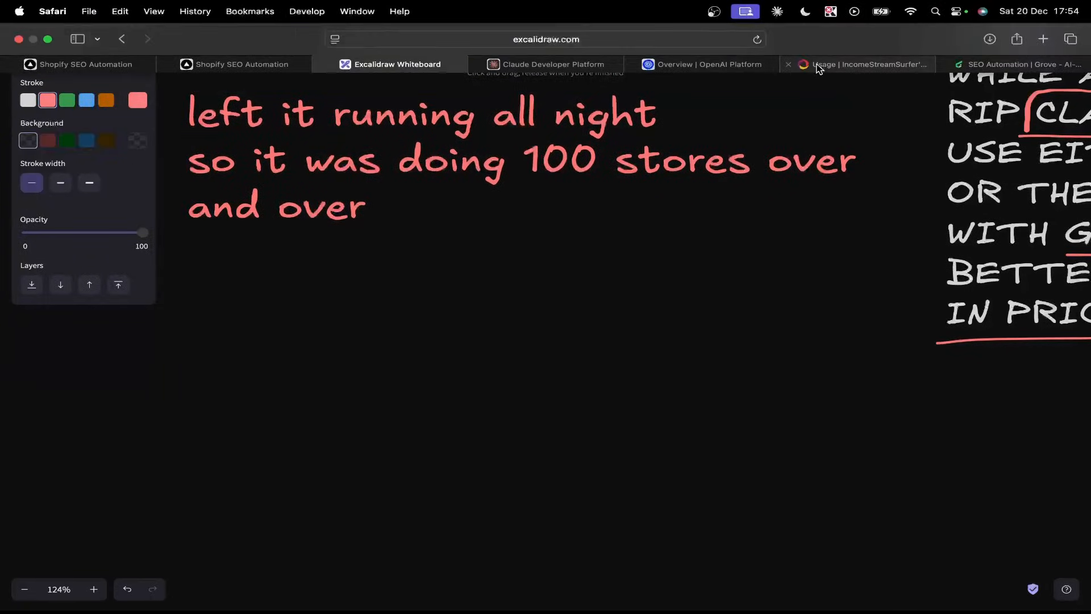
- Flip between Claude Console's cost chart (Dec 20 at USD 589.81) and the whiteboard notes
click(553, 64)
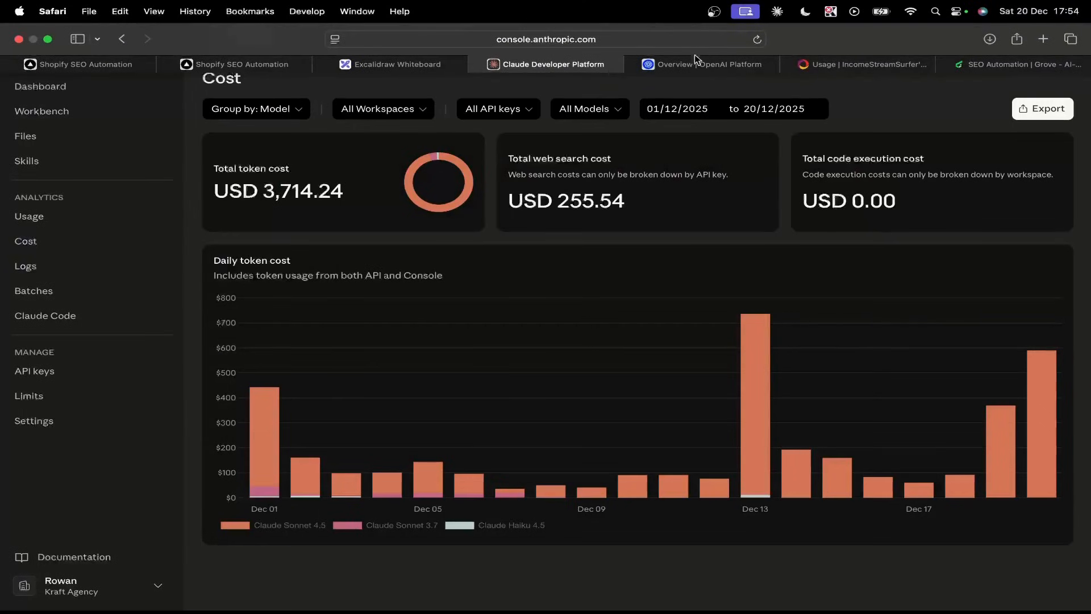
click(391, 64)
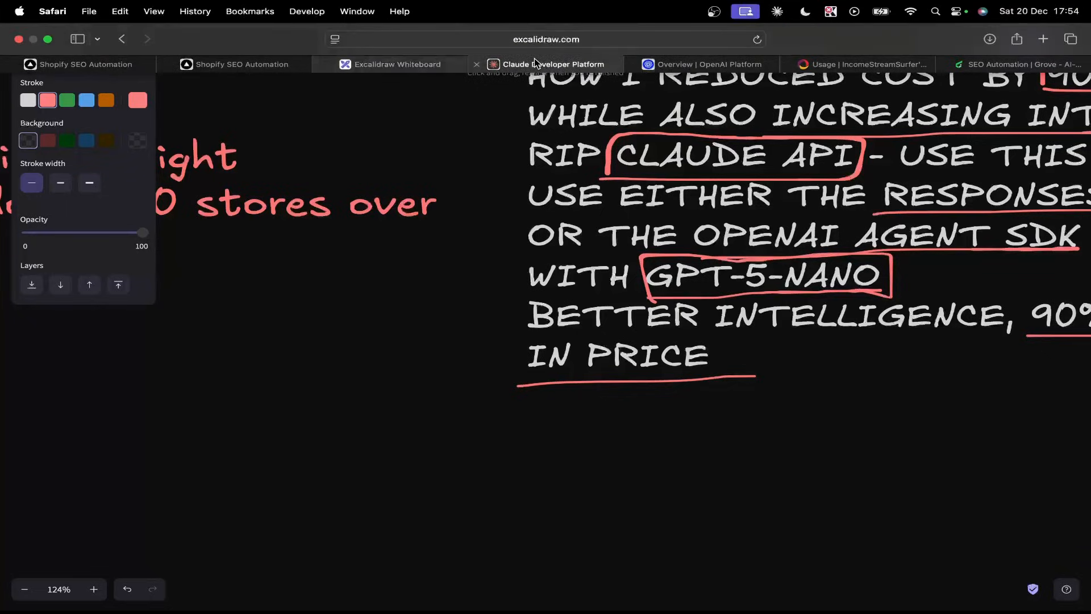
click(552, 65)
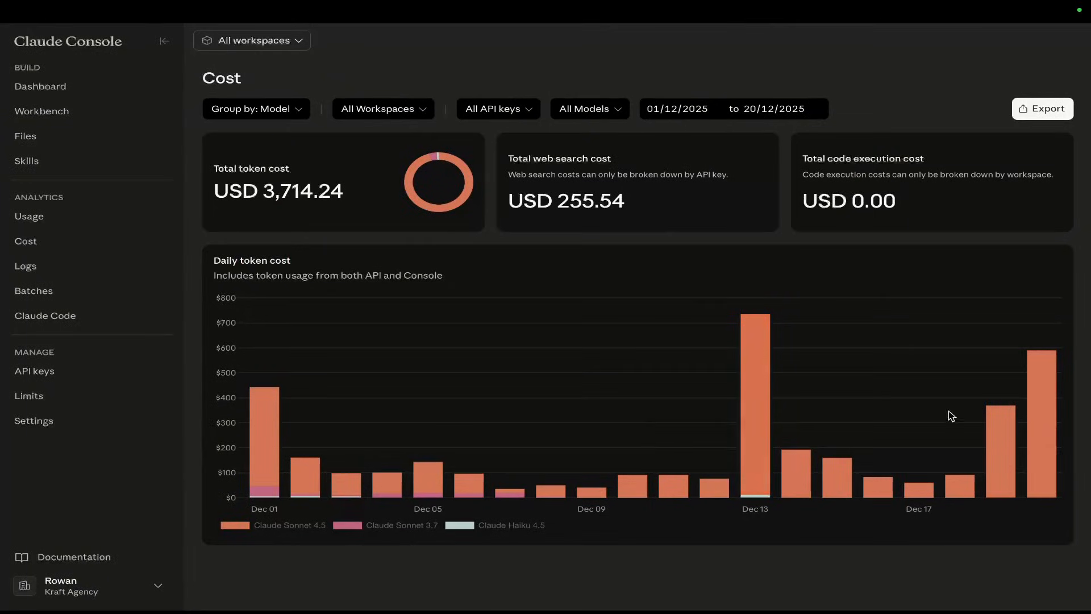
mouse_move(1042, 381)
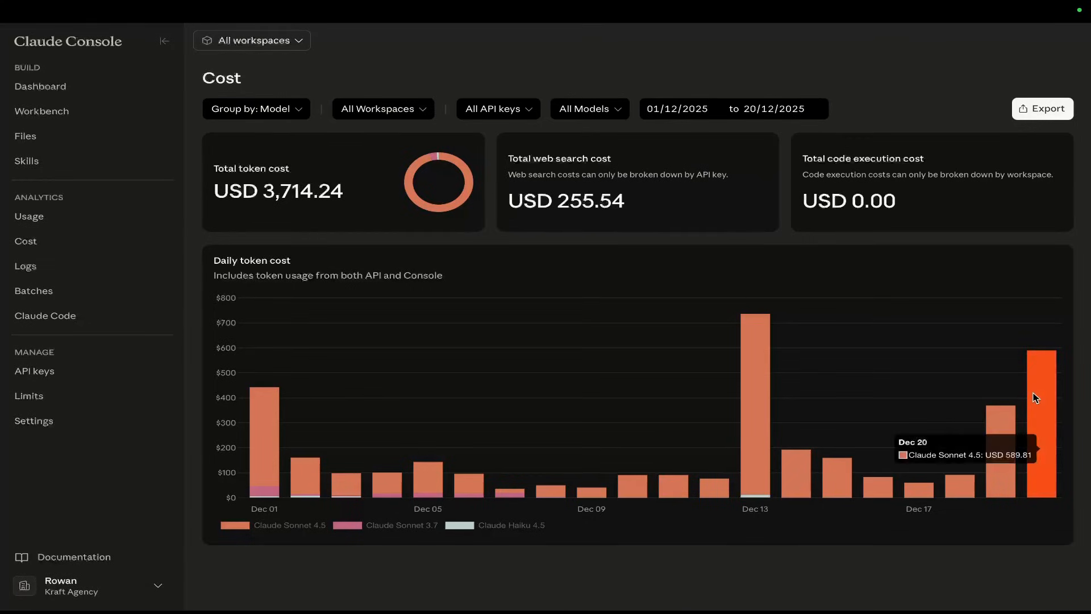
mouse_move(1029, 369)
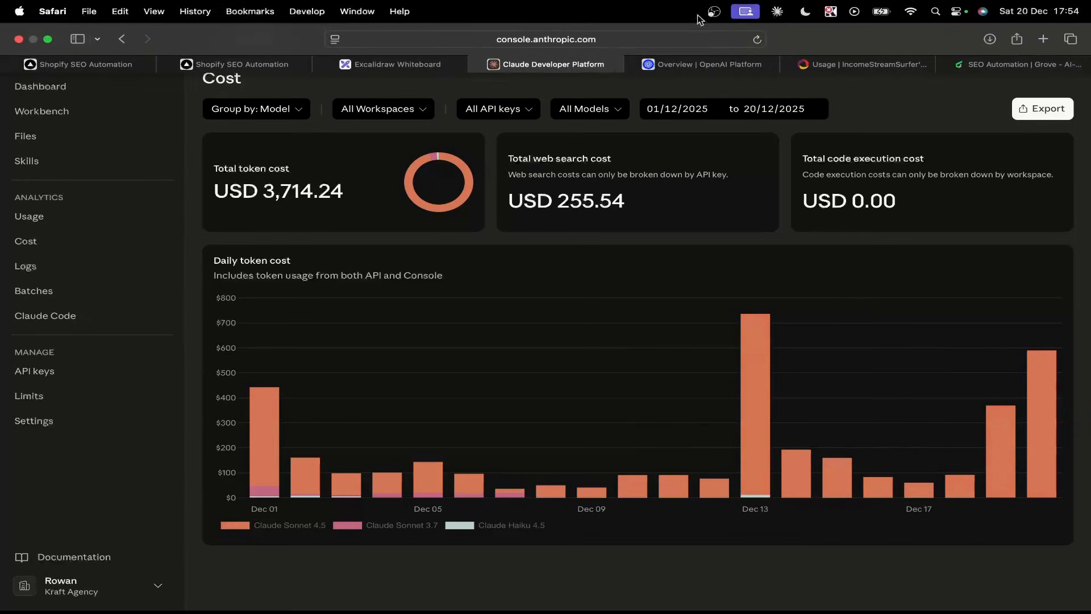
click(397, 64)
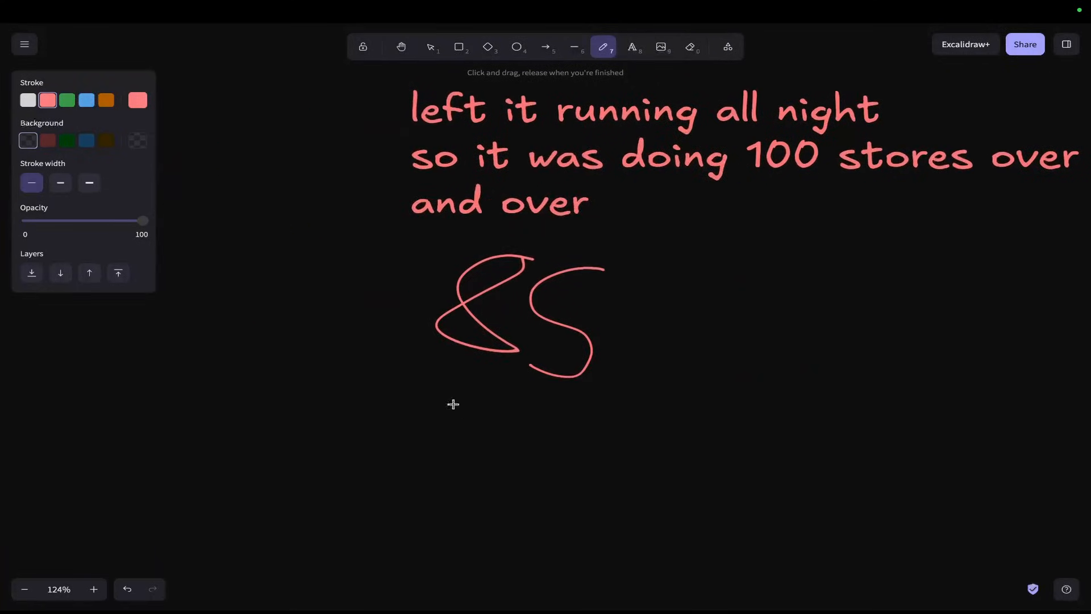
- Sketch in red an arrow to an X below 85, an underlined 20, and a circle around 85
drag(435, 379, 560, 442)
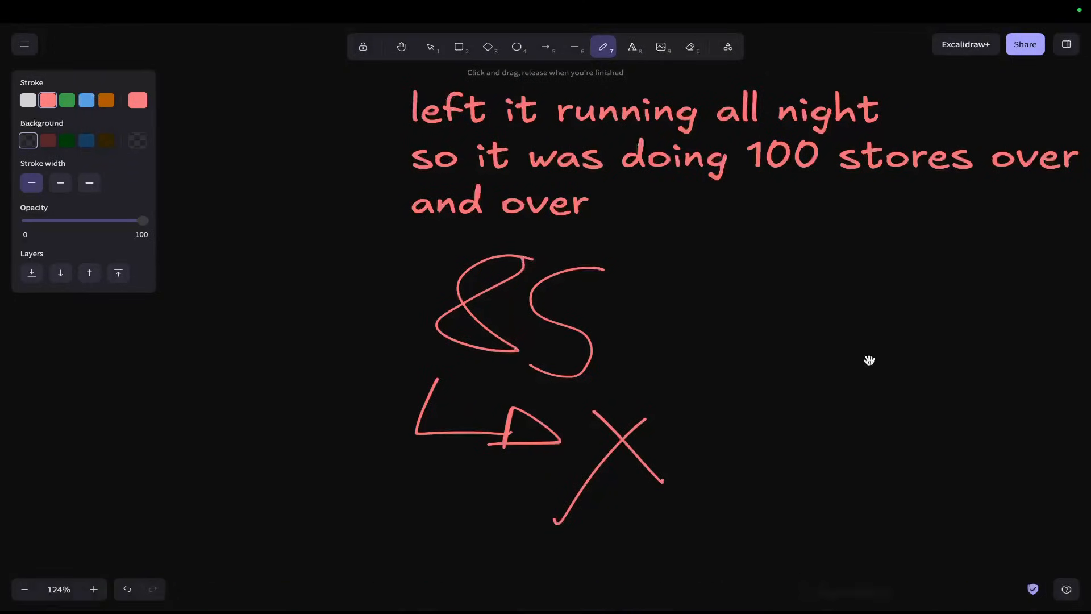
scroll(right, 3)
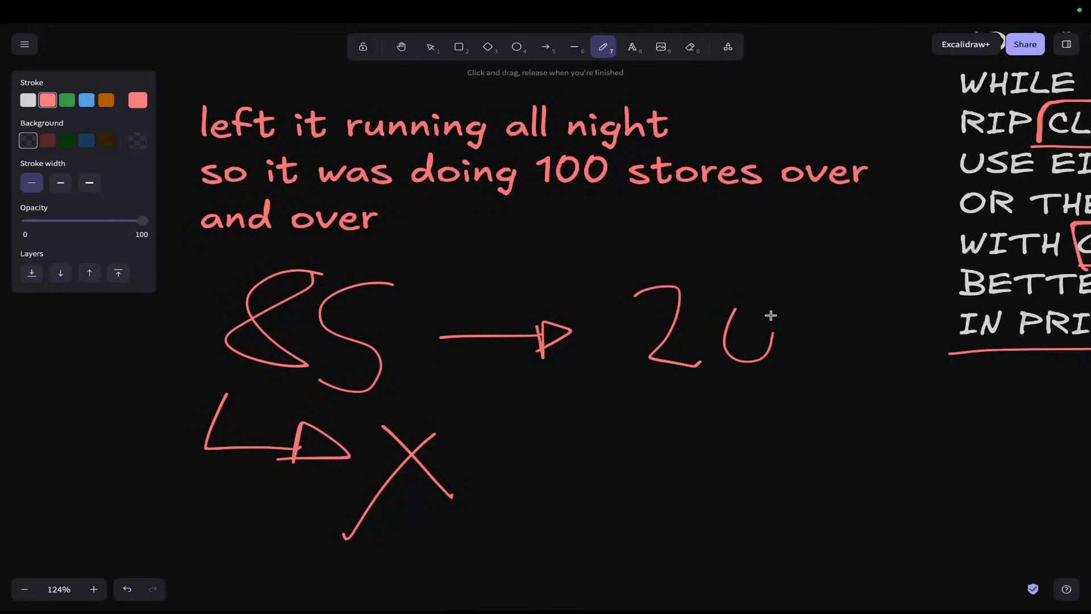
drag(631, 382, 801, 382)
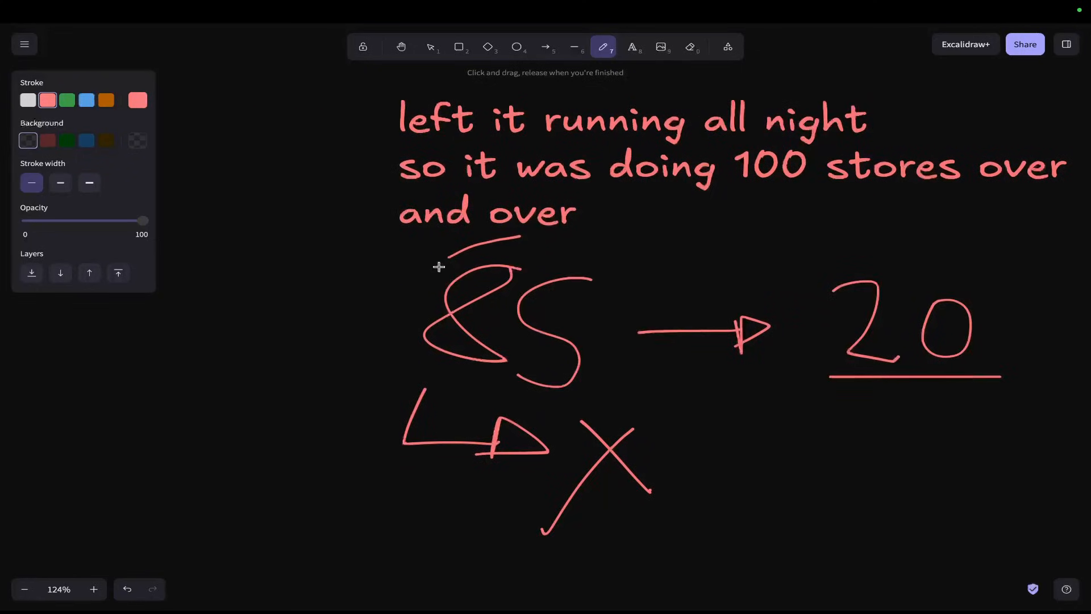
drag(442, 268, 647, 287)
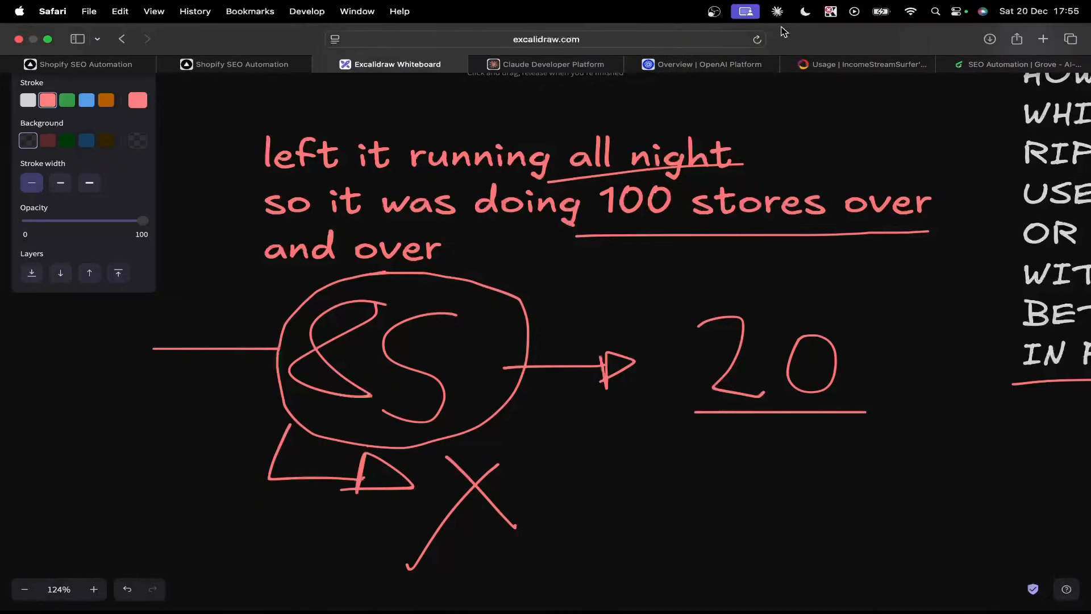
- View OpenAI's Settings > Usage page showing $317.95 spend for Dec 5–20 and the $2,000 budget
click(701, 64)
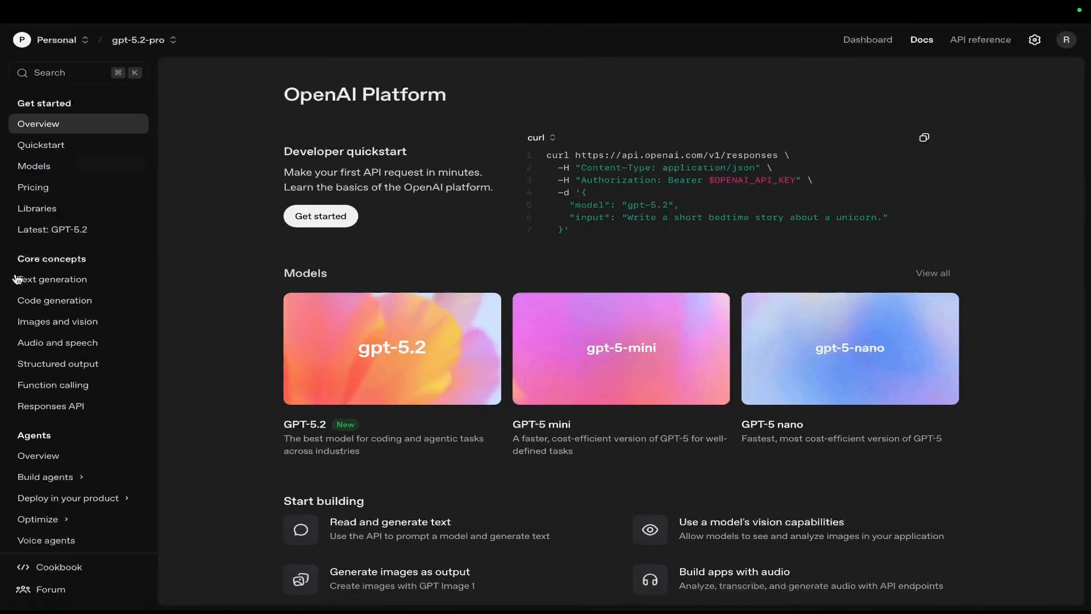
mouse_move(1036, 37)
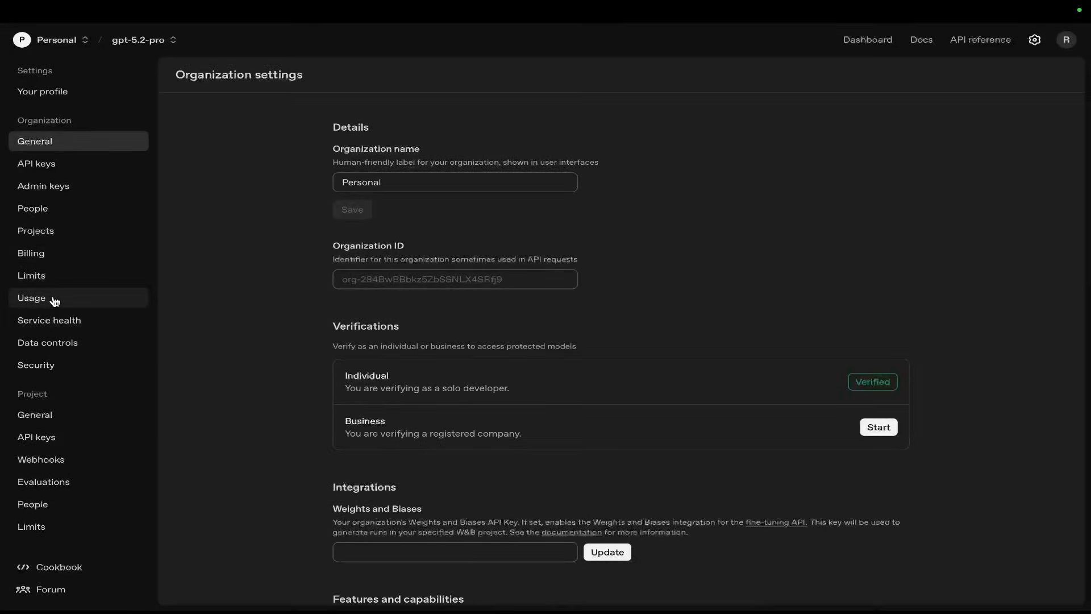
click(30, 297)
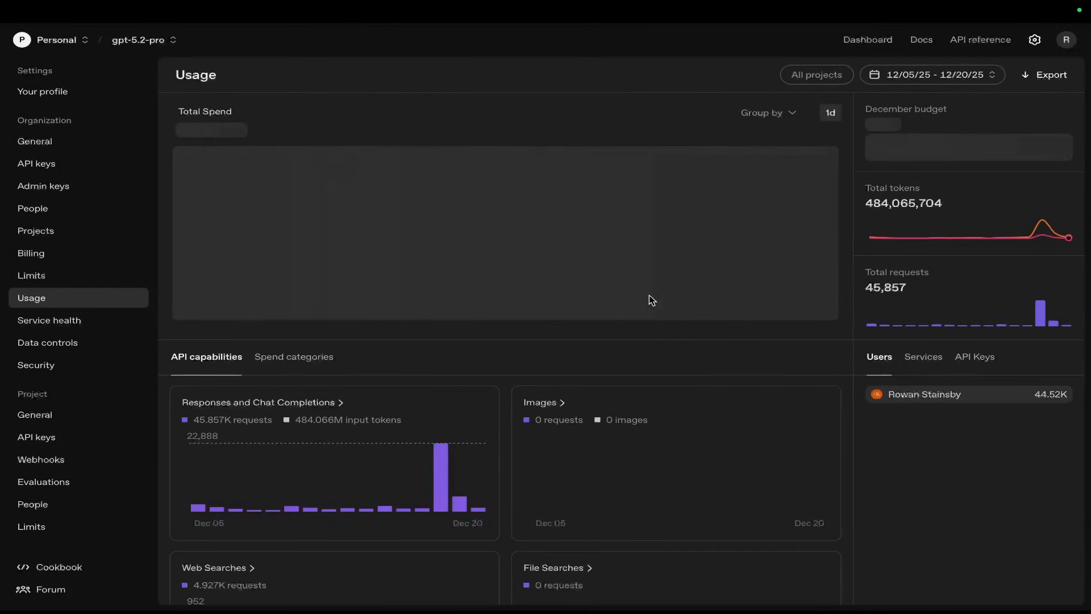
mouse_move(441, 473)
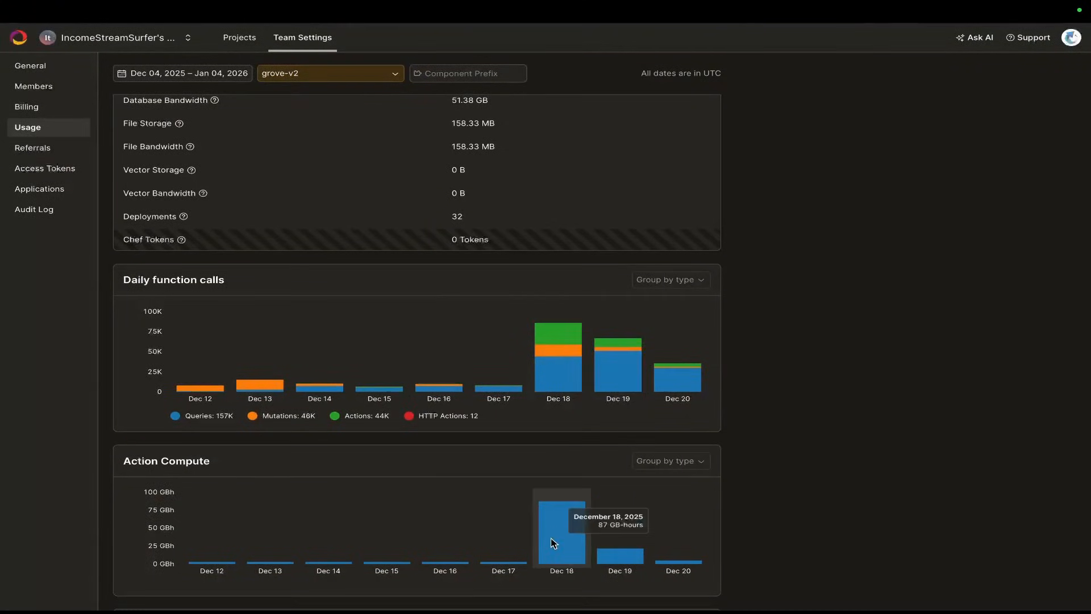
scroll(down, 3)
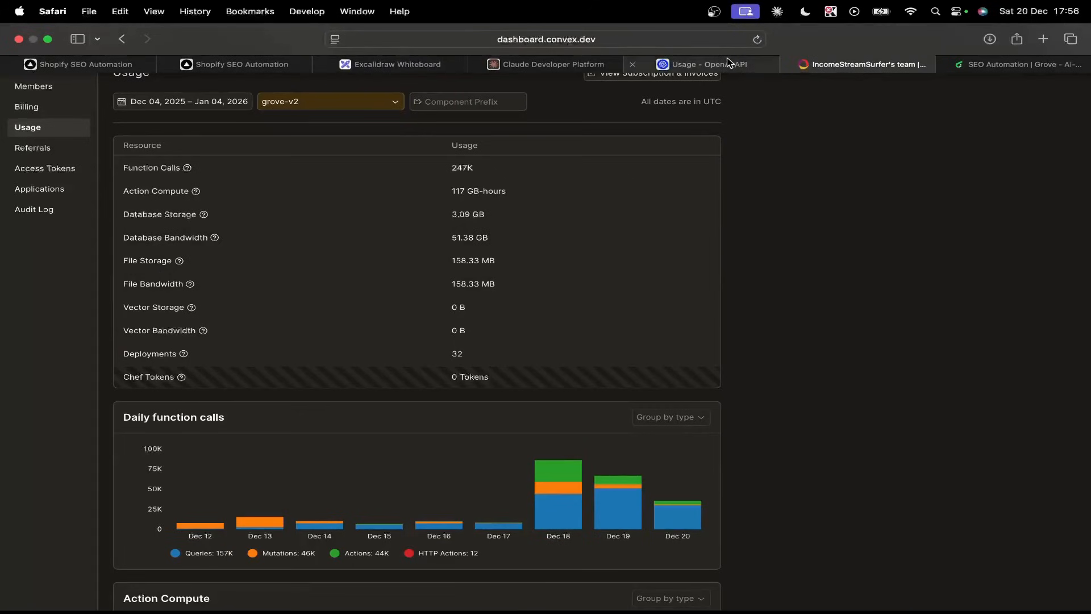
click(704, 65)
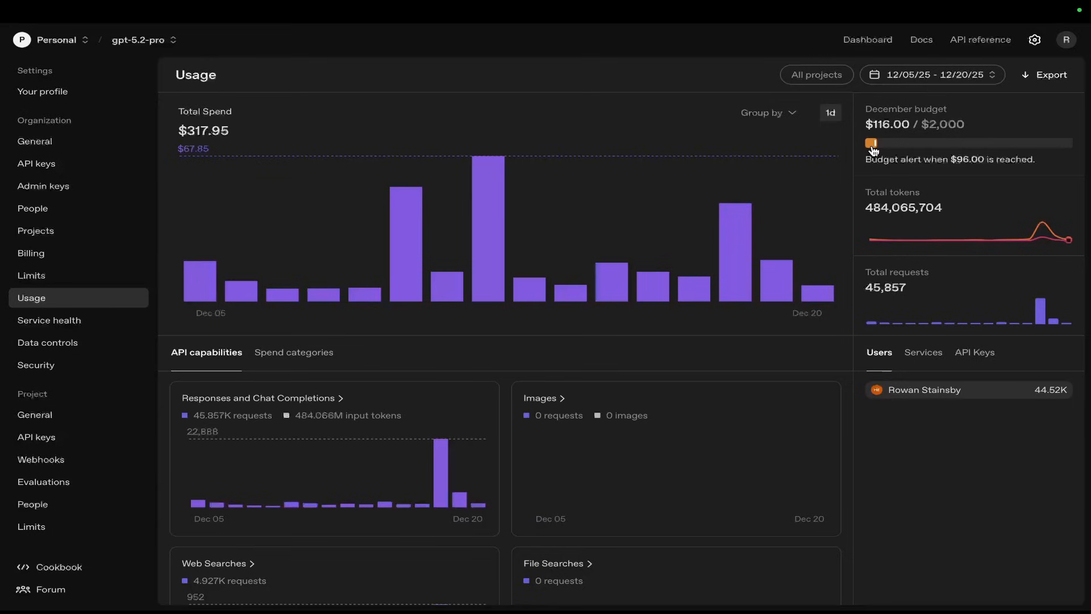
mouse_move(734, 247)
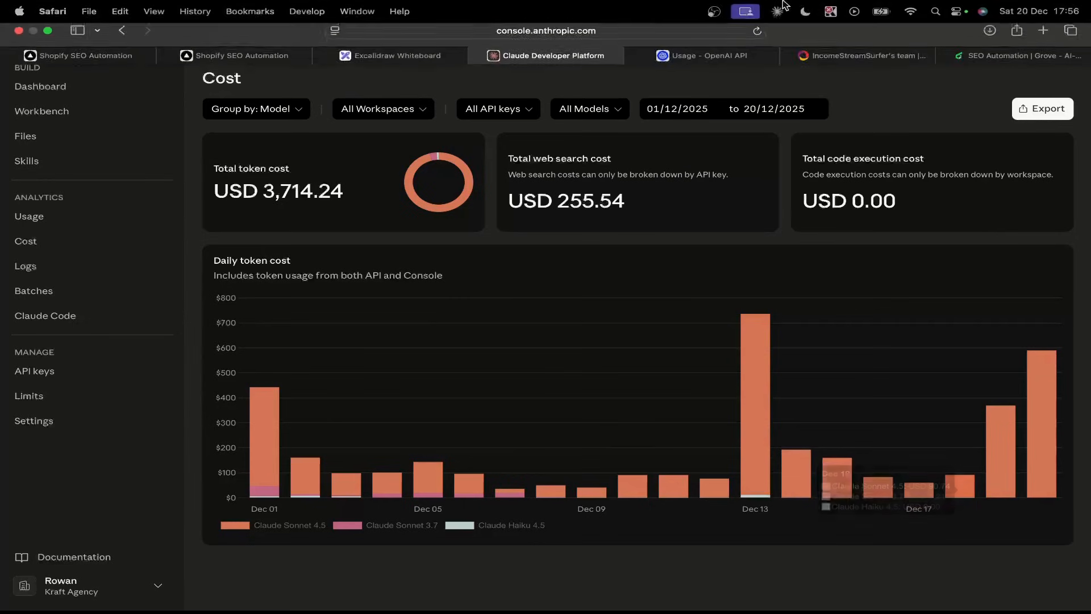
- Check Claude Console's daily token costs by model, then return to the OpenAI usage dashboard
click(704, 56)
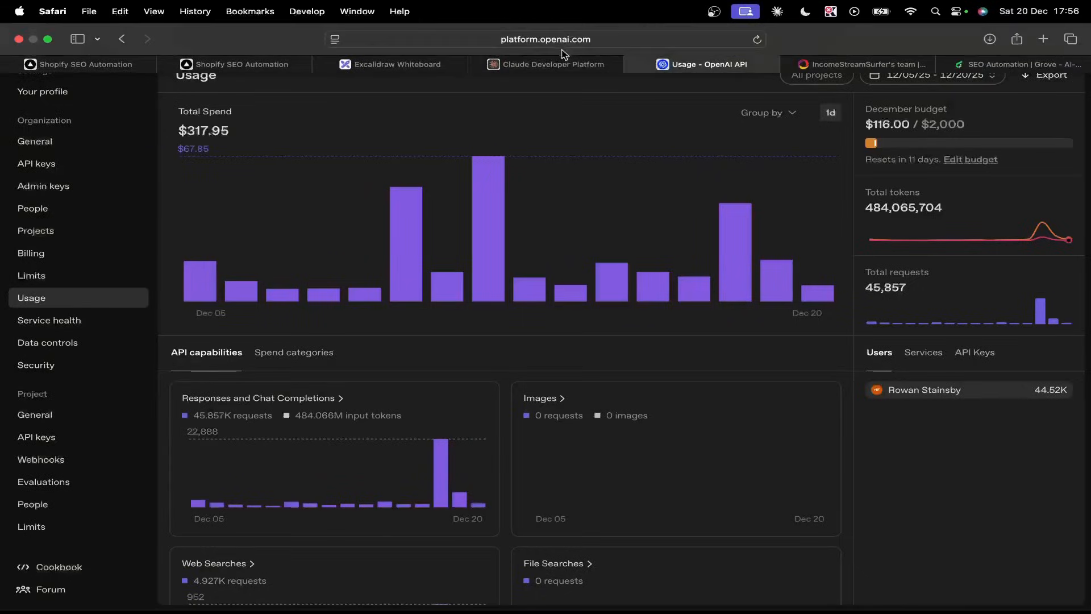
click(547, 65)
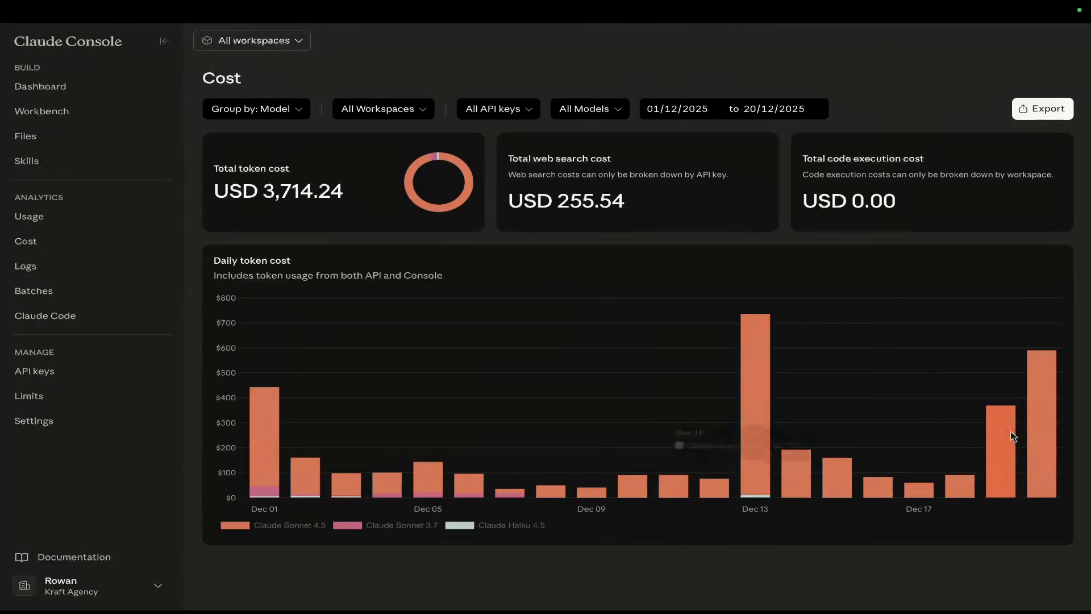
mouse_move(1038, 418)
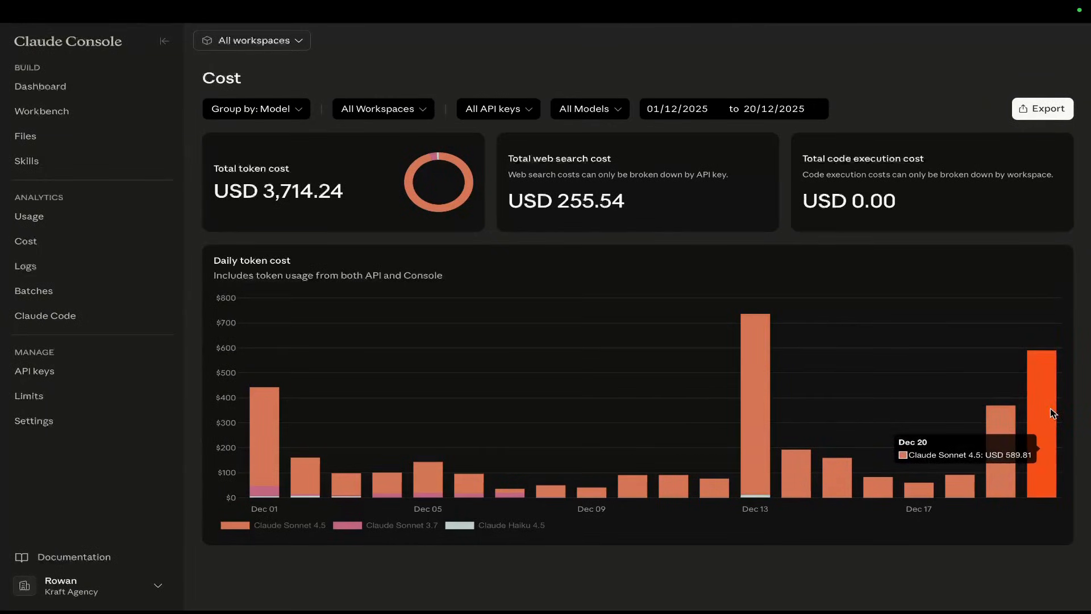
mouse_move(1036, 430)
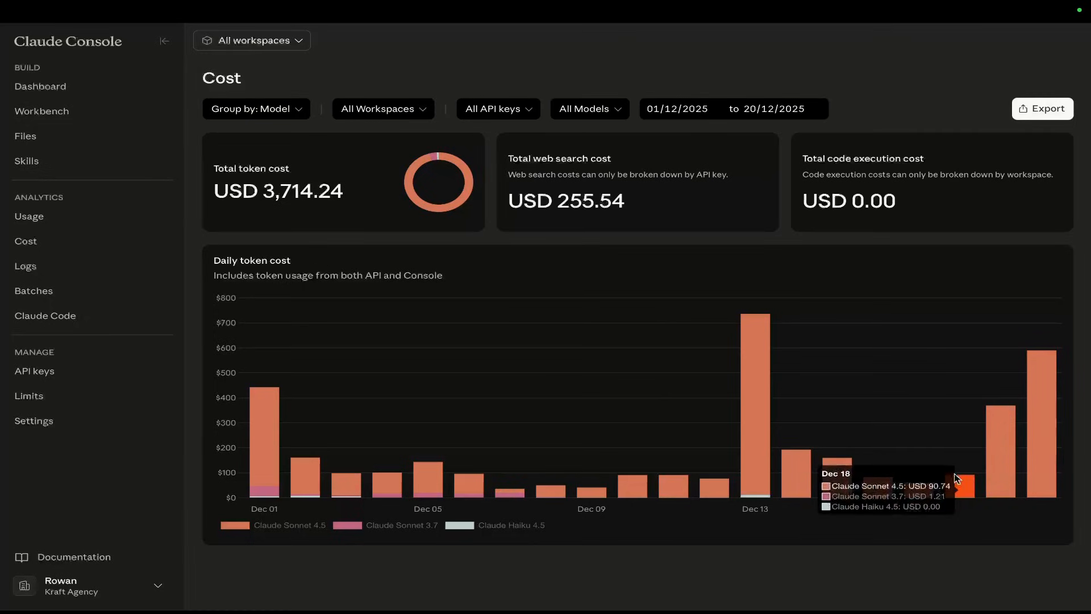
click(708, 64)
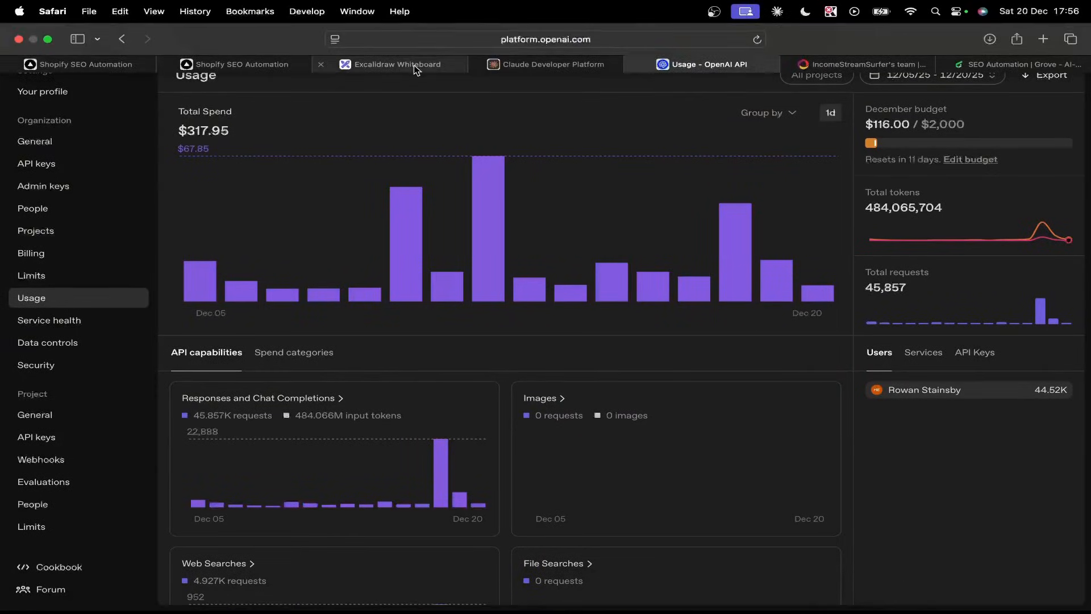
- Add red notes 'GPT 5 NANO IS PRETTY BAD' and 'SONNET 4.5' on the whiteboard, then return to OpenAI usage
click(397, 64)
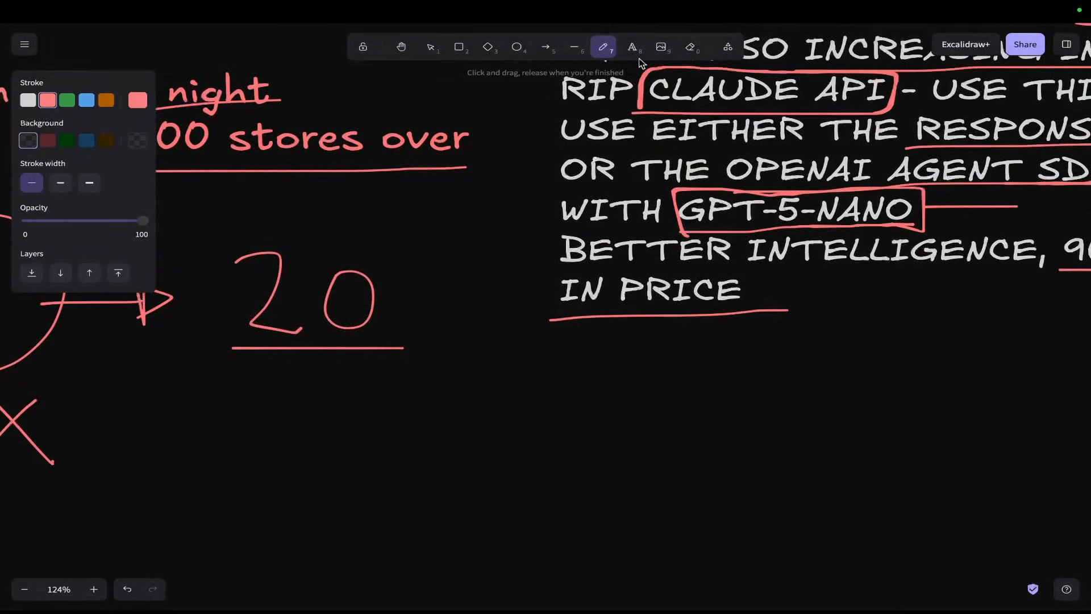
text(GPT 5 NANO IS PRETTY)
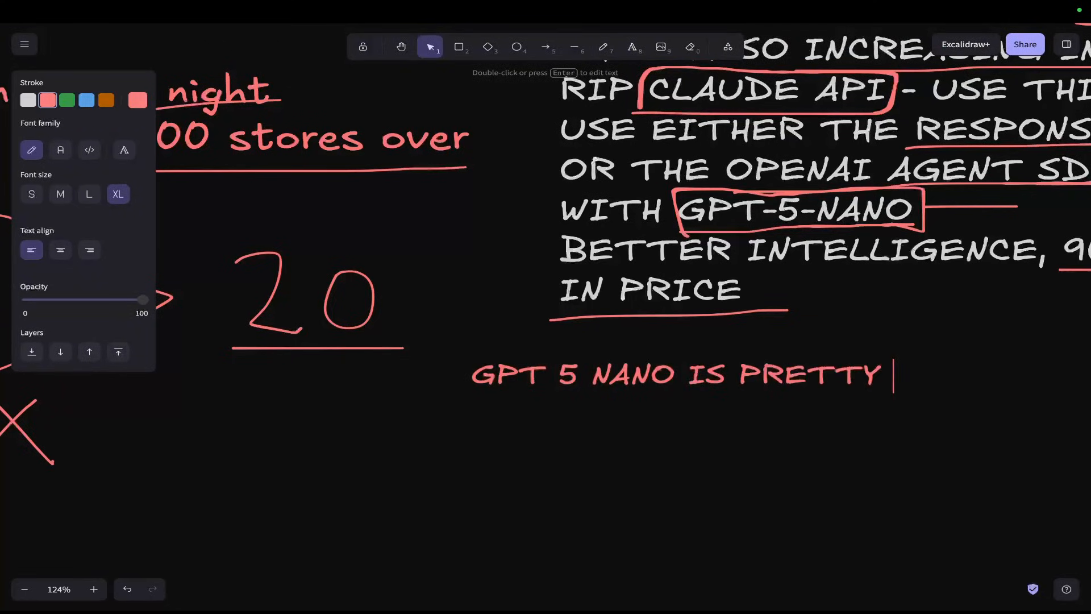
text(BAD)
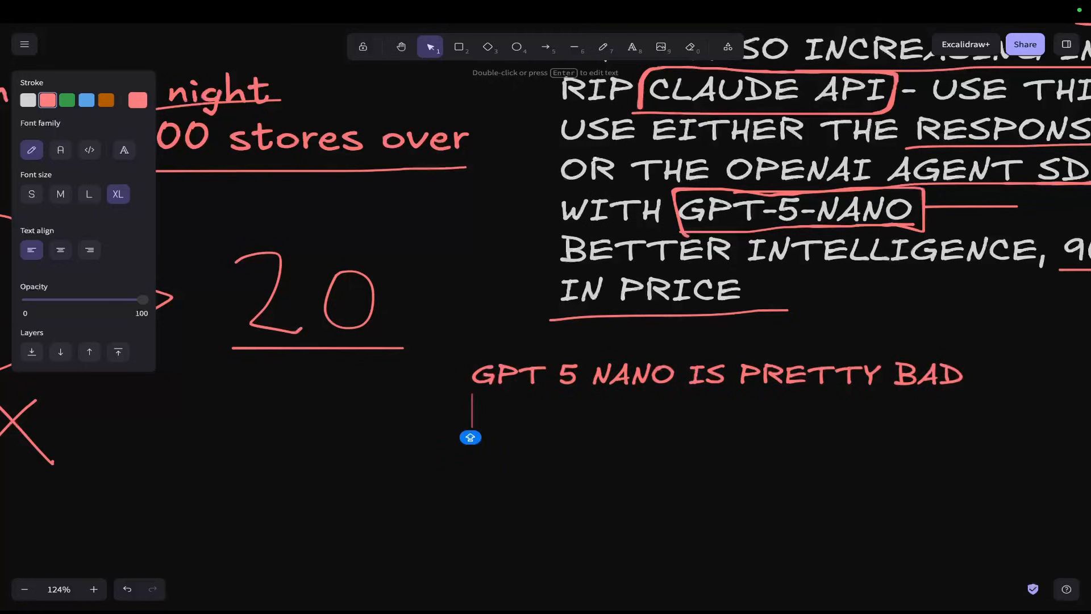
text(SONET 4.5)
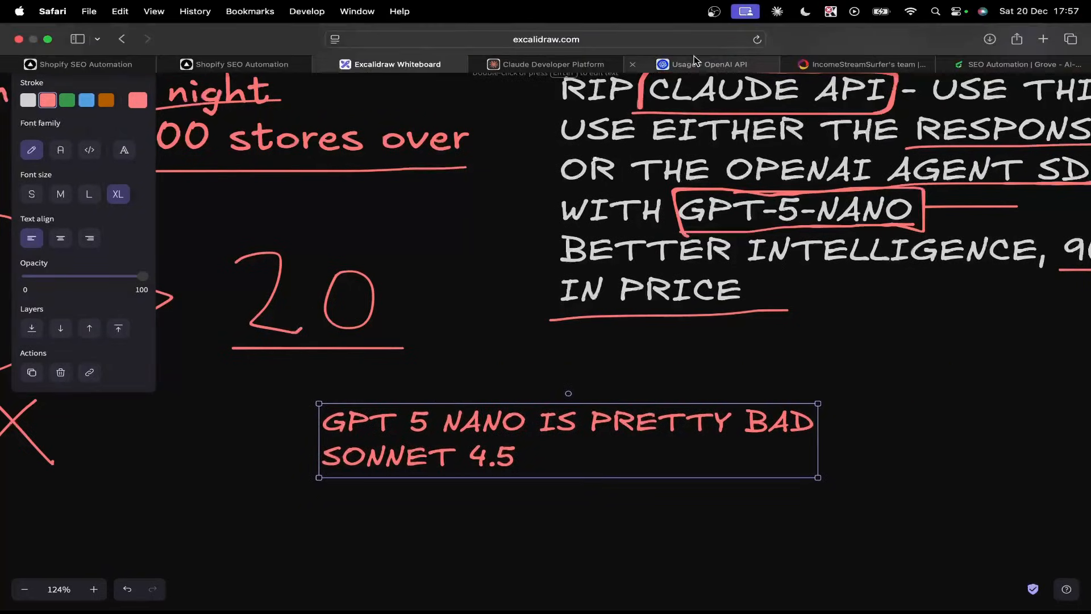
click(709, 64)
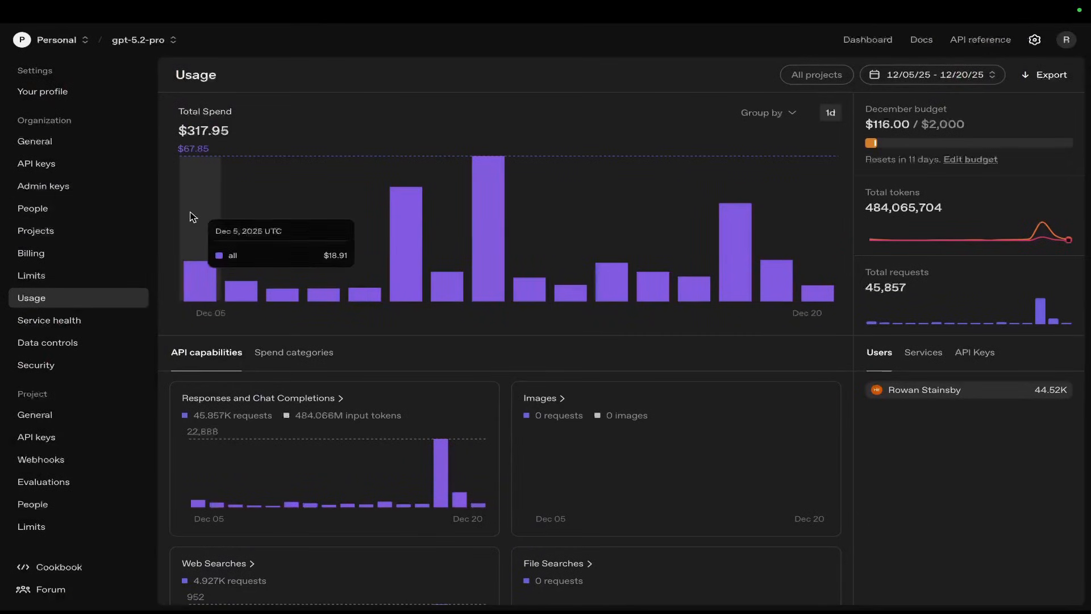
- View the Agents SDK TypeScript overview, the whiteboard, then the OpenAI usage dashboard (USD 45.88 on Dec 18)
click(921, 39)
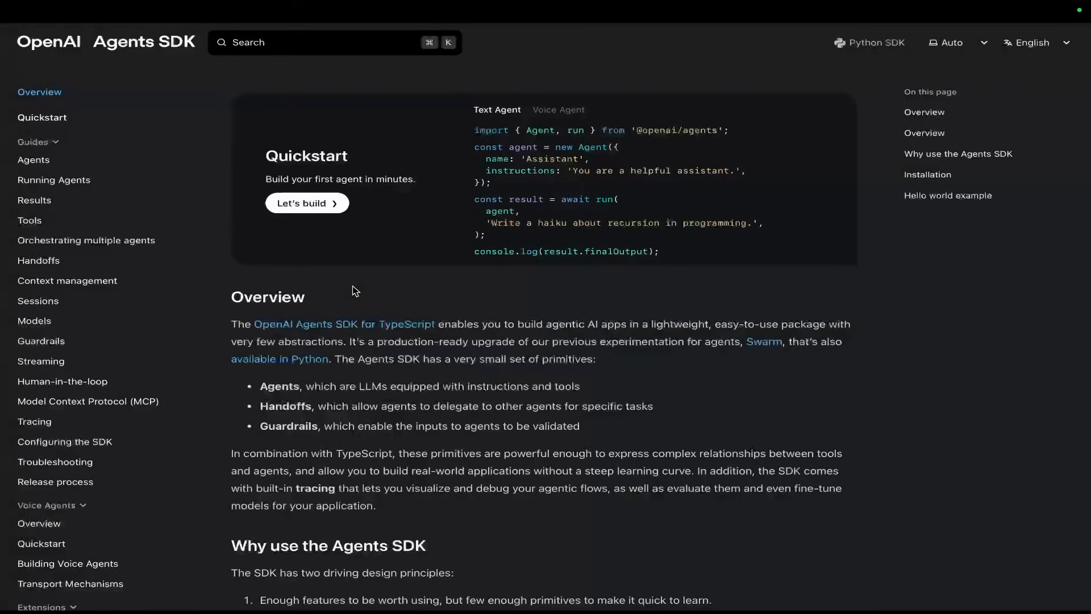
mouse_move(388, 252)
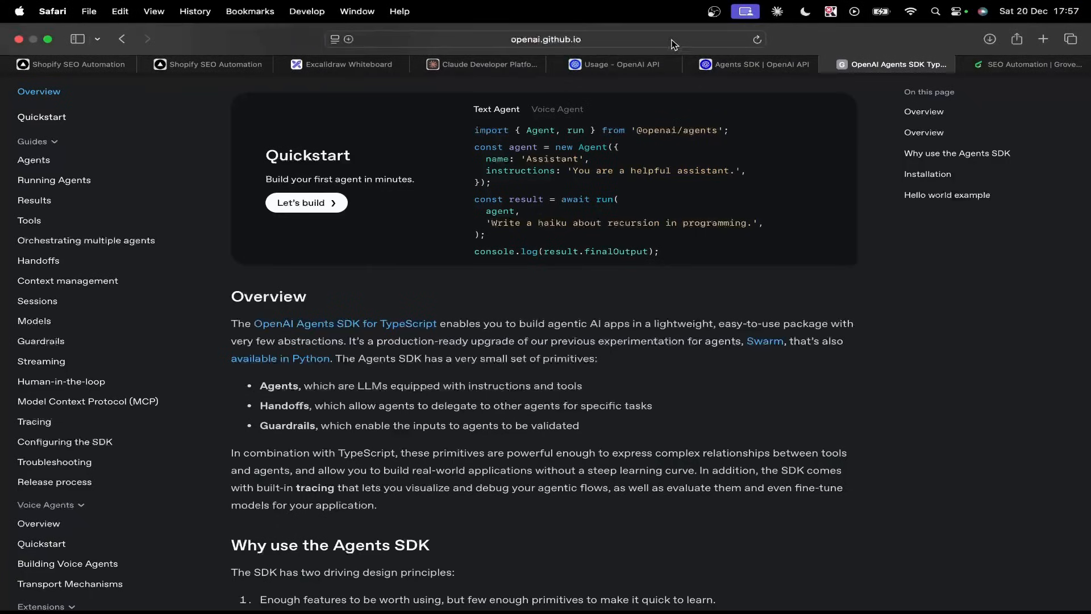
click(341, 64)
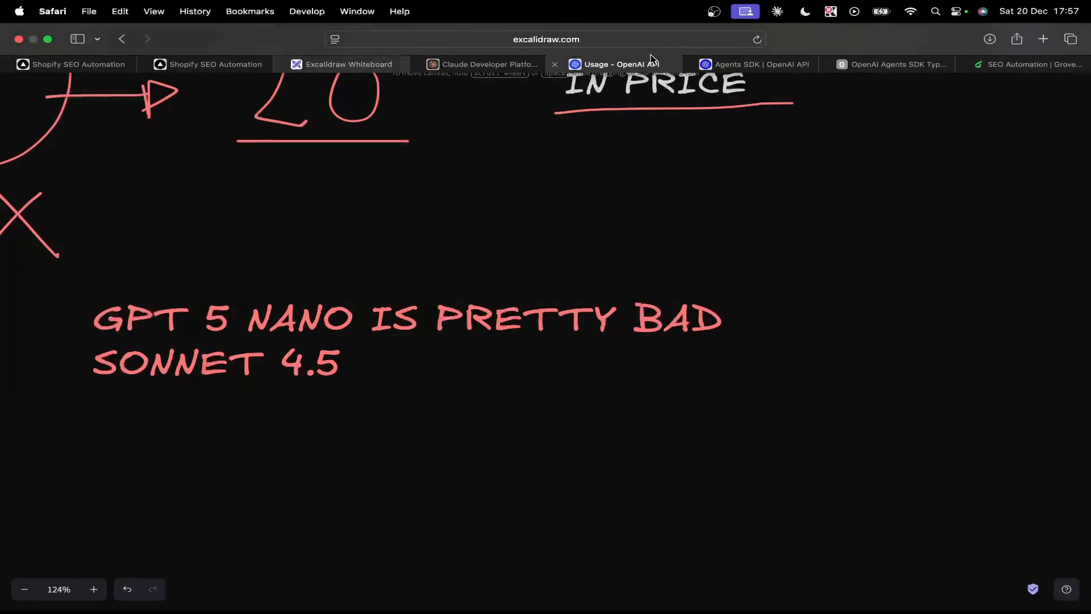
click(614, 64)
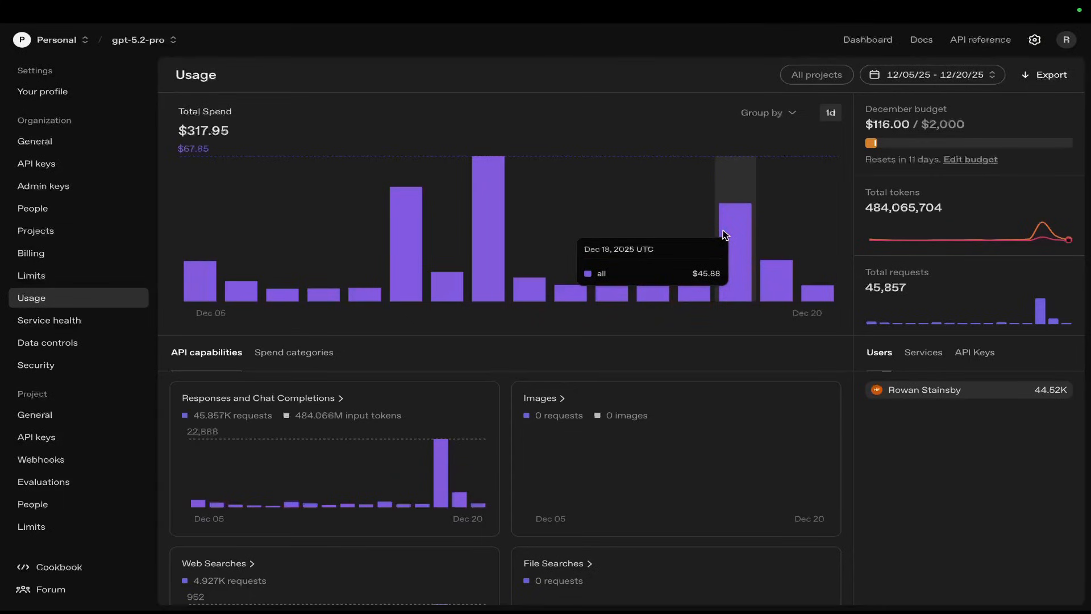
- Review December spend and web-search charts (710 requests on Dec 19), then switch to the Claude cost page
scroll(down, 3)
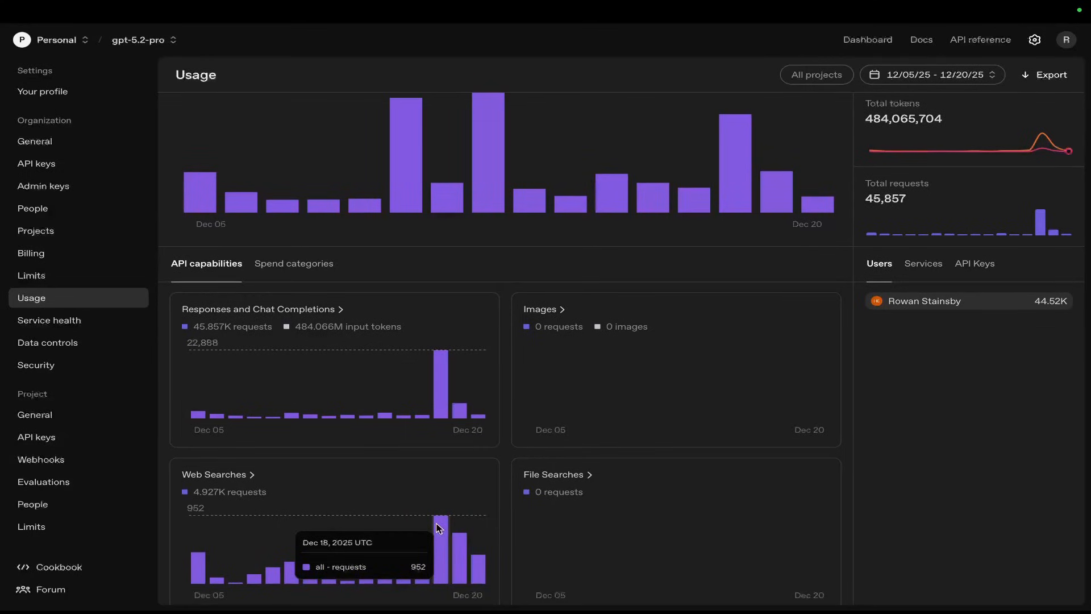
scroll(down, 3)
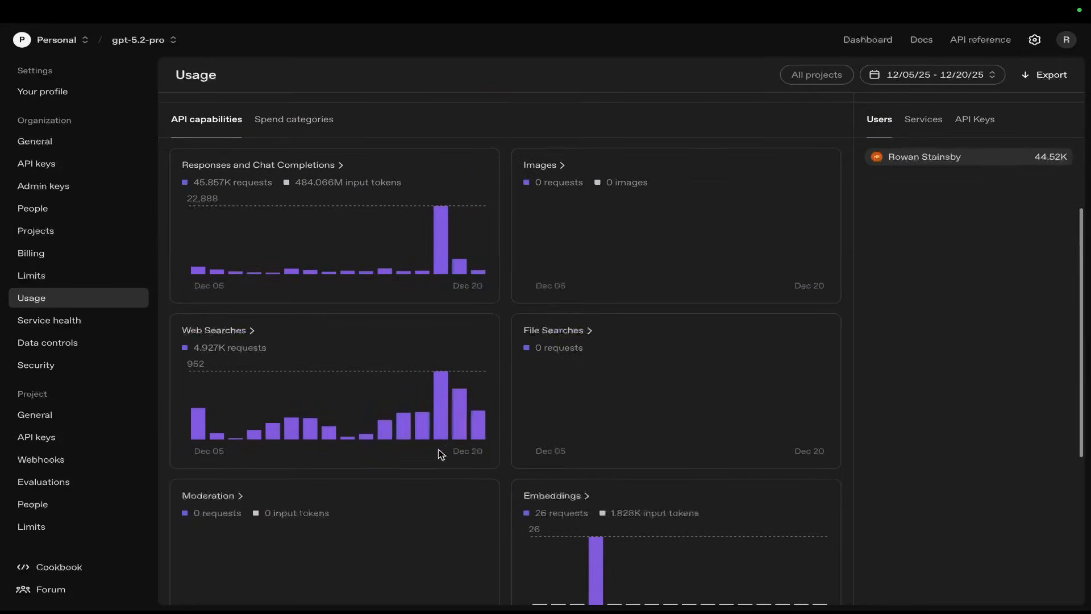
scroll(down, 3)
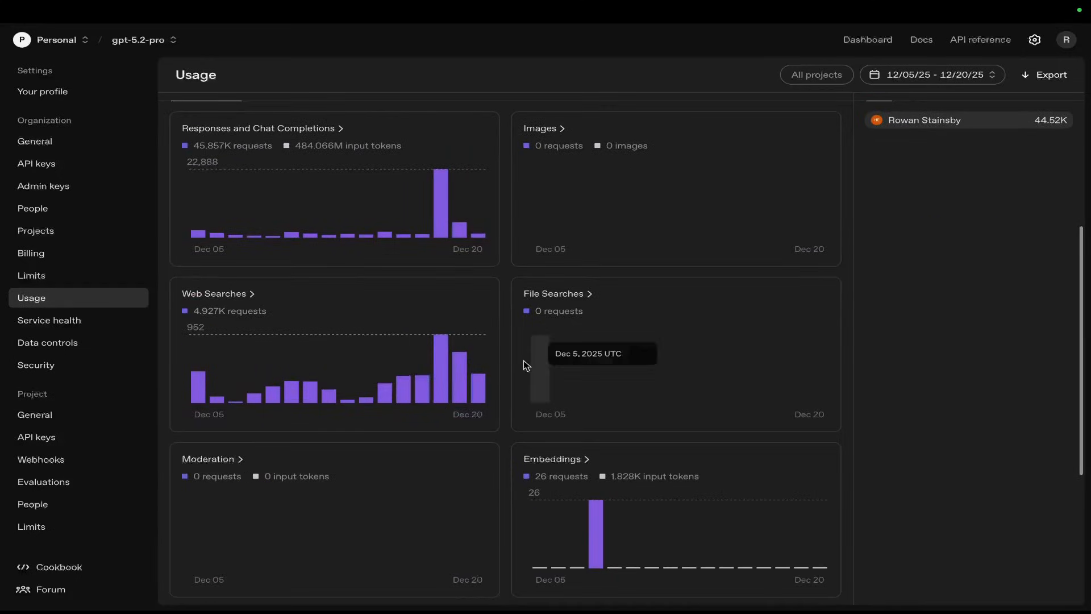
mouse_move(602, 379)
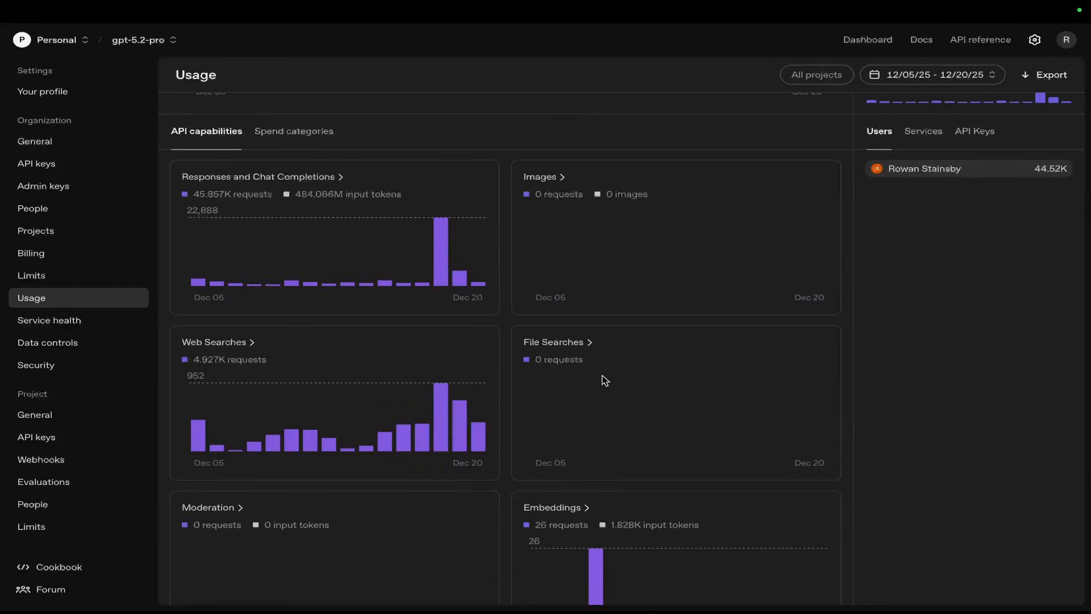
mouse_move(442, 403)
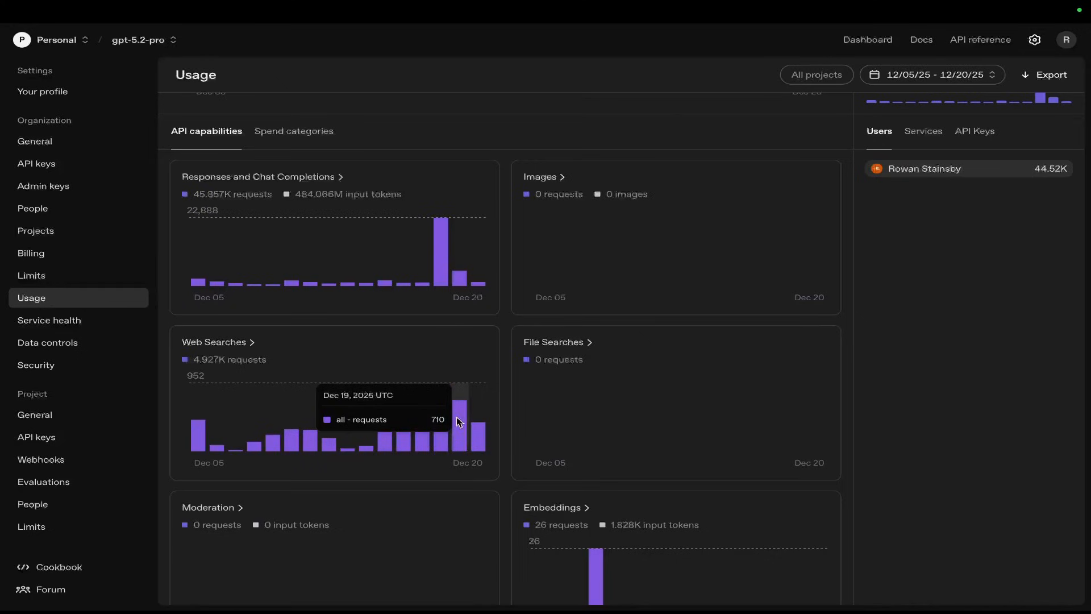
scroll(up, 3)
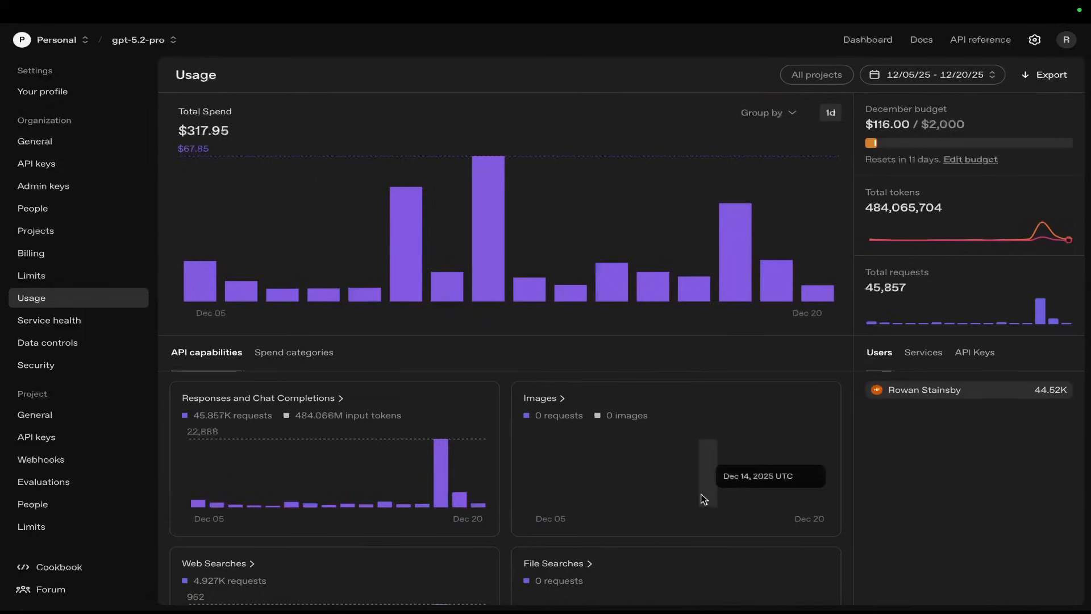
scroll(down, 3)
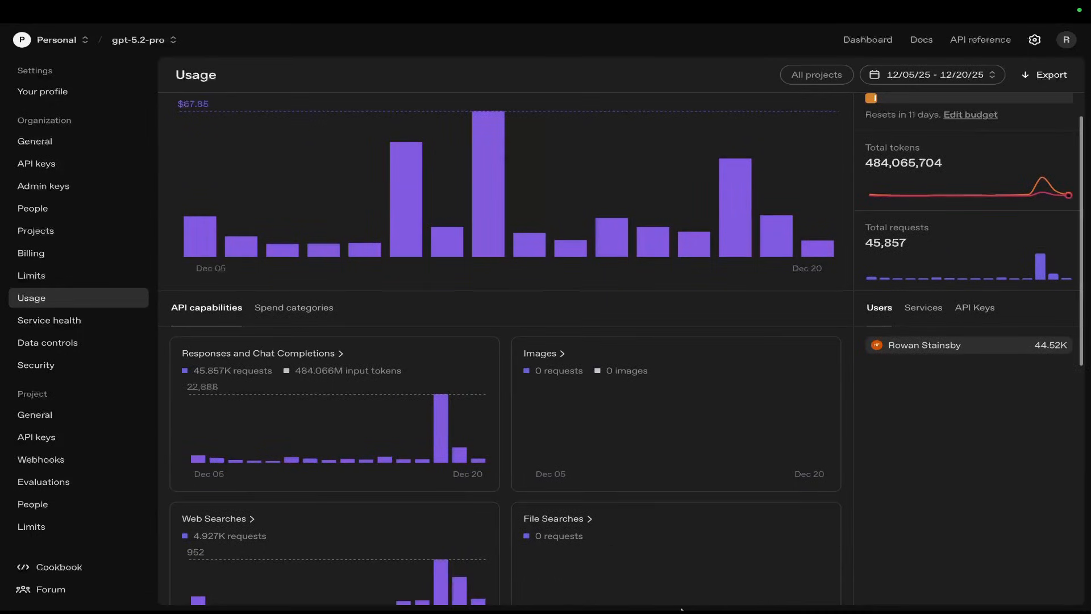
scroll(down, 3)
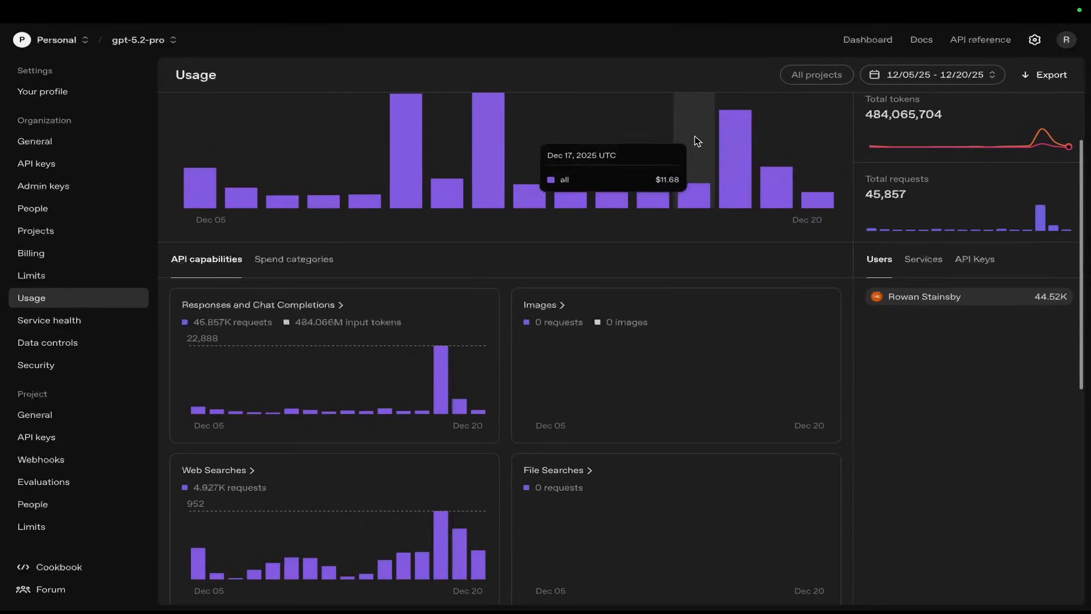
mouse_move(723, 142)
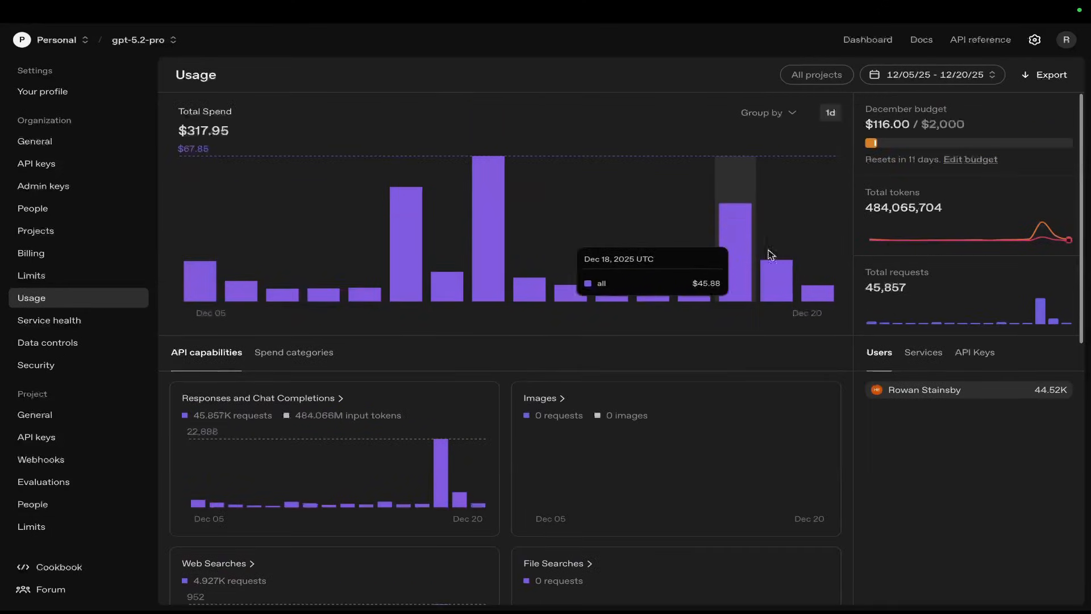
mouse_move(787, 292)
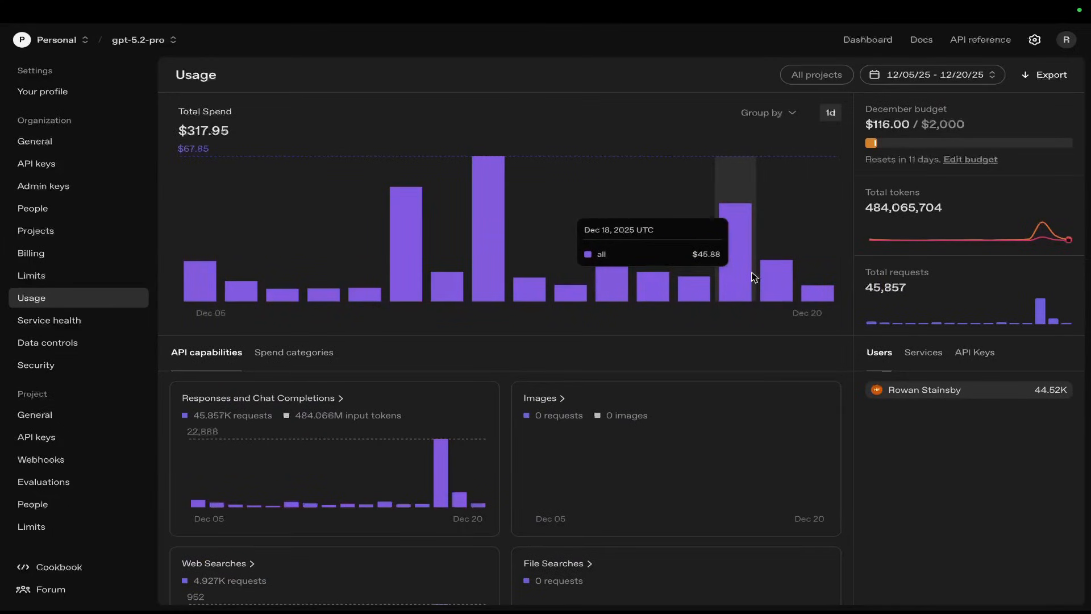
mouse_move(764, 322)
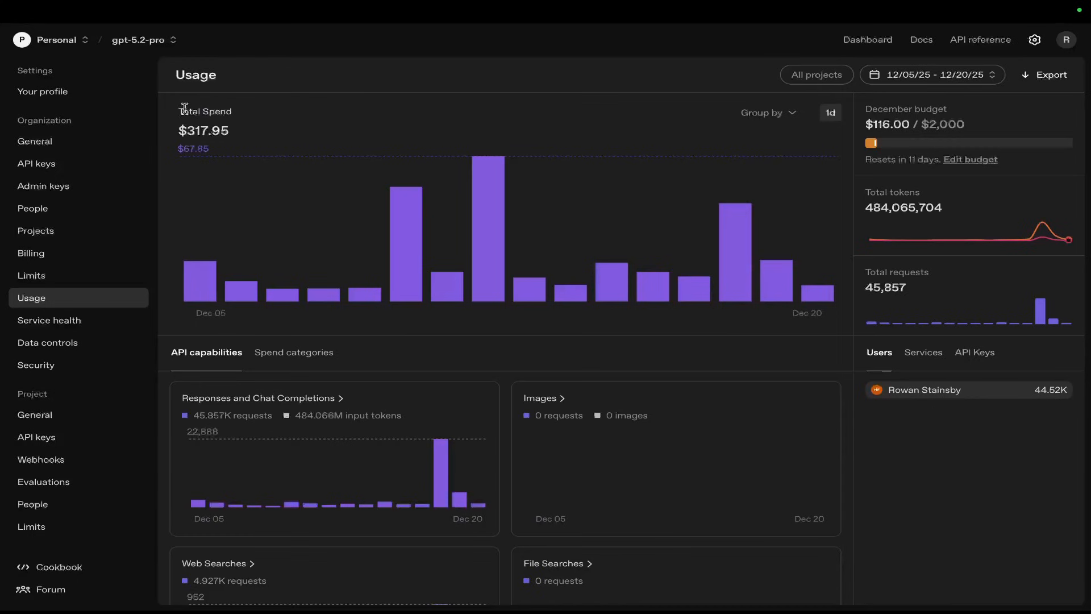
click(487, 64)
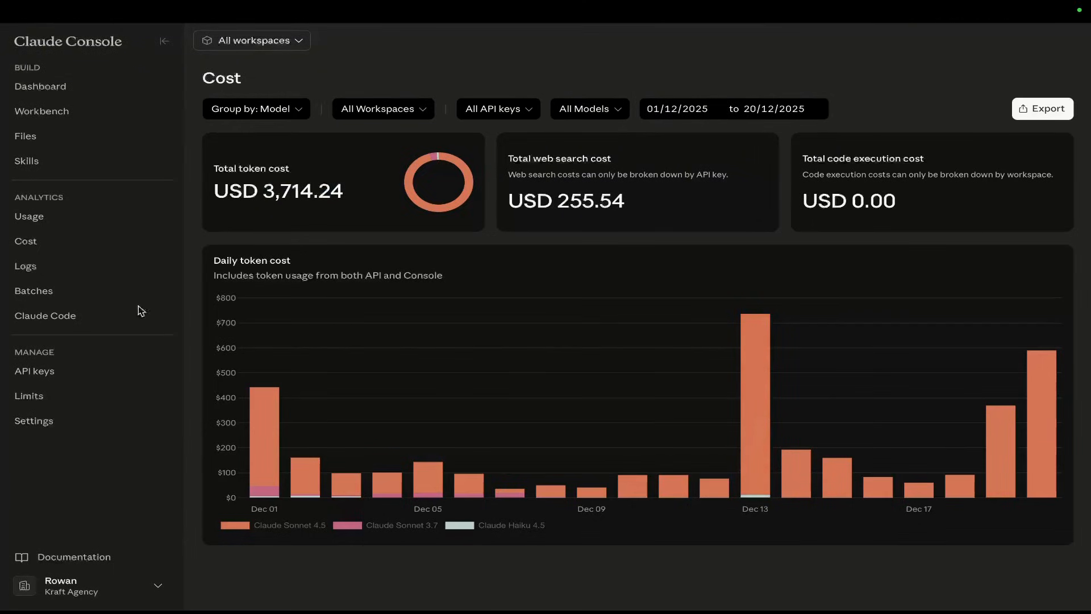
- Review Claude Console analytics and the USD 3,719.16 total token cost, then switch to OpenAI usage
click(44, 315)
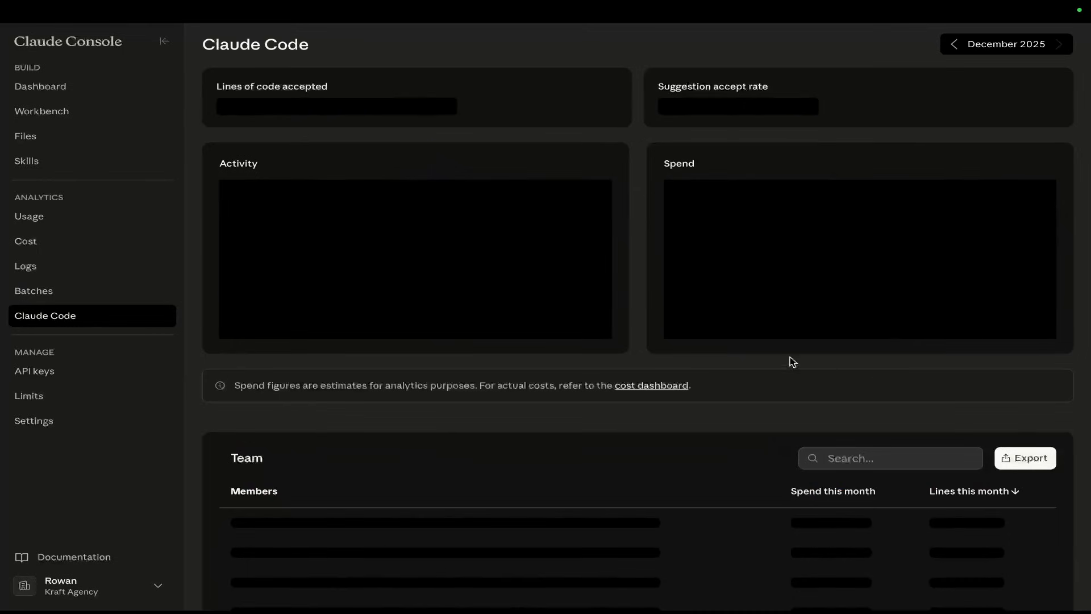
scroll(down, 3)
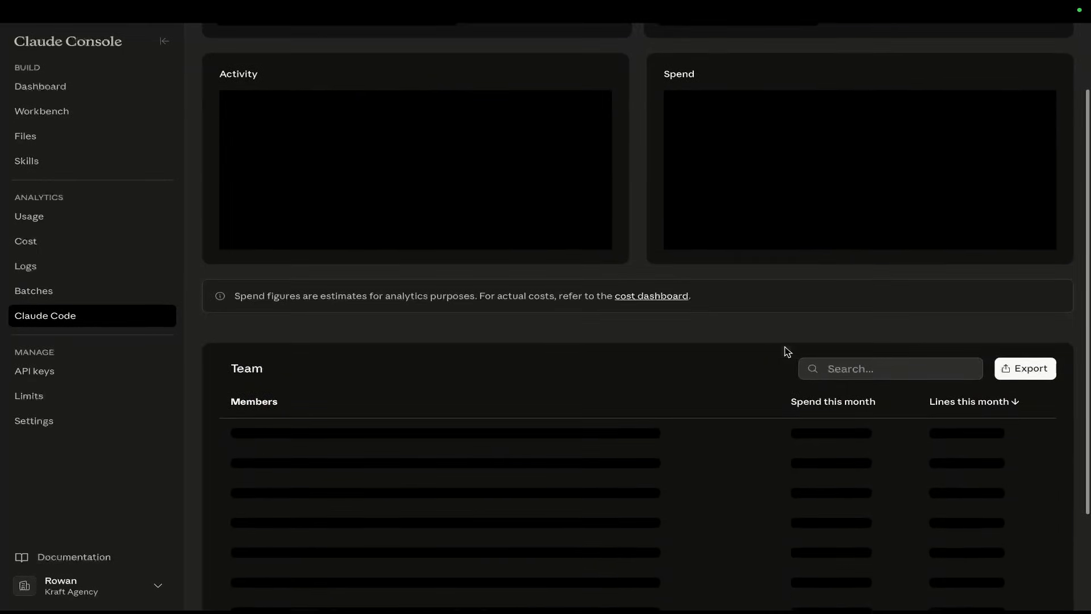
scroll(down, 3)
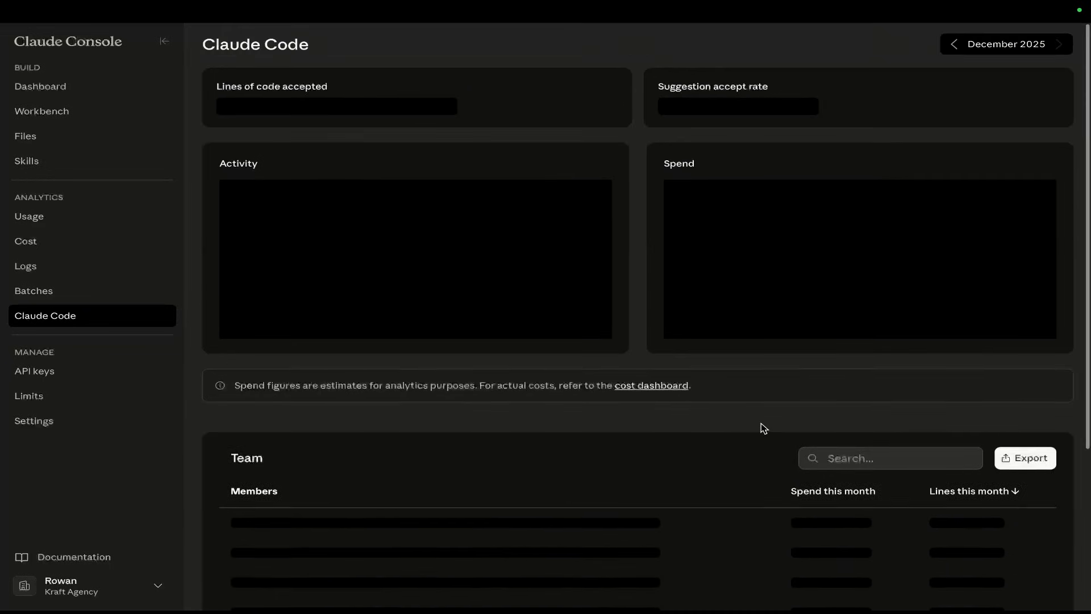
scroll(down, 3)
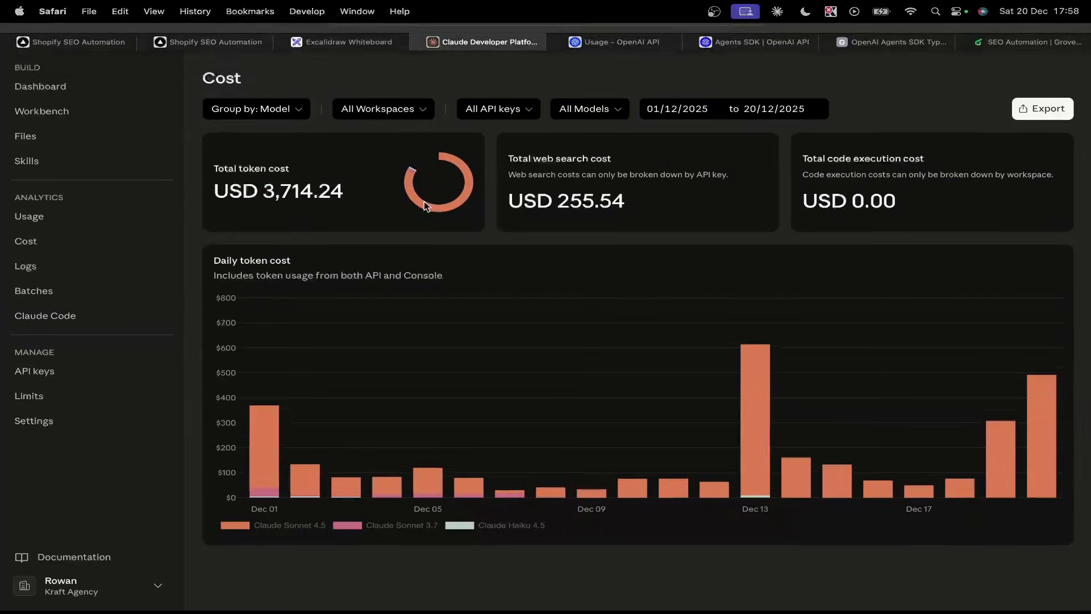
double_click(302, 191)
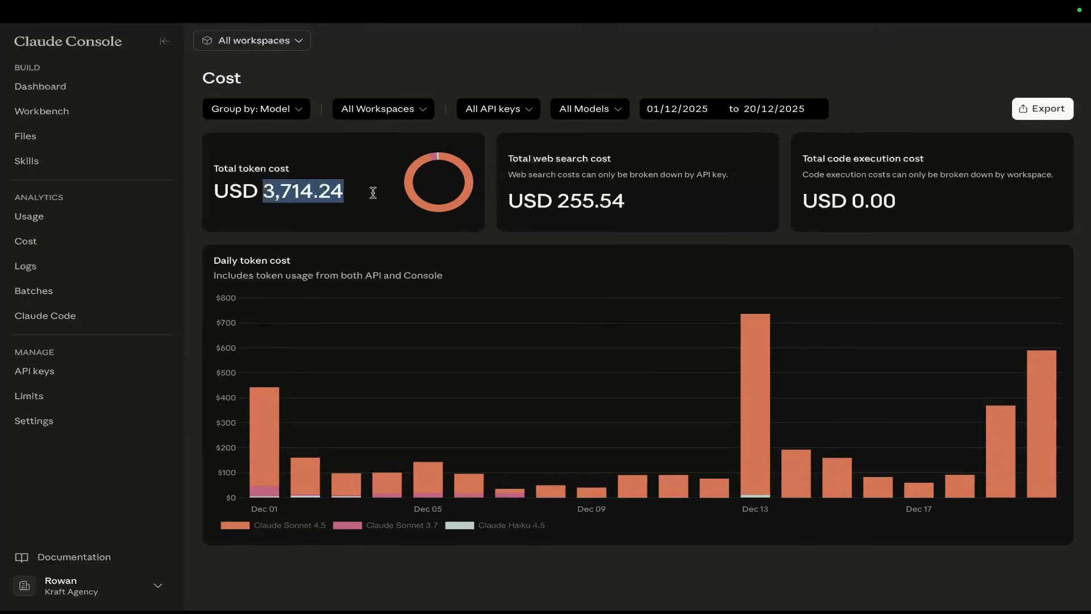
mouse_move(437, 183)
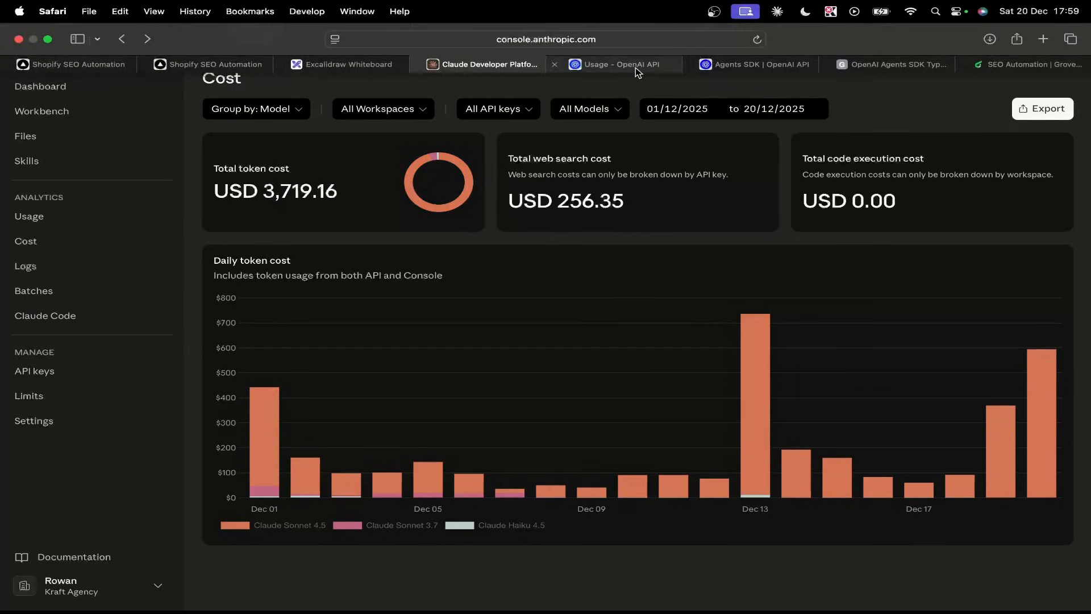
click(617, 64)
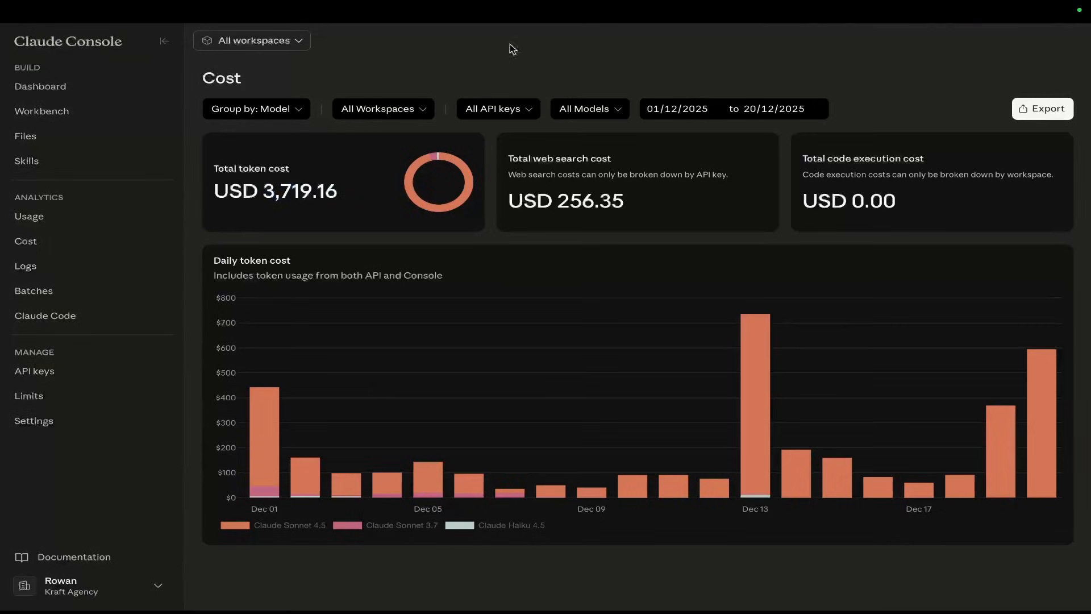
- Review OpenAI usage ($317.95, 484M tokens, 45,857 requests), then switch to the Convex grove-v2 usage page
click(754, 64)
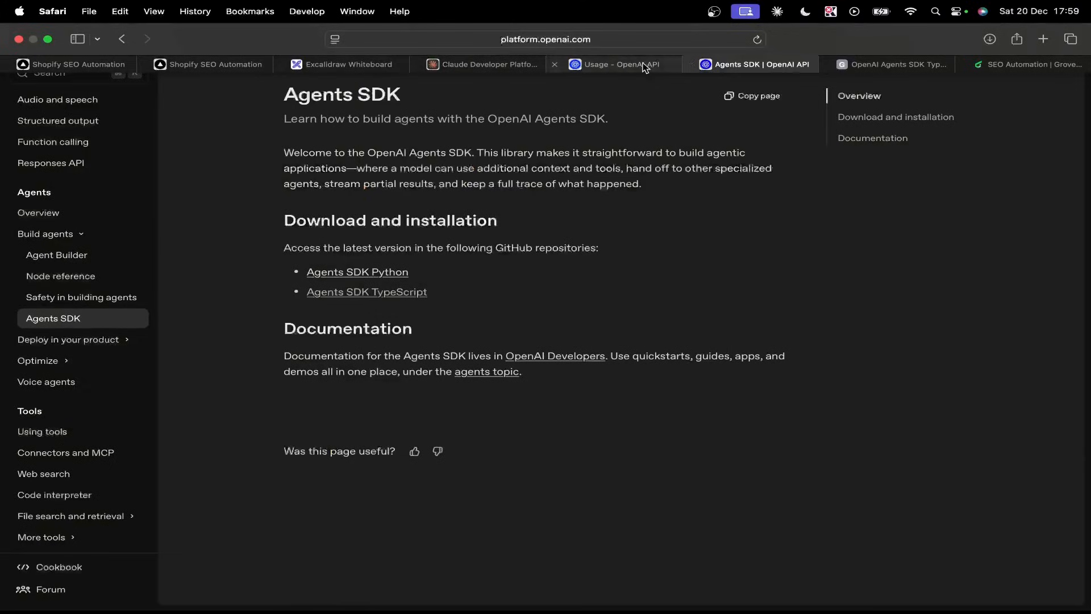
click(617, 64)
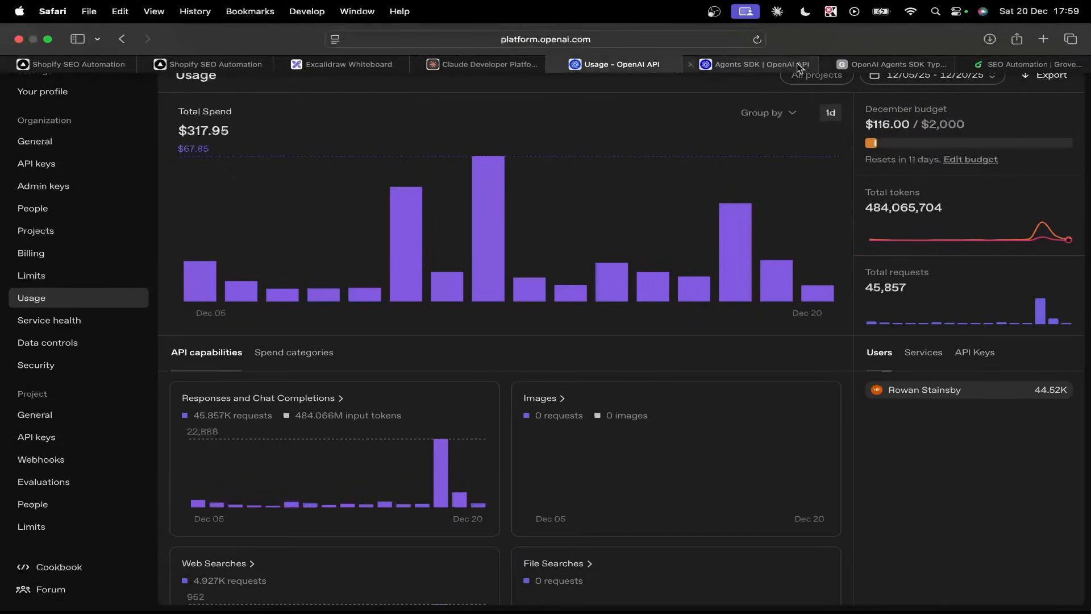
click(894, 64)
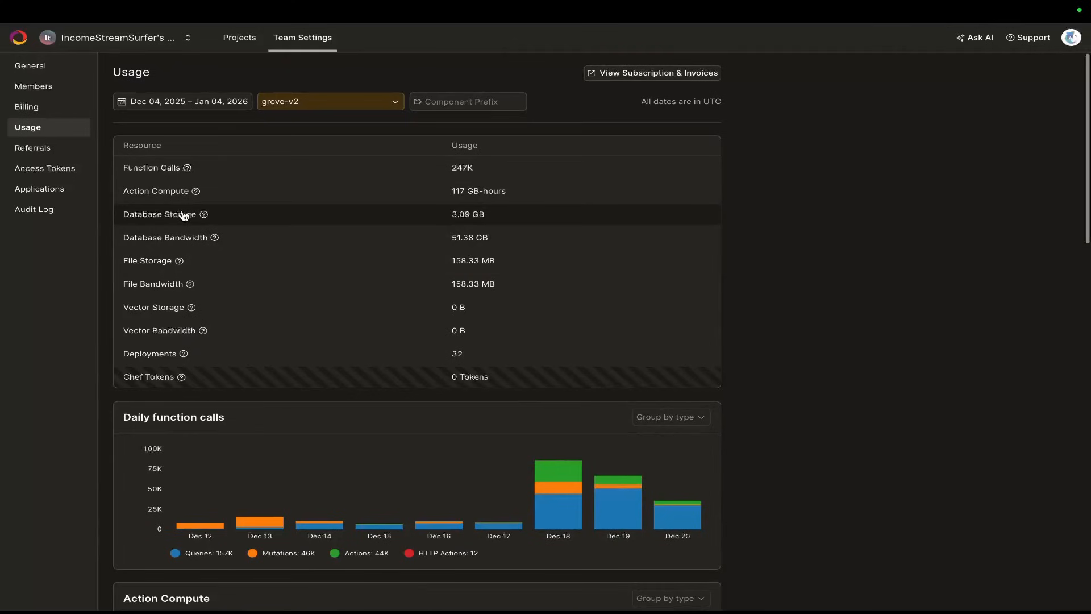
- Show Convex usage across All Projects: 303K function calls, database bandwidth 50 GB plus 3.87 GB on-demand
click(328, 101)
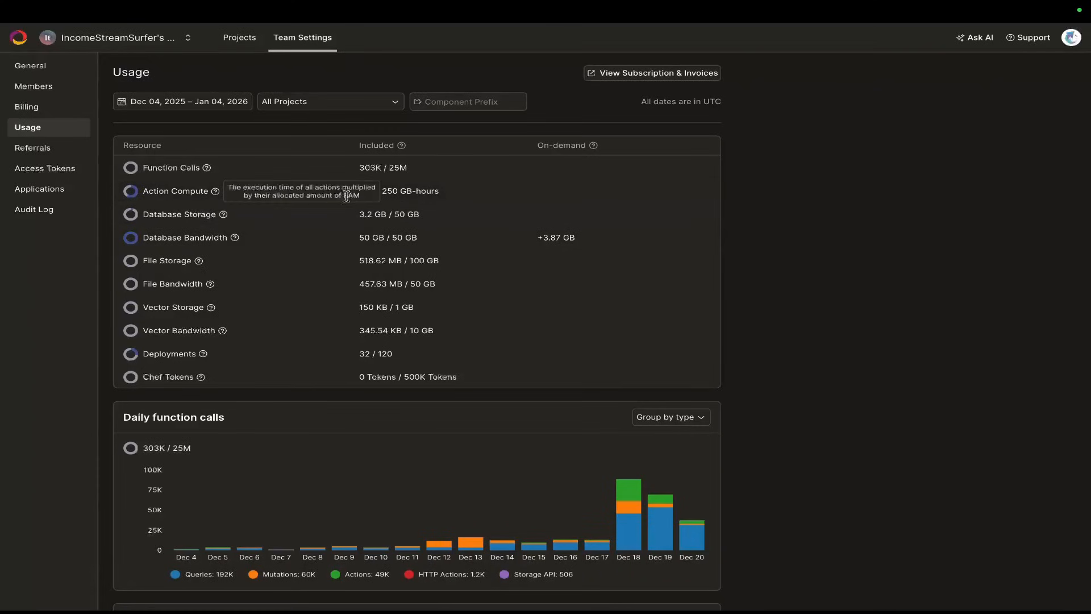
mouse_move(418, 248)
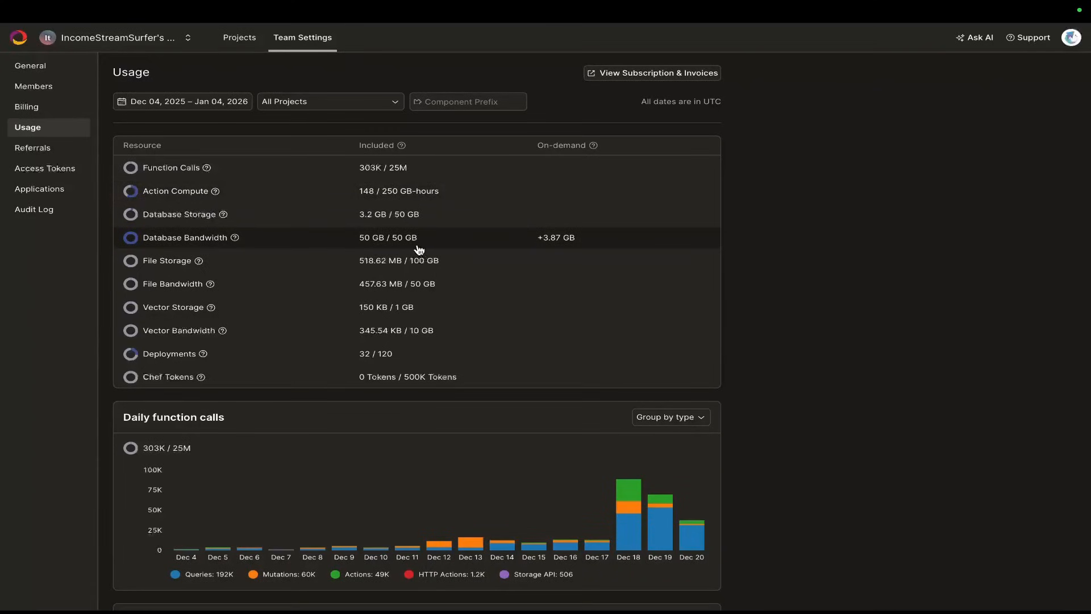
mouse_move(567, 240)
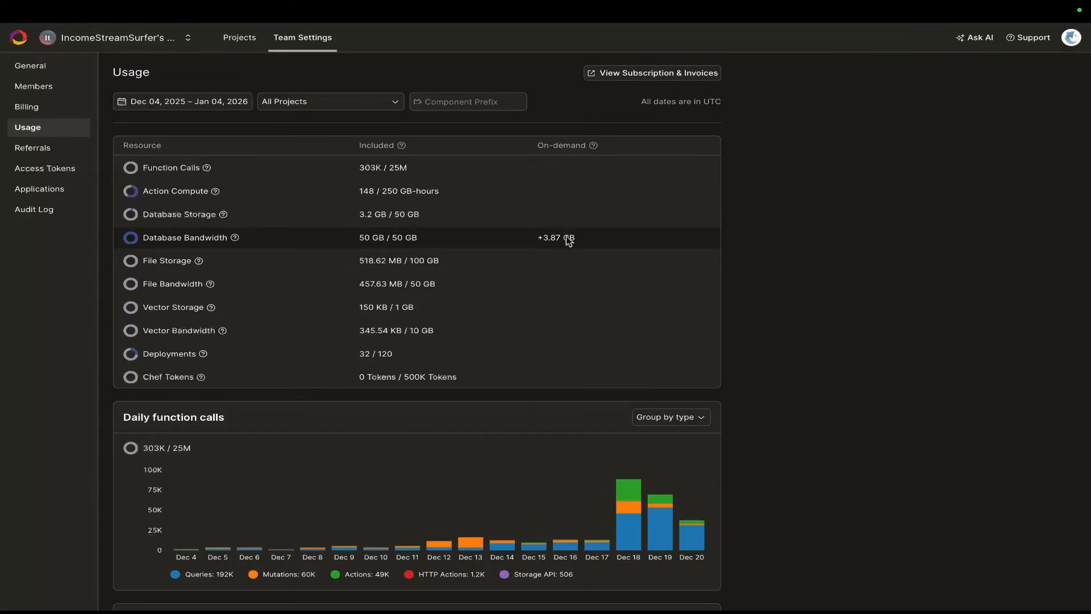
mouse_move(555, 241)
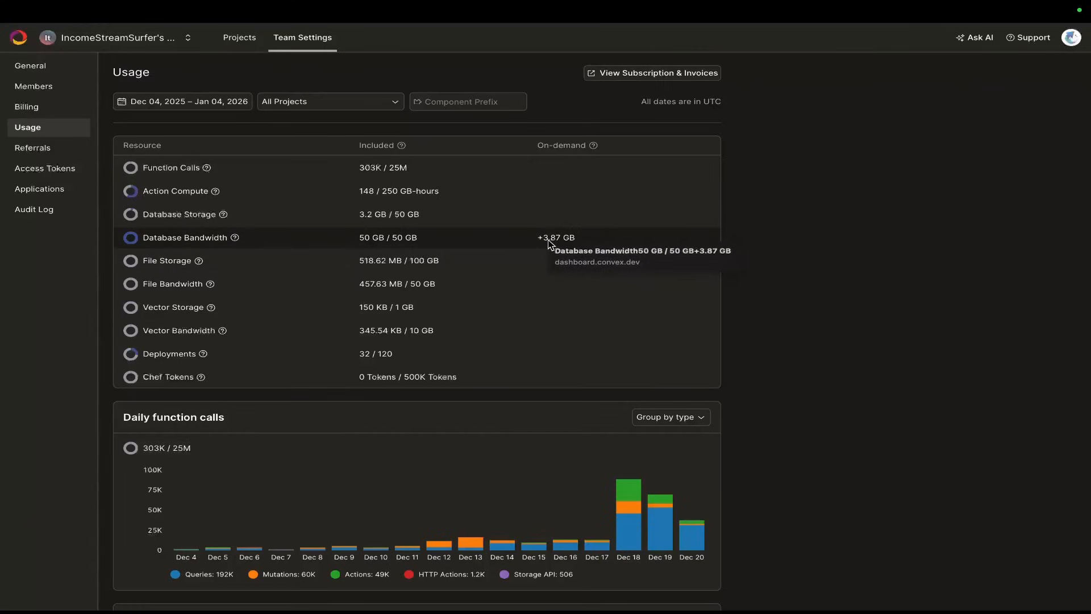
mouse_move(788, 293)
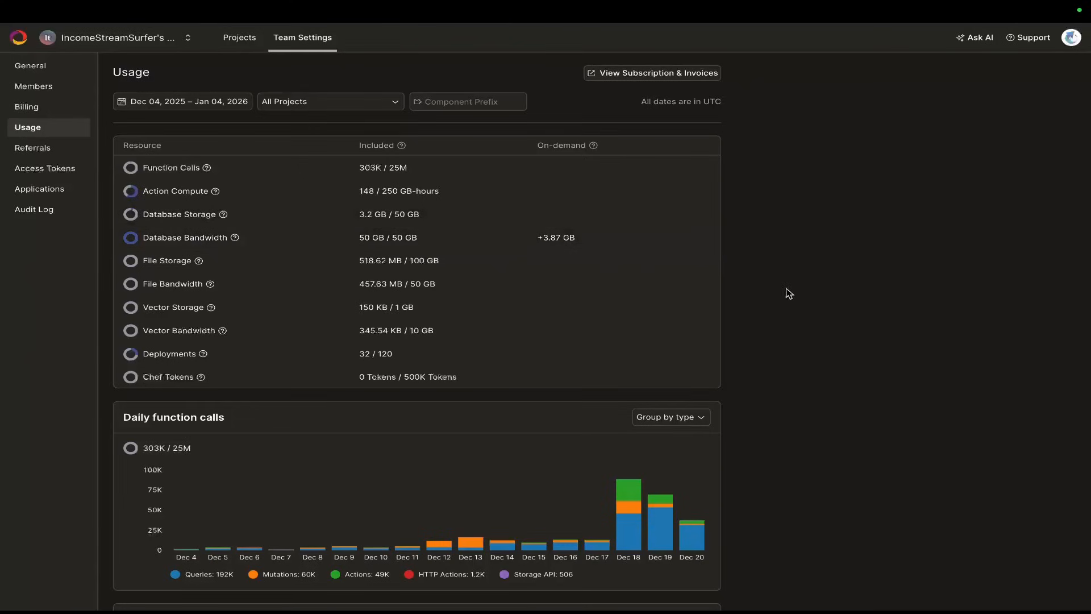
mouse_move(546, 241)
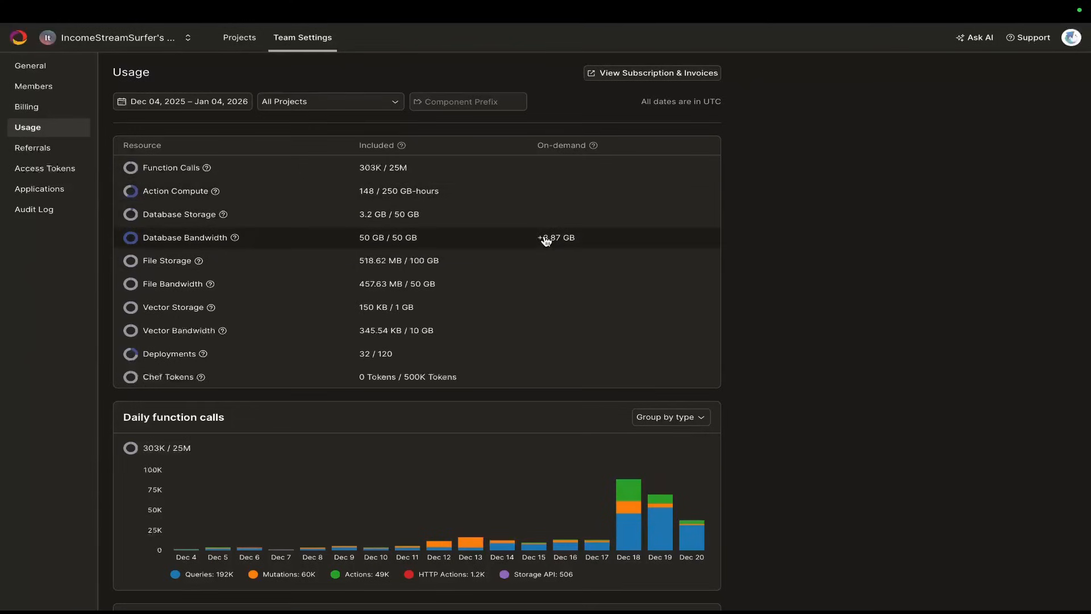
mouse_move(521, 229)
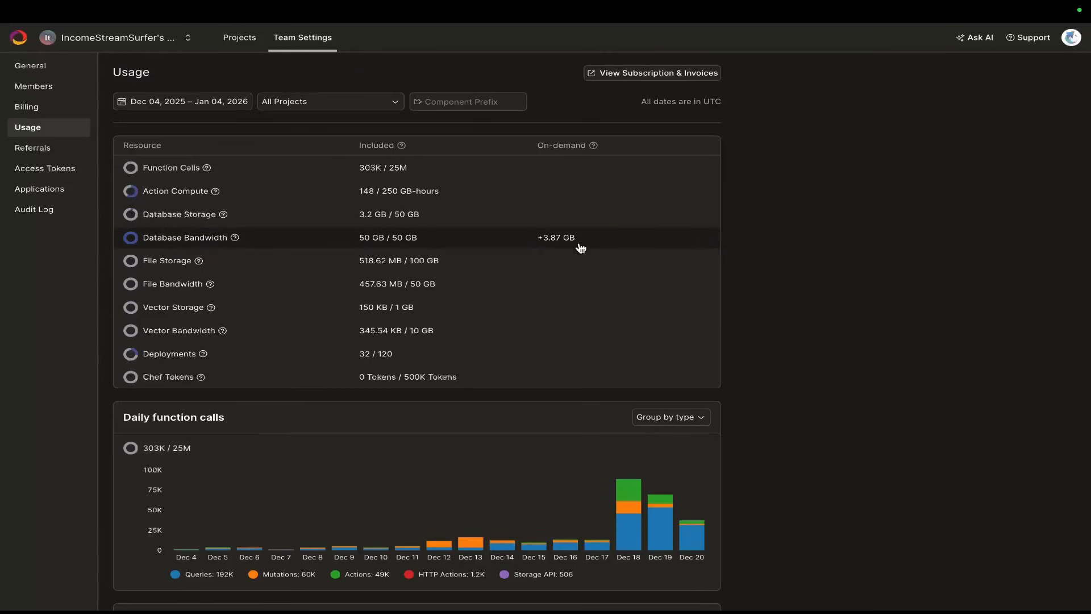
scroll(down, 3)
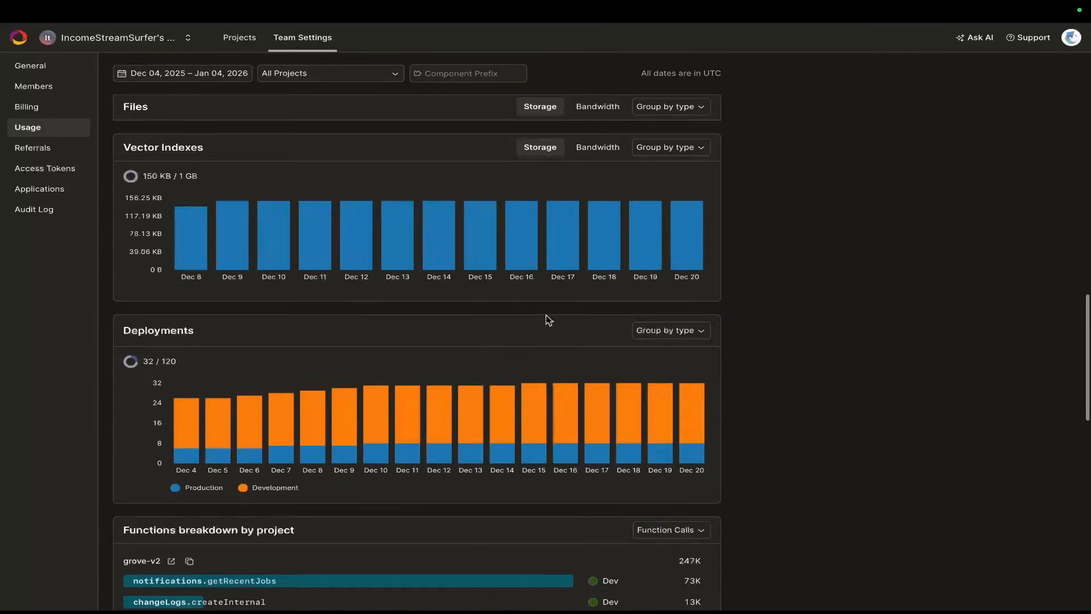
scroll(down, 3)
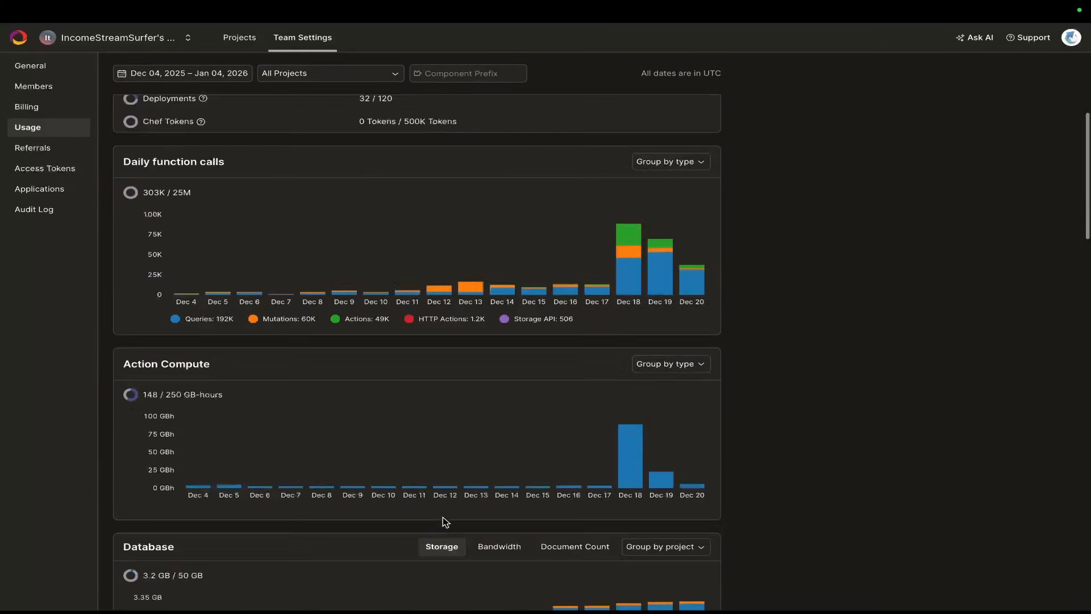
scroll(up, 3)
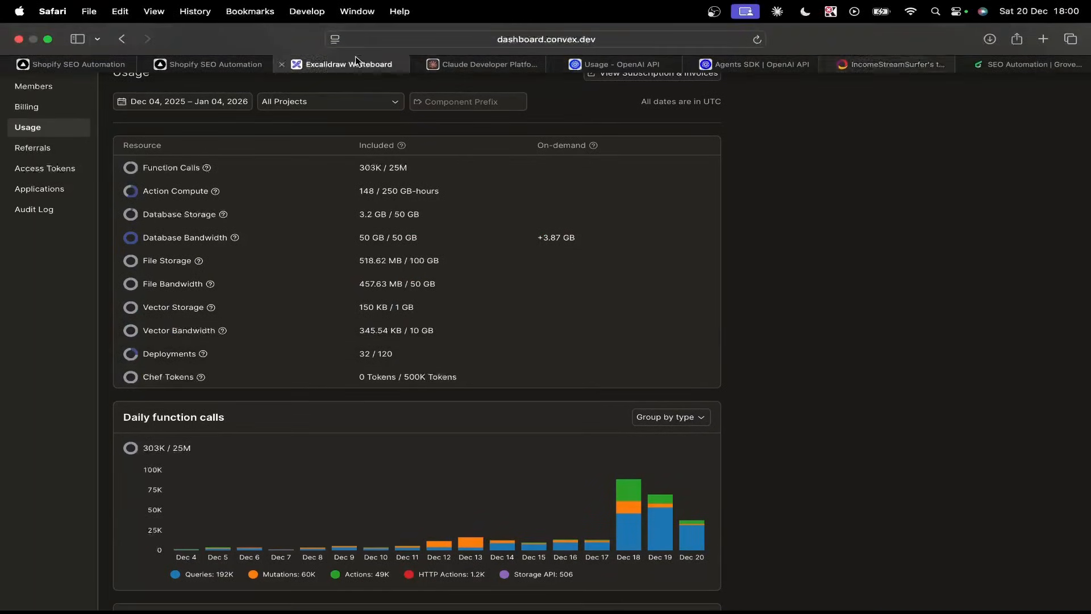
- Add red text '6000/month' below the SONNET 4.5 line on the whiteboard
click(343, 64)
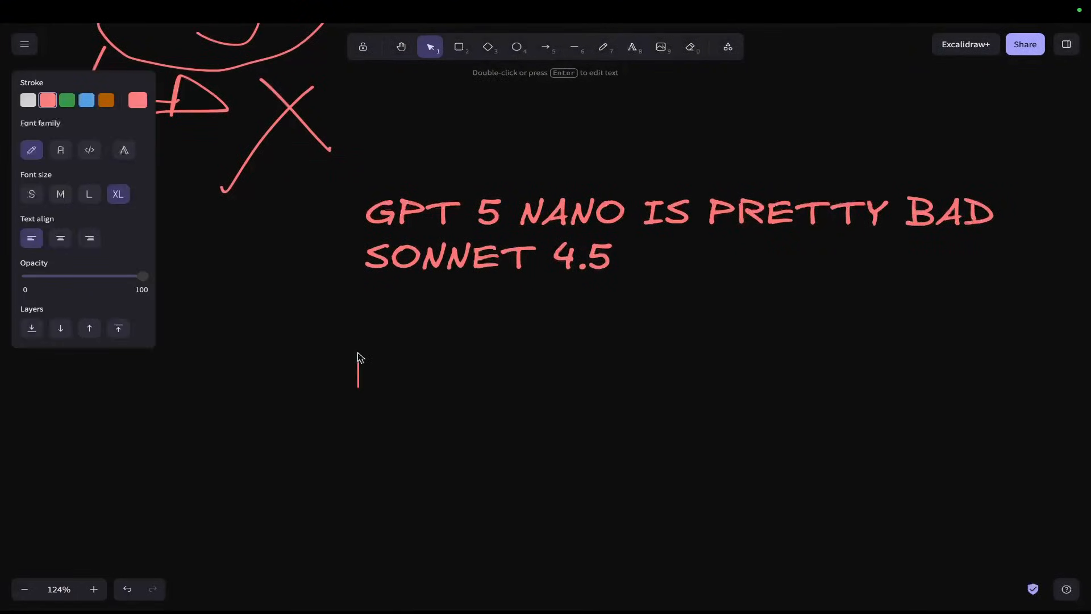
text(6000/)
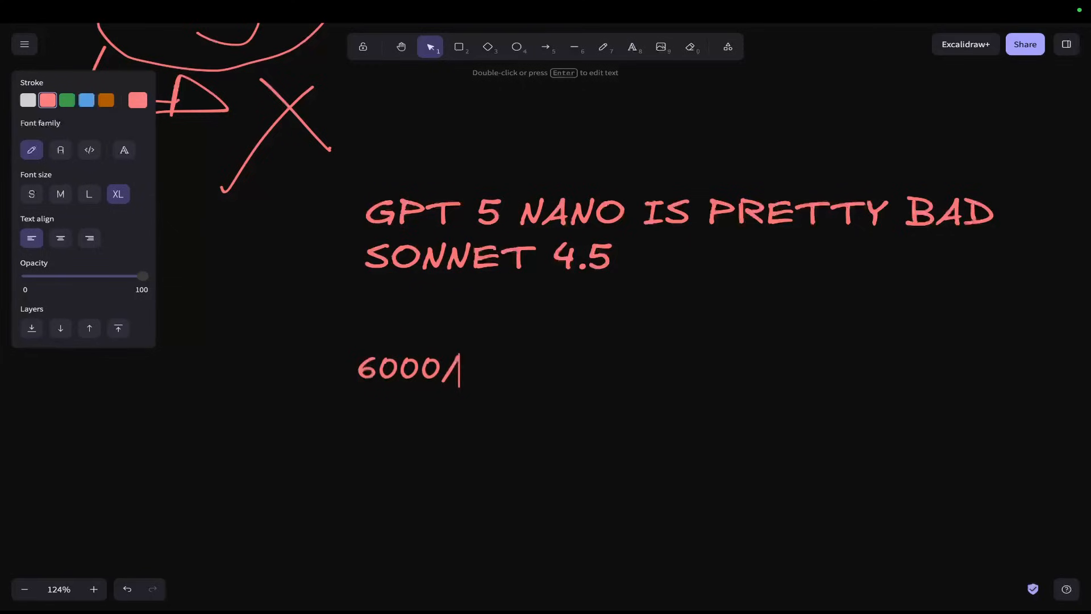
text(month)
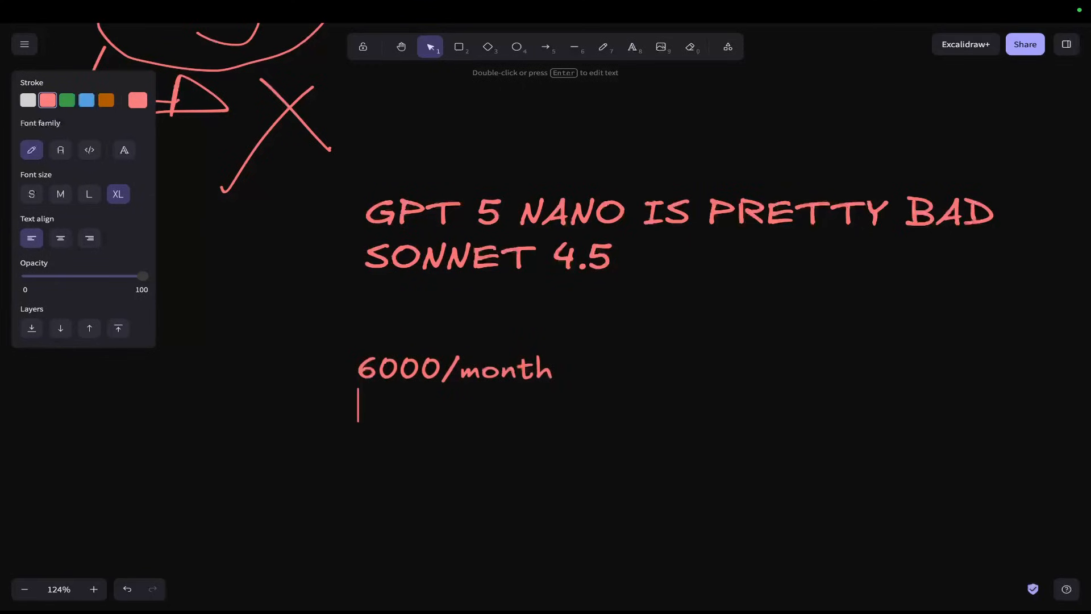
text(10)
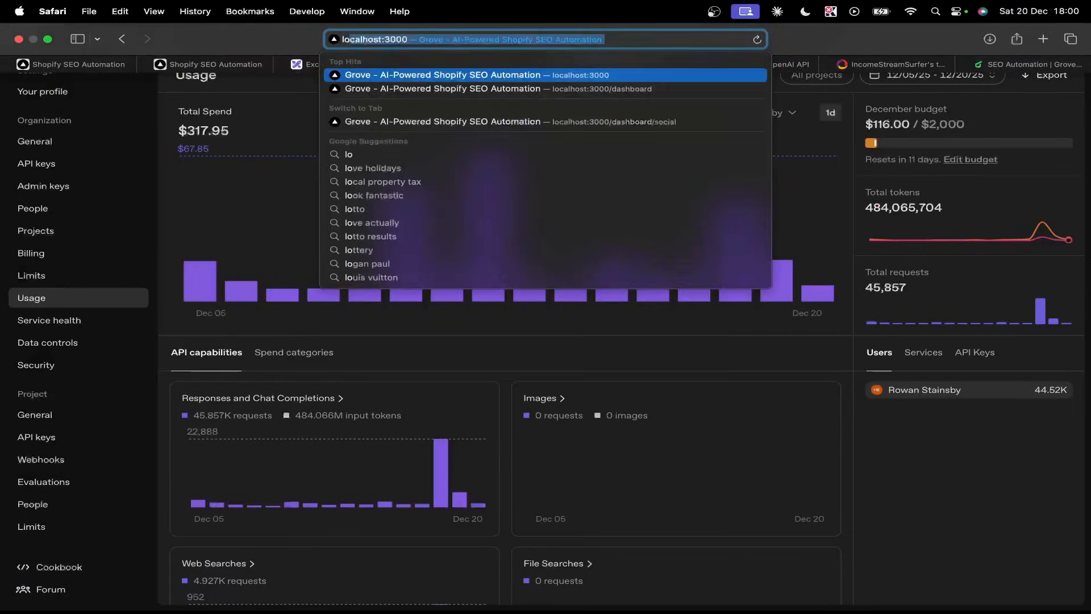
- In Grove's dashboard, show the Social Content calendar and dismiss the Monday Motivation post preview
click(477, 75)
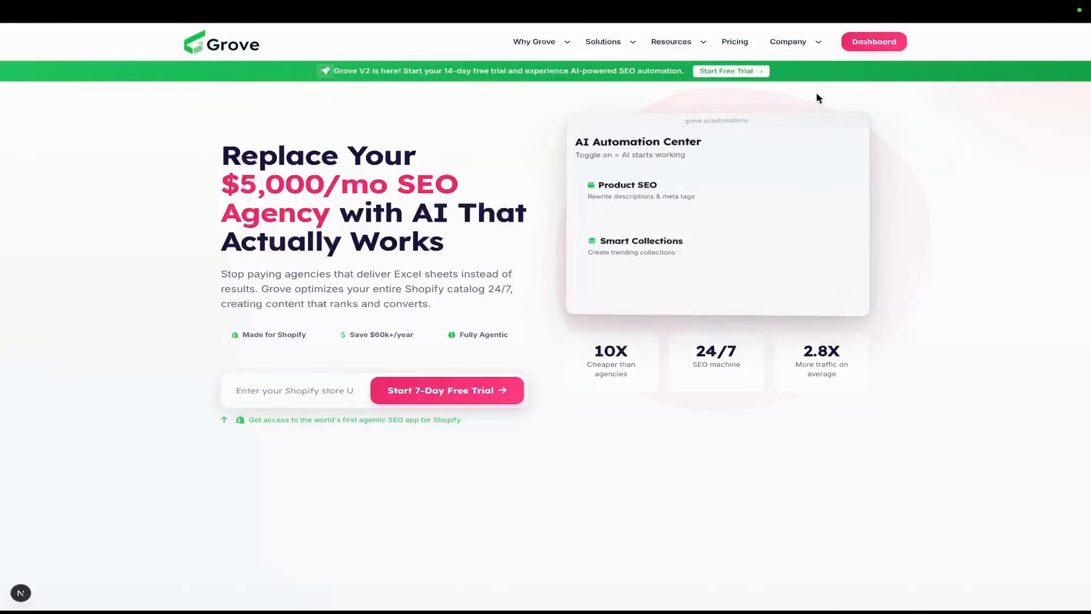
click(873, 41)
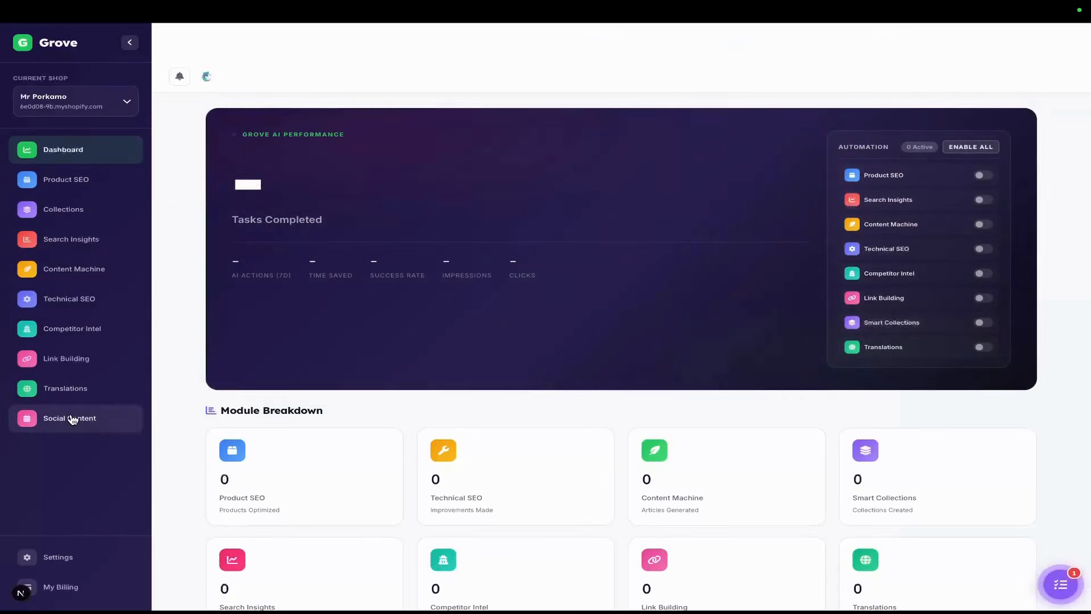
click(69, 418)
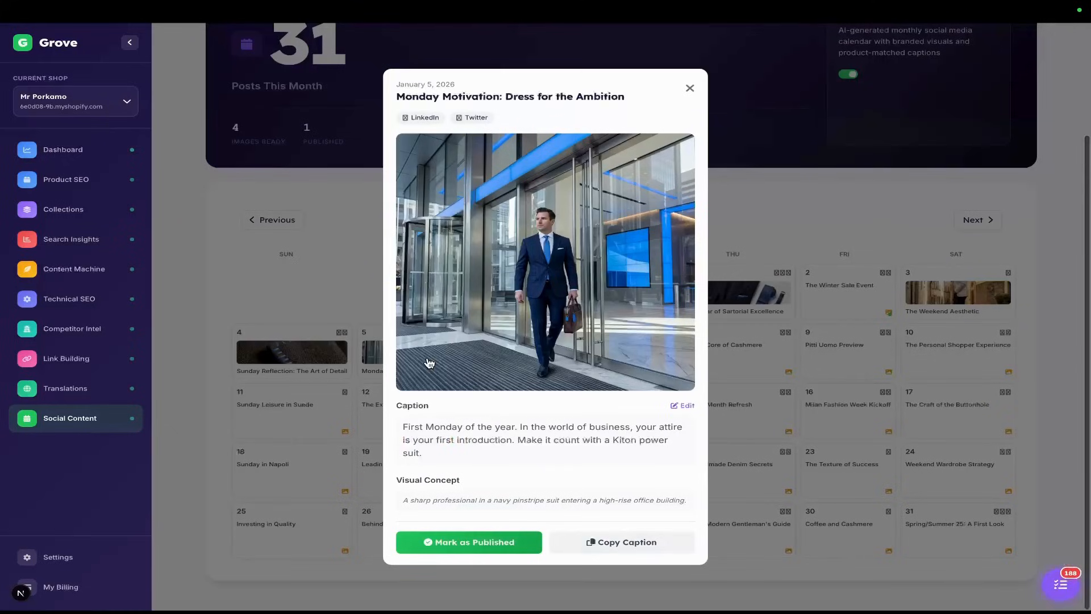
mouse_move(650, 184)
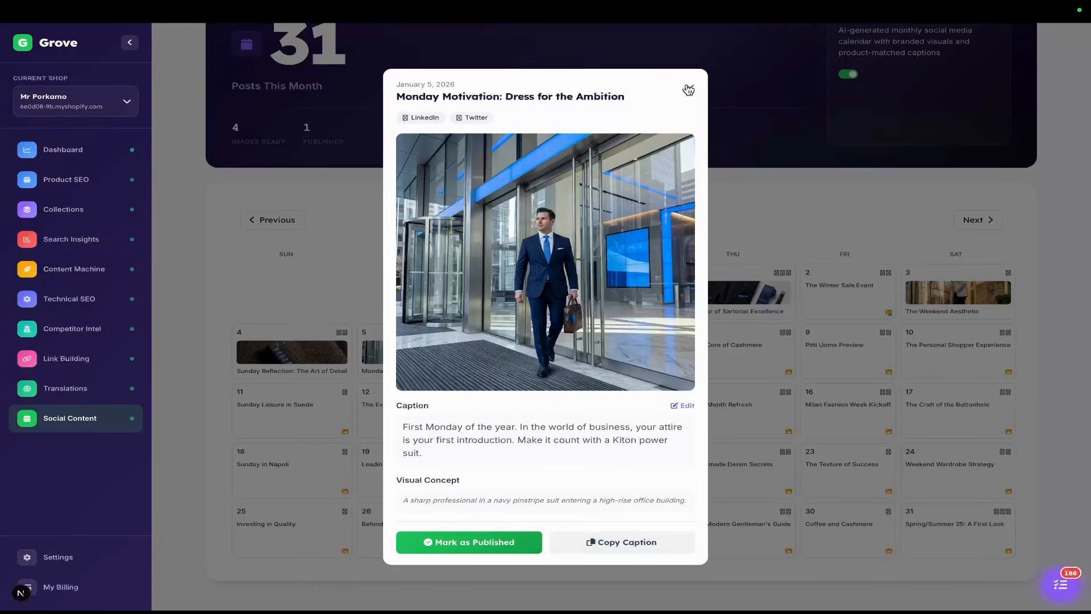
click(273, 220)
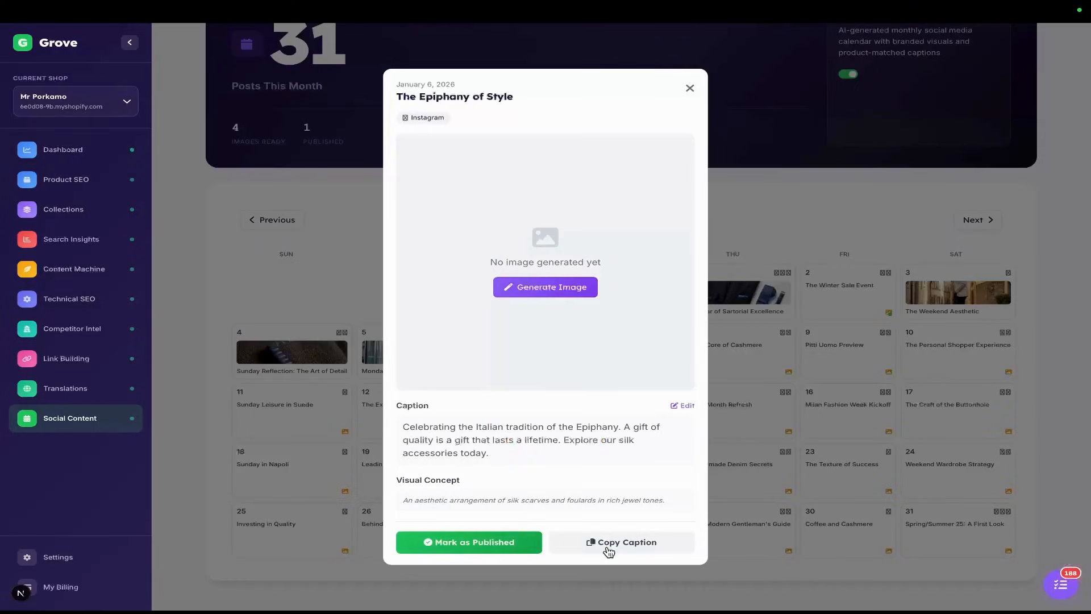
- Generate the silk-scarves image for 'The Epiphany of Style' post, then return to the whiteboard
click(545, 286)
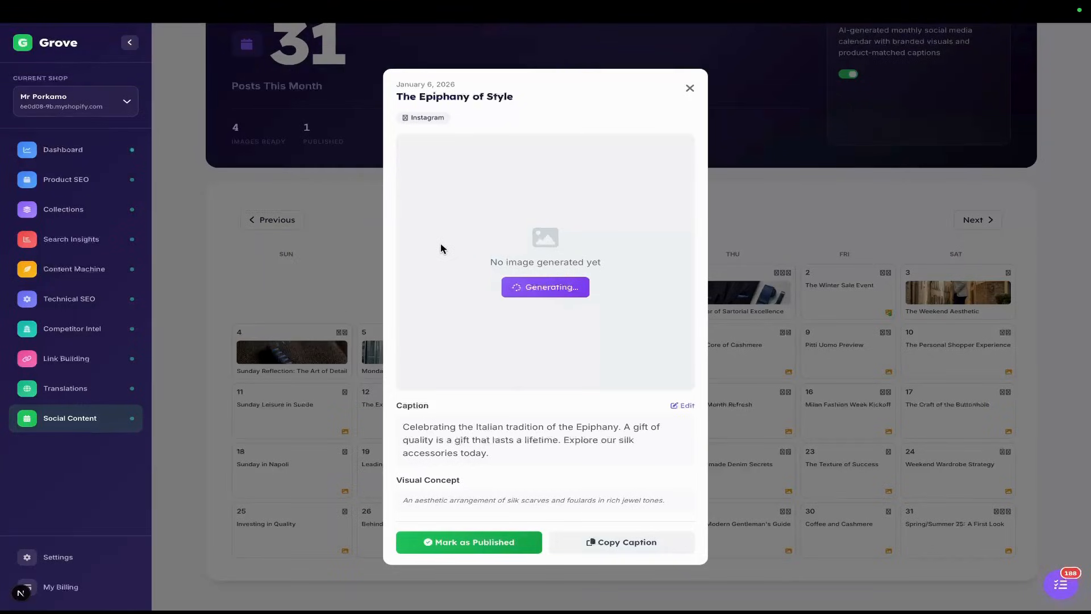
mouse_move(436, 253)
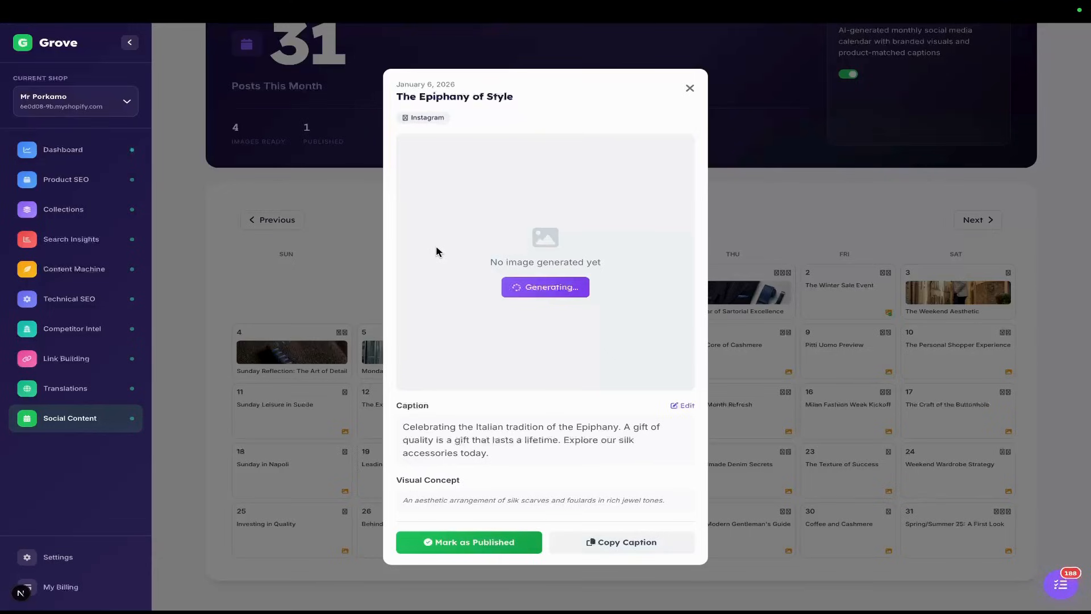
mouse_move(498, 306)
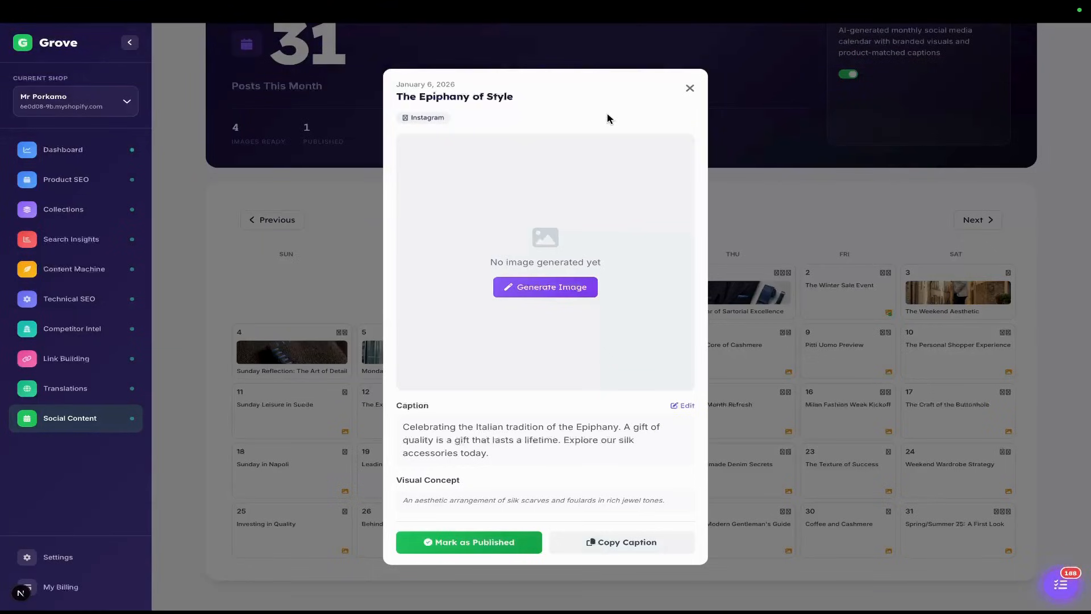
click(545, 287)
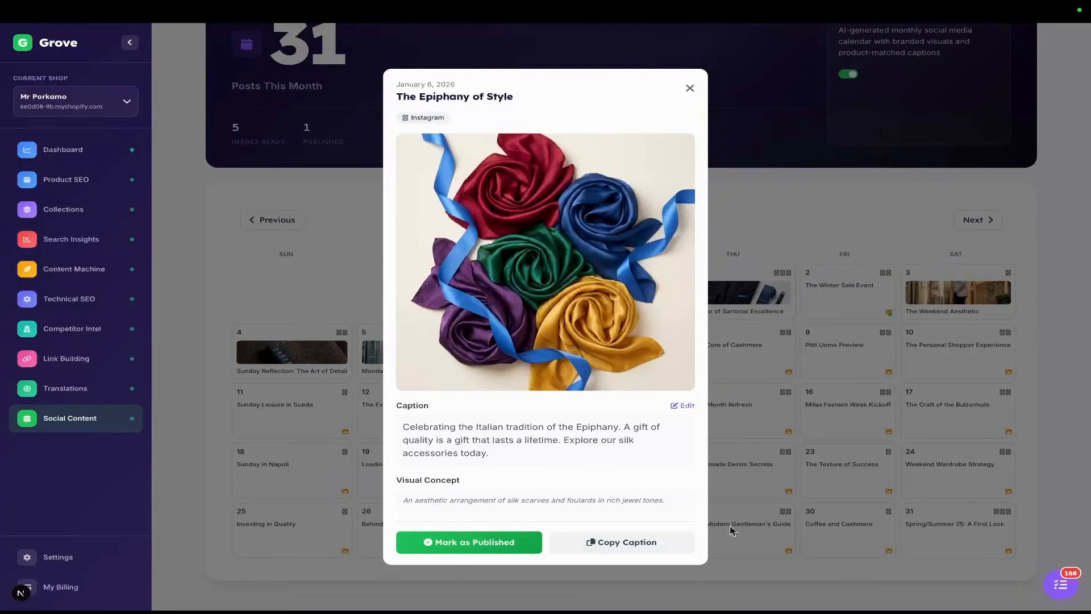
mouse_move(571, 240)
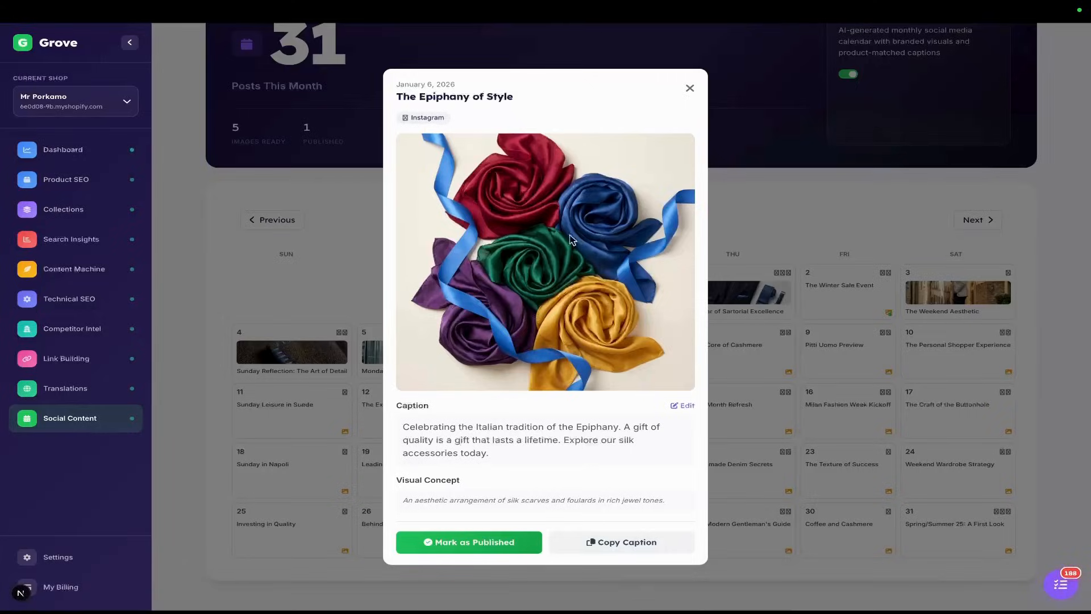
click(689, 87)
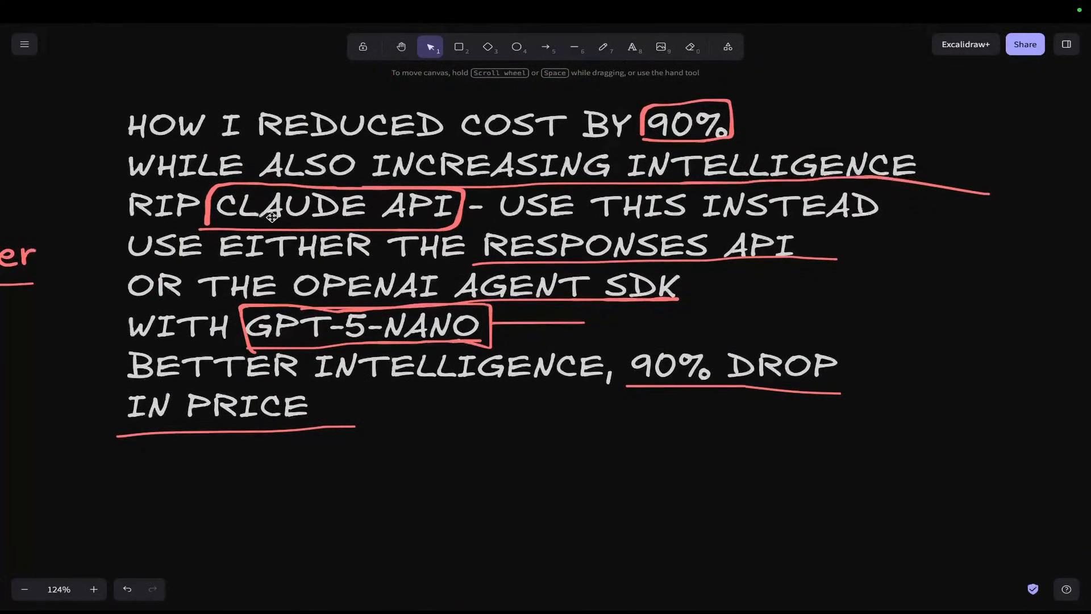
- Draw red bracket lines from OPENAI AGENT SDK and label them 'cheap models'
click(602, 47)
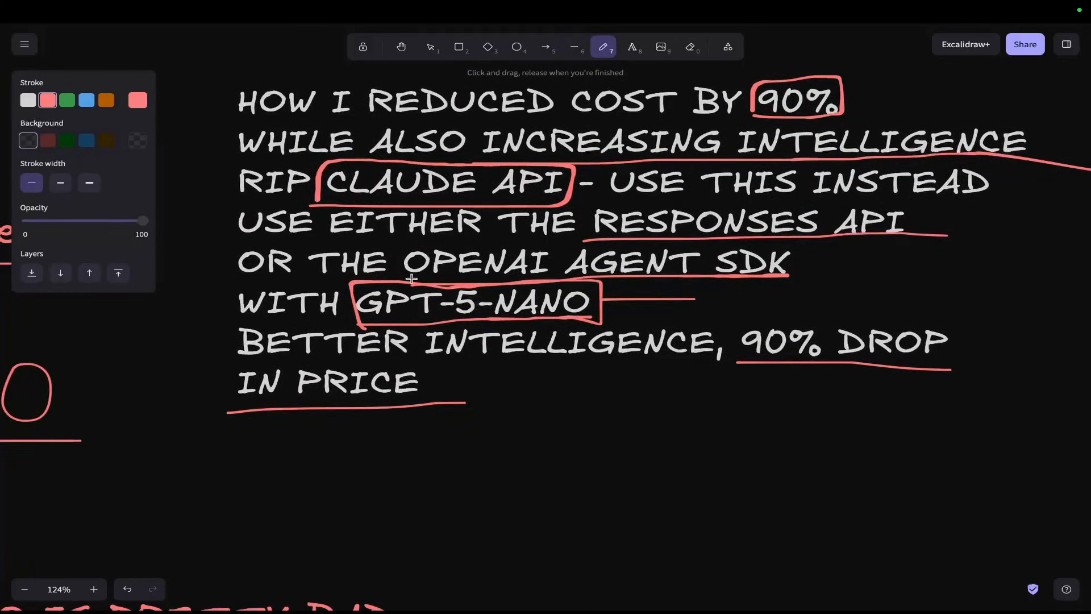
drag(400, 268, 880, 239)
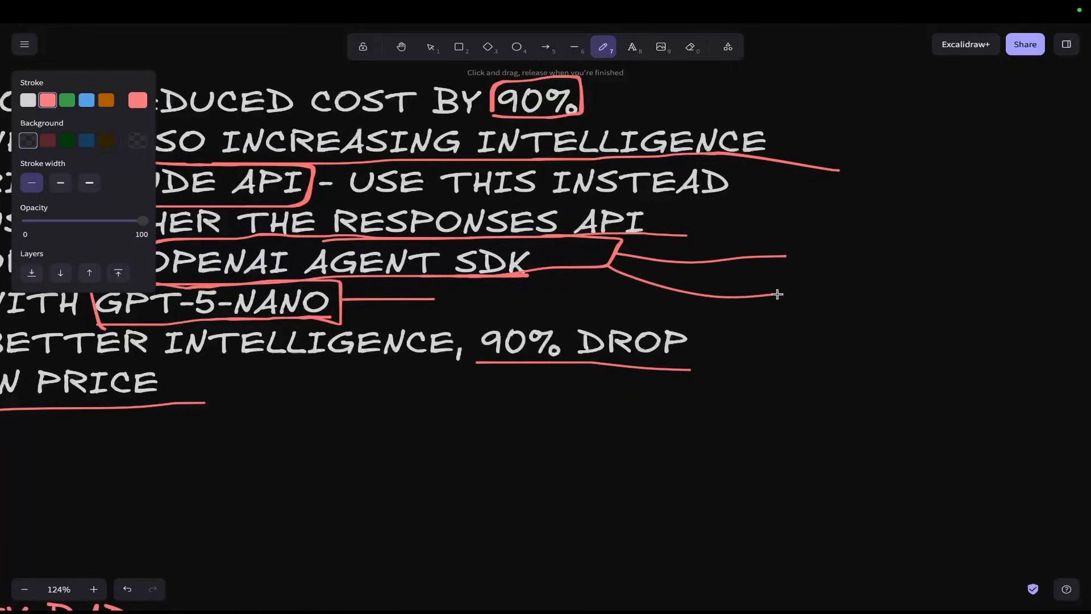
click(631, 47)
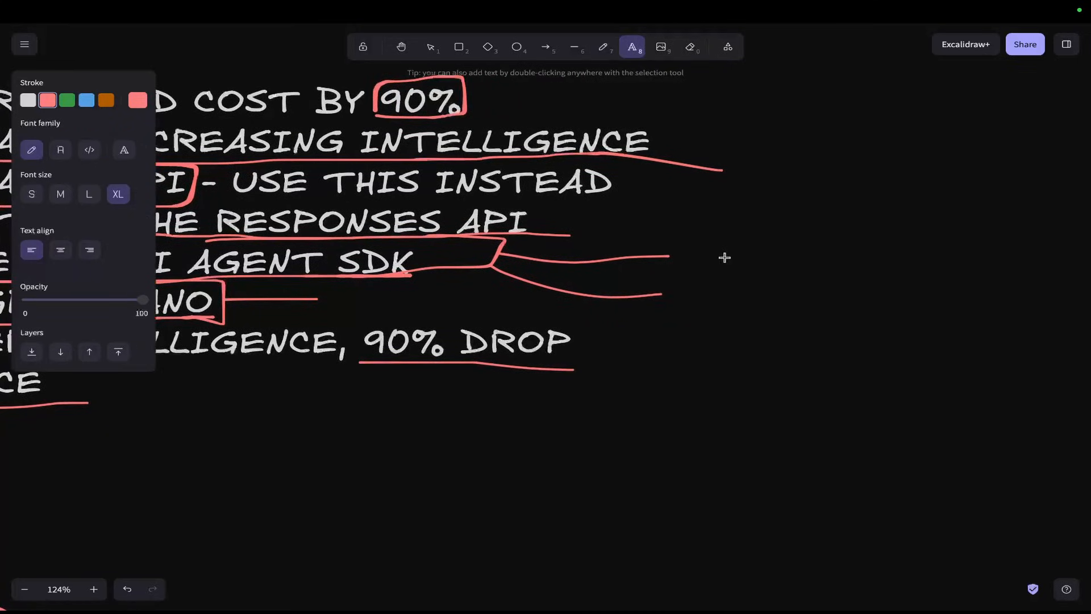
text(cheap models)
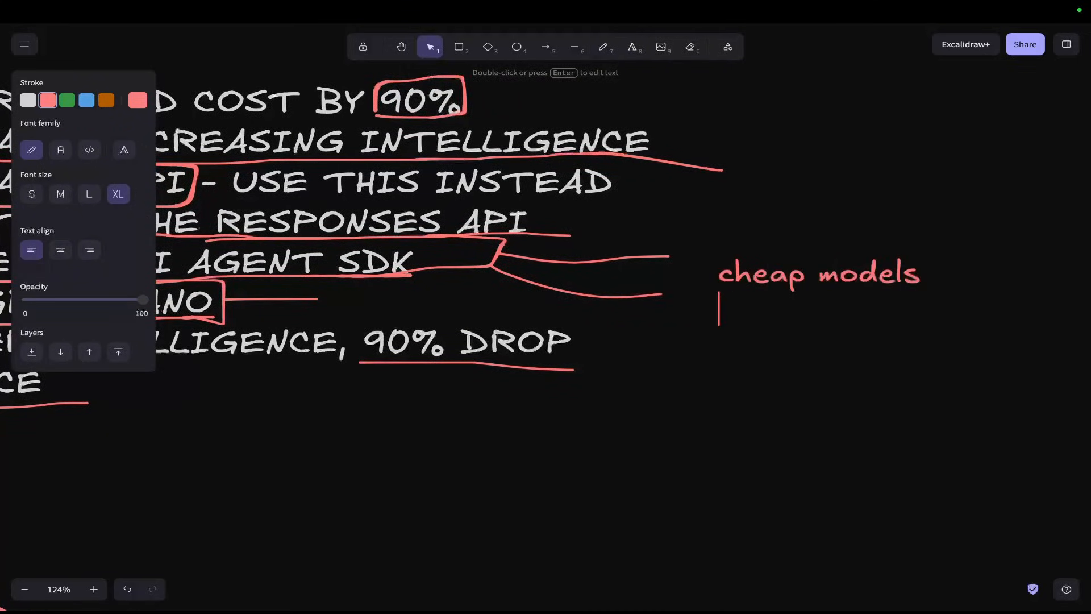
- List the cheap models: haiku 4.5, gemini 3 flash, and edit in 'gpt 5 nano' first
text(haiku 4.5)
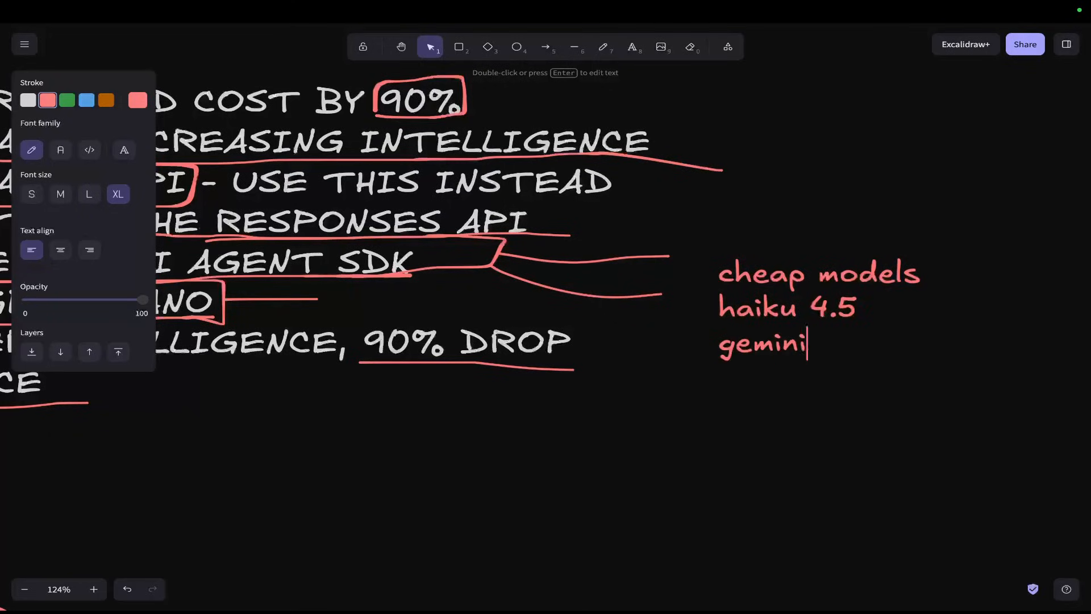
text(3 flash)
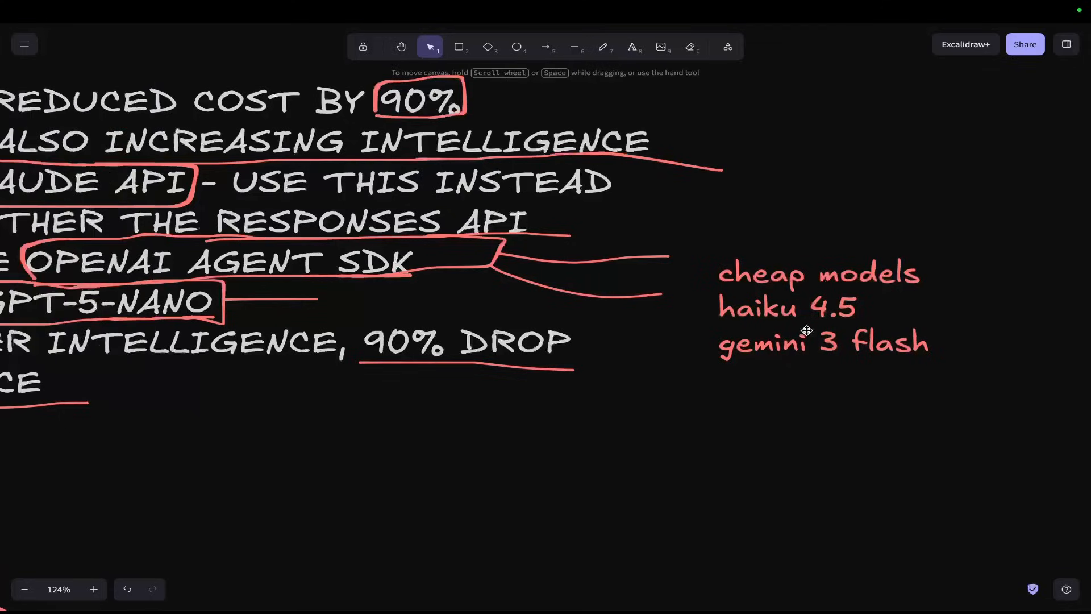
double_click(800, 292)
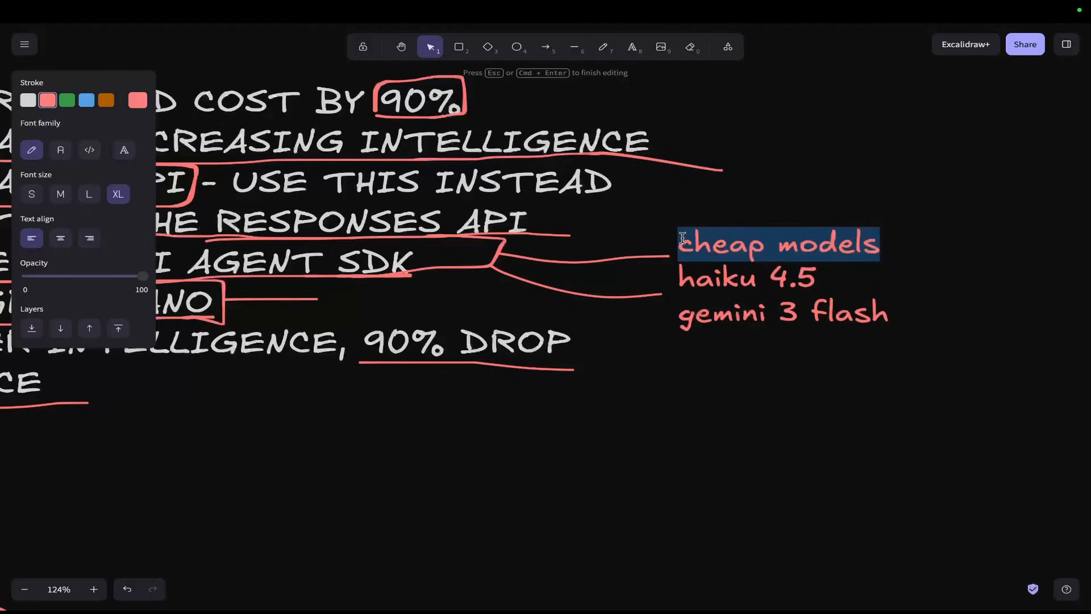
text(gpt 5 nano)
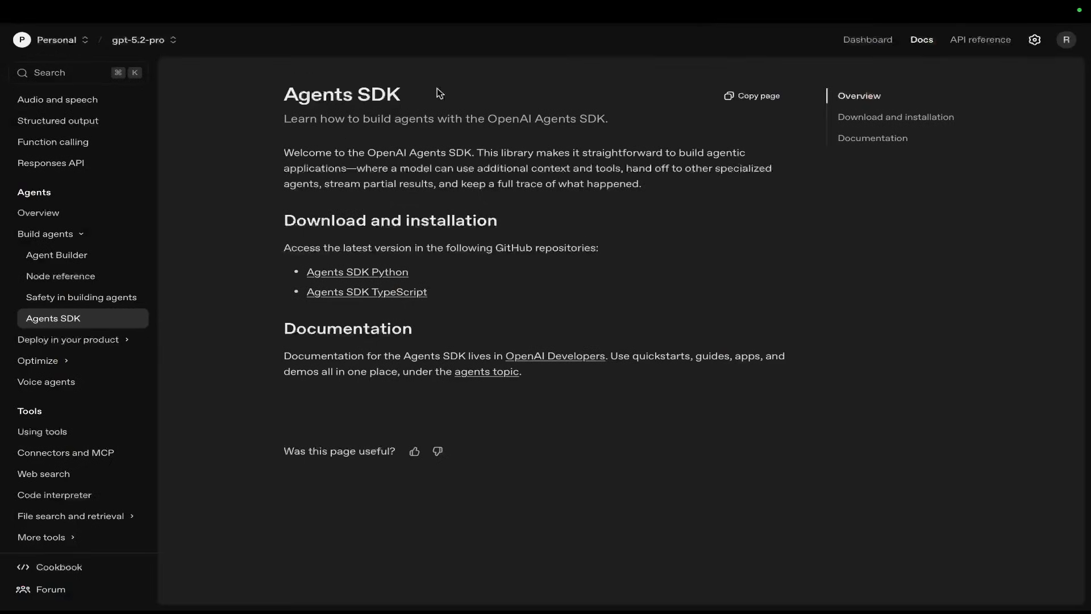
mouse_move(63, 342)
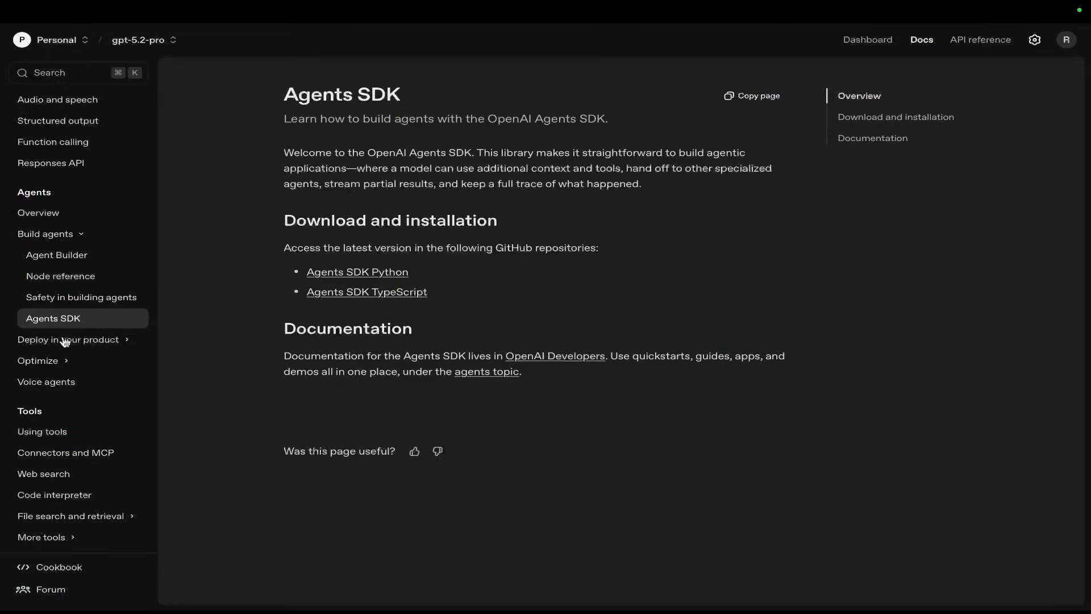
scroll(down, 3)
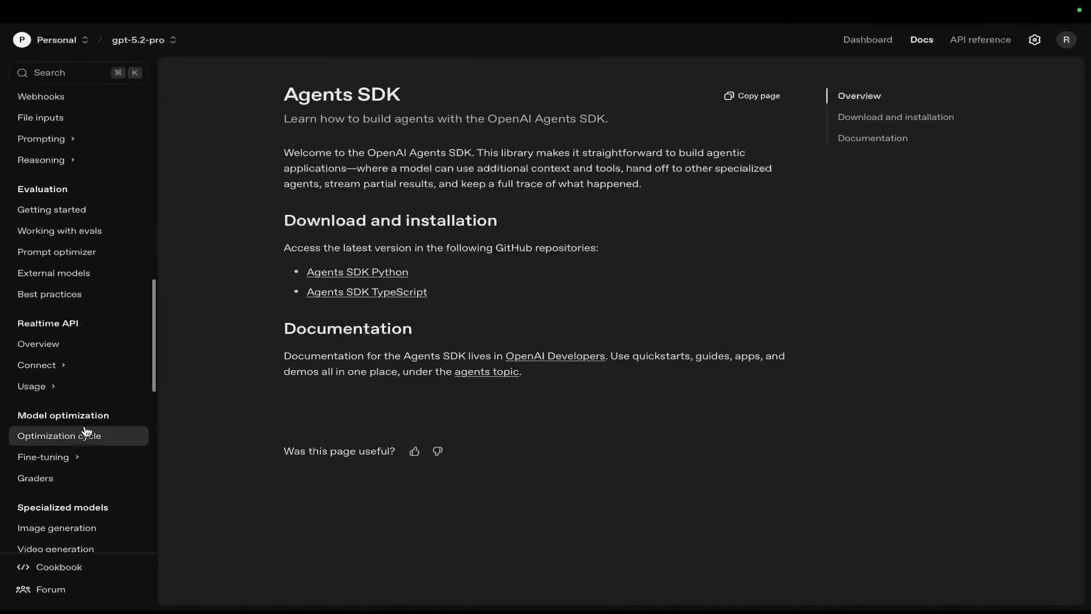
scroll(down, 3)
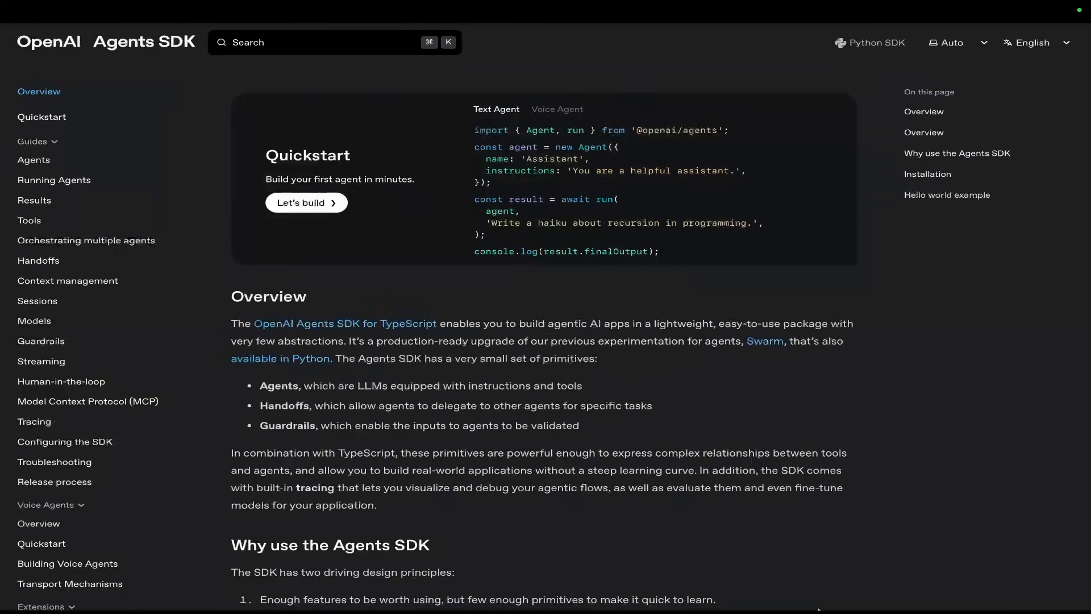
- Scroll the docs sidebar and open 'Use any model with the AI SDK' under Extensions
scroll(down, 3)
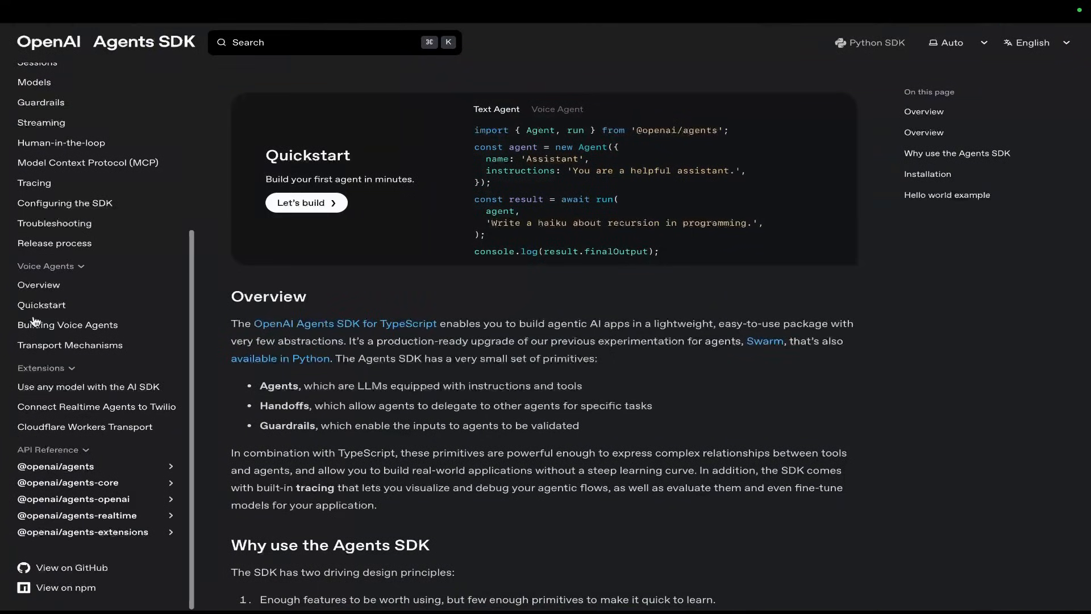
scroll(down, 3)
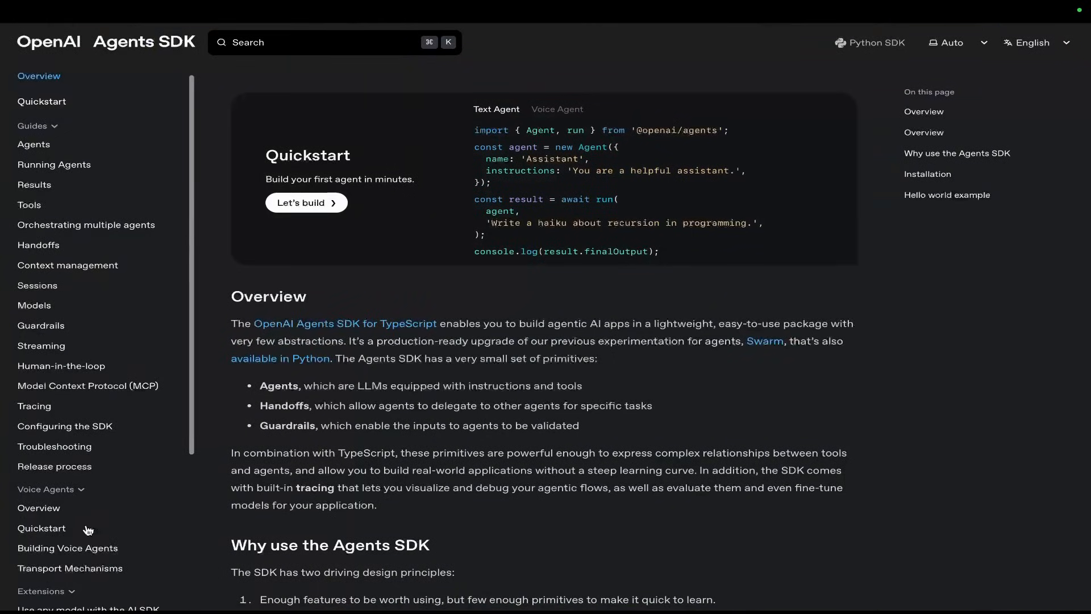
mouse_move(91, 576)
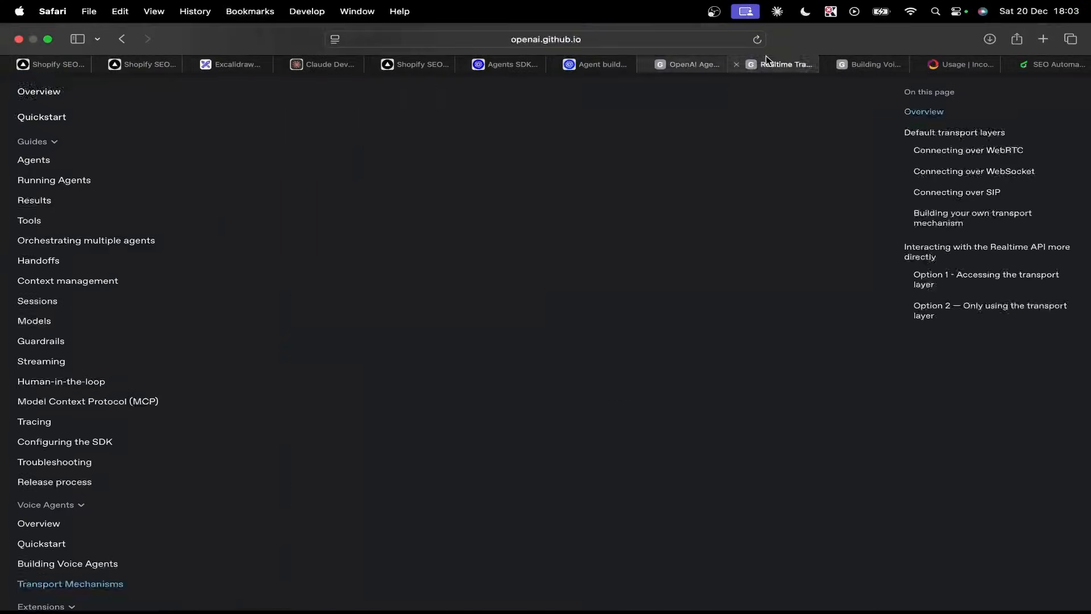
scroll(down, 3)
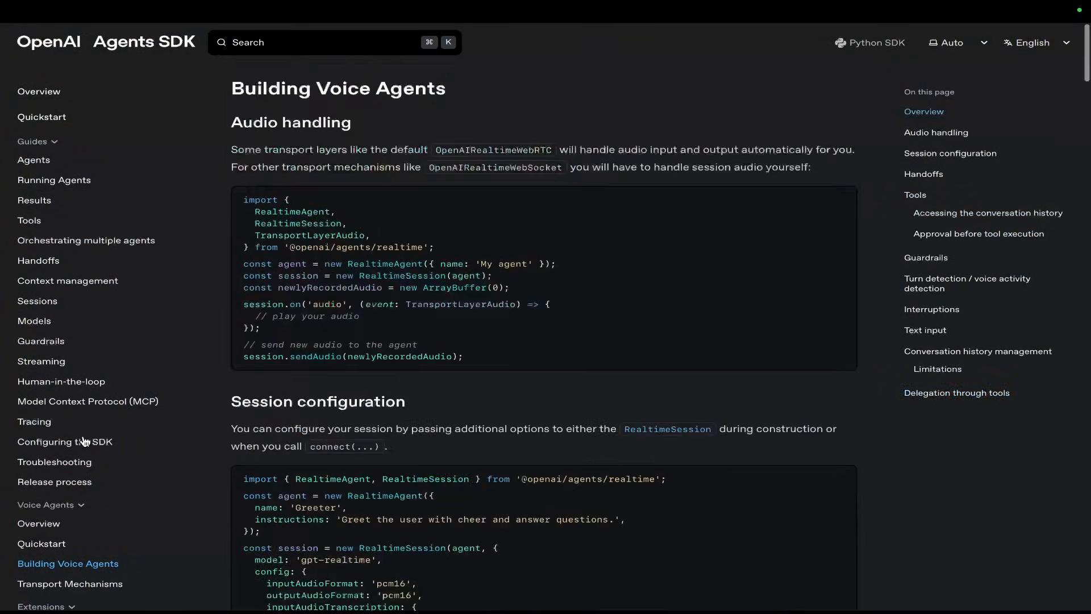
scroll(down, 3)
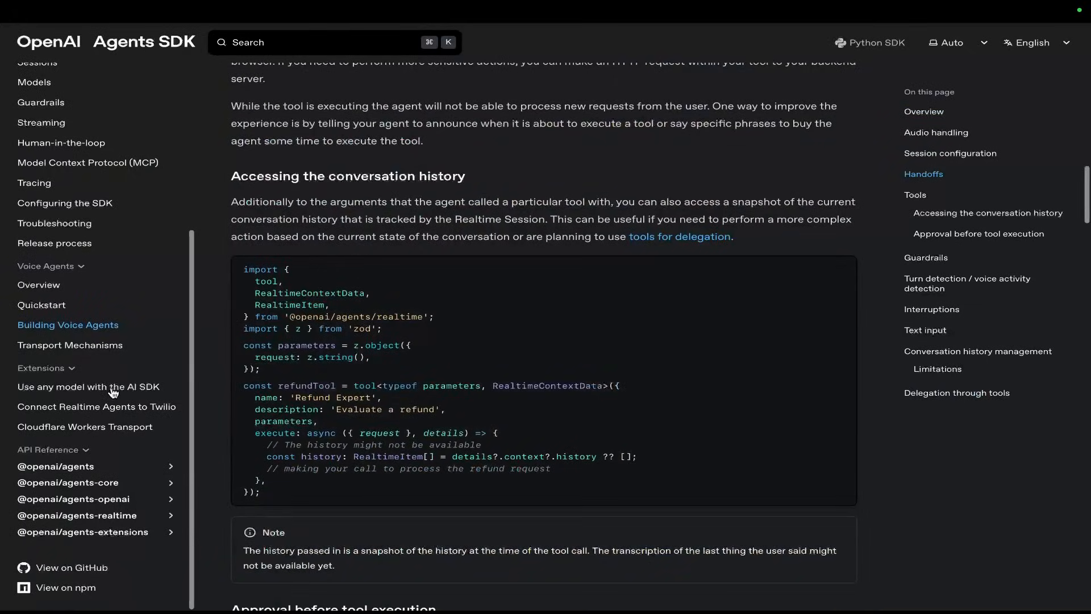
click(87, 387)
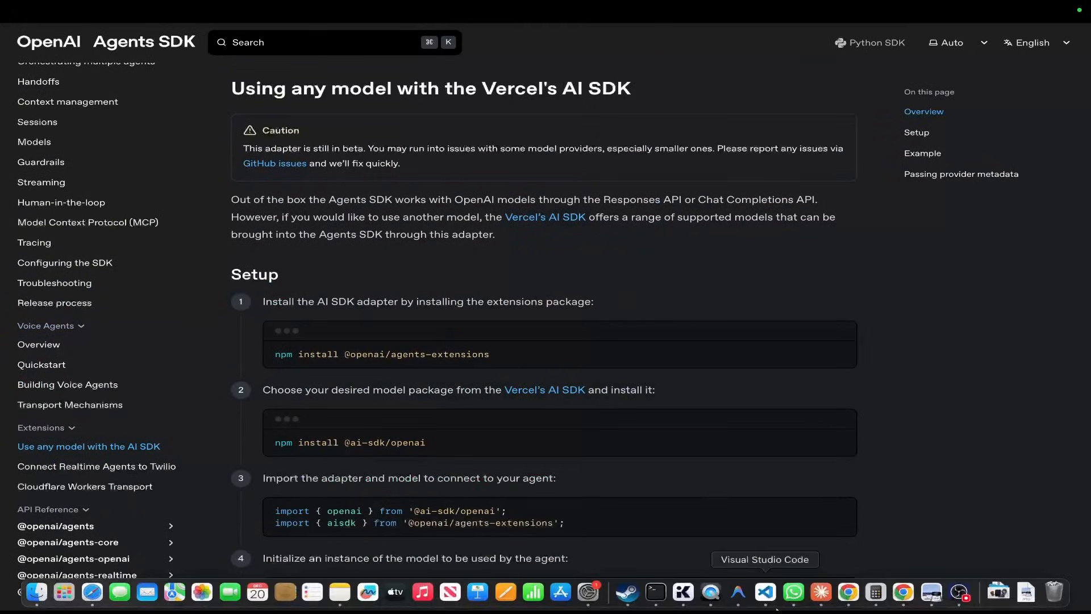
- Scroll through the Vercel AI SDK guide down to its provider metadata section
scroll(down, 3)
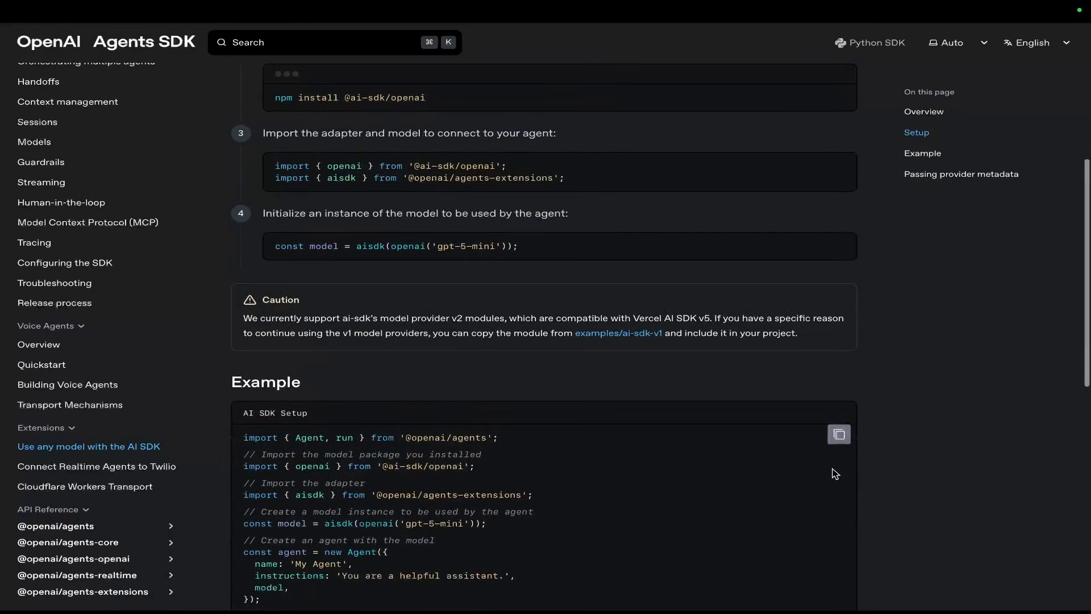
scroll(down, 3)
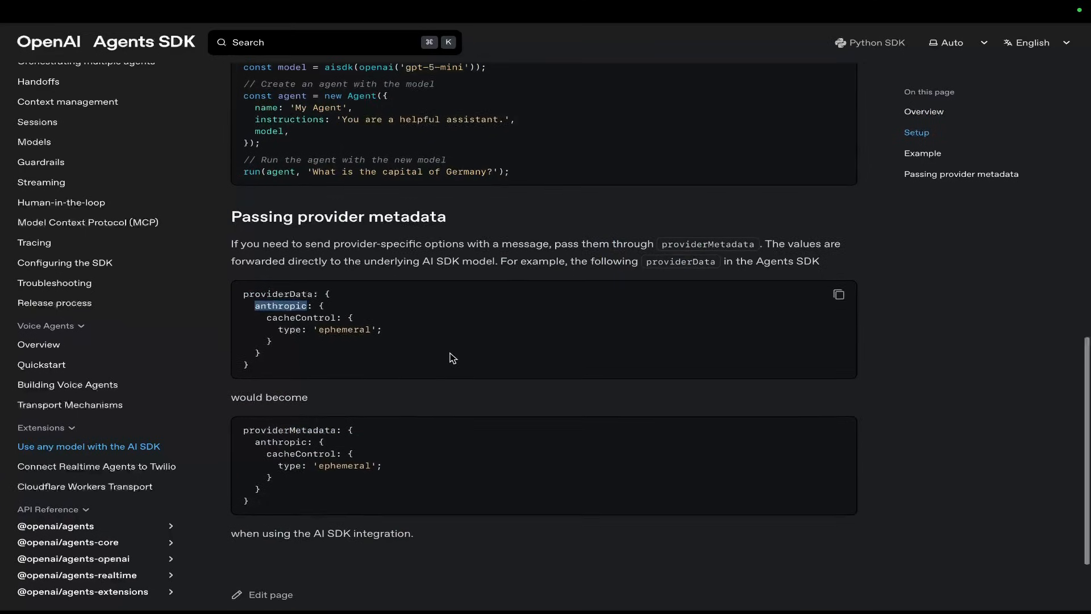
scroll(down, 3)
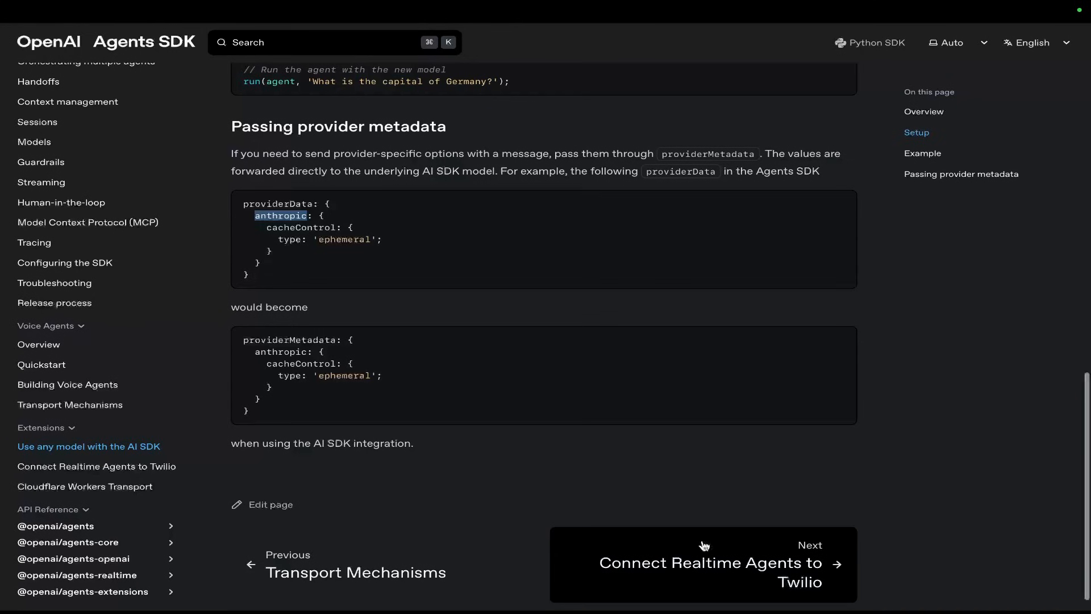
scroll(down, 3)
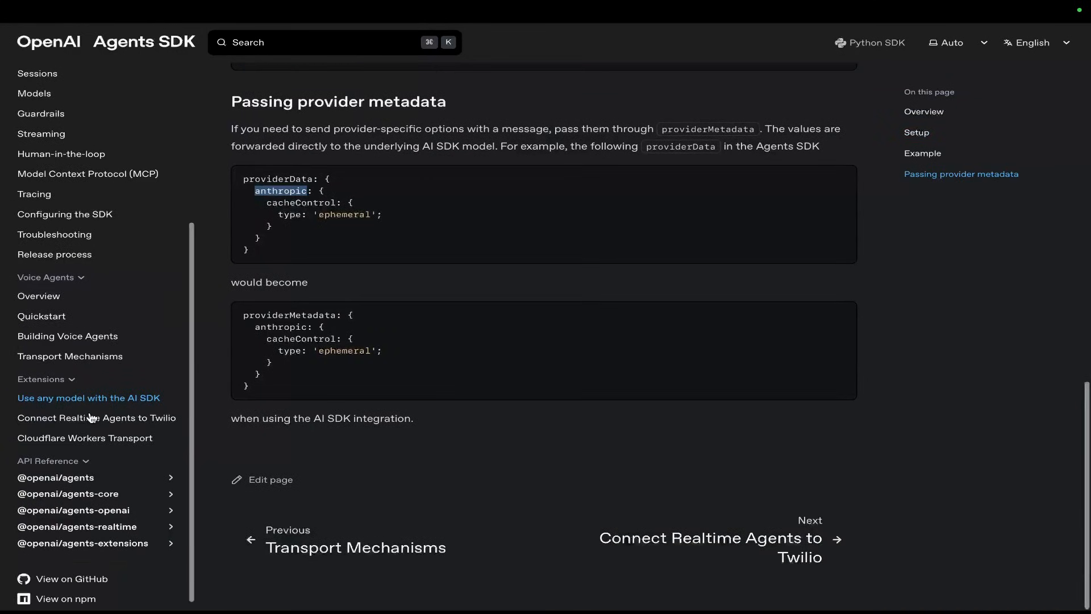
mouse_move(84, 441)
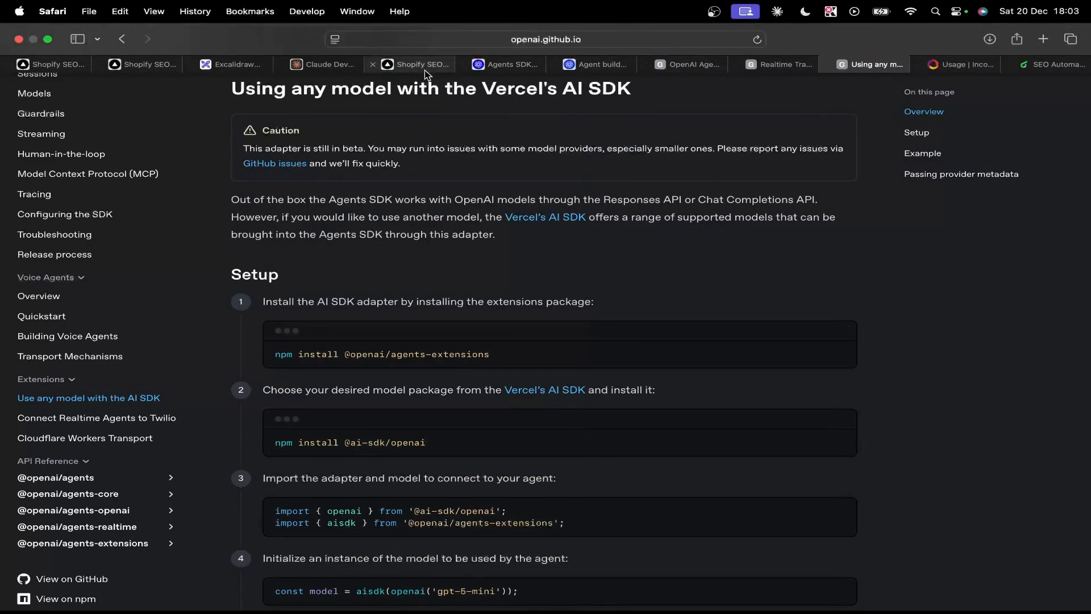
- Return to Excalidraw and draw a red freehand bracket from GPT-5-NANO around the lines below
click(236, 64)
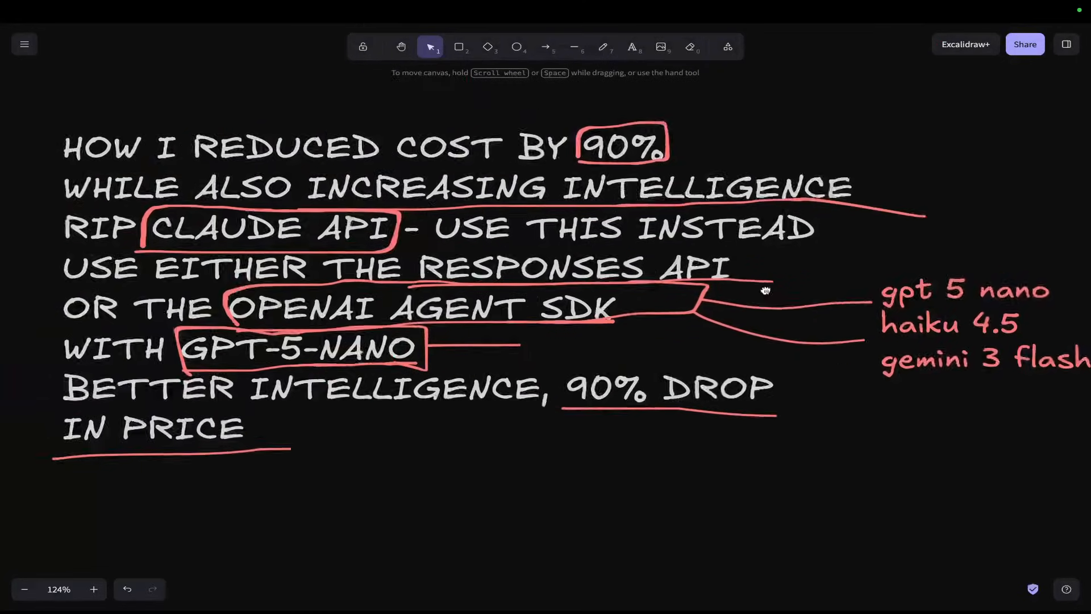
click(602, 46)
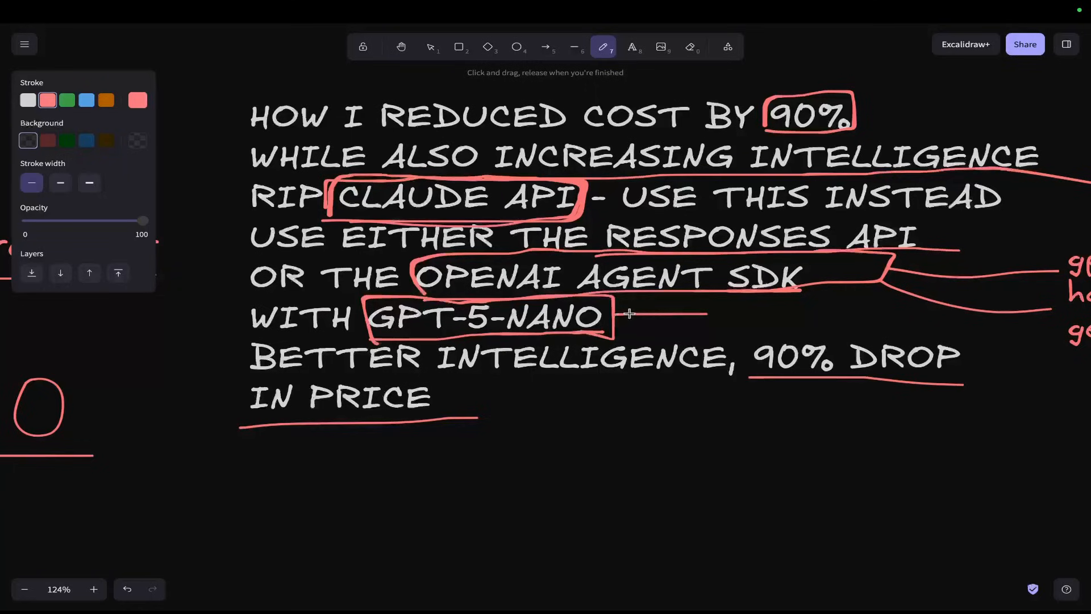
scroll(down, 3)
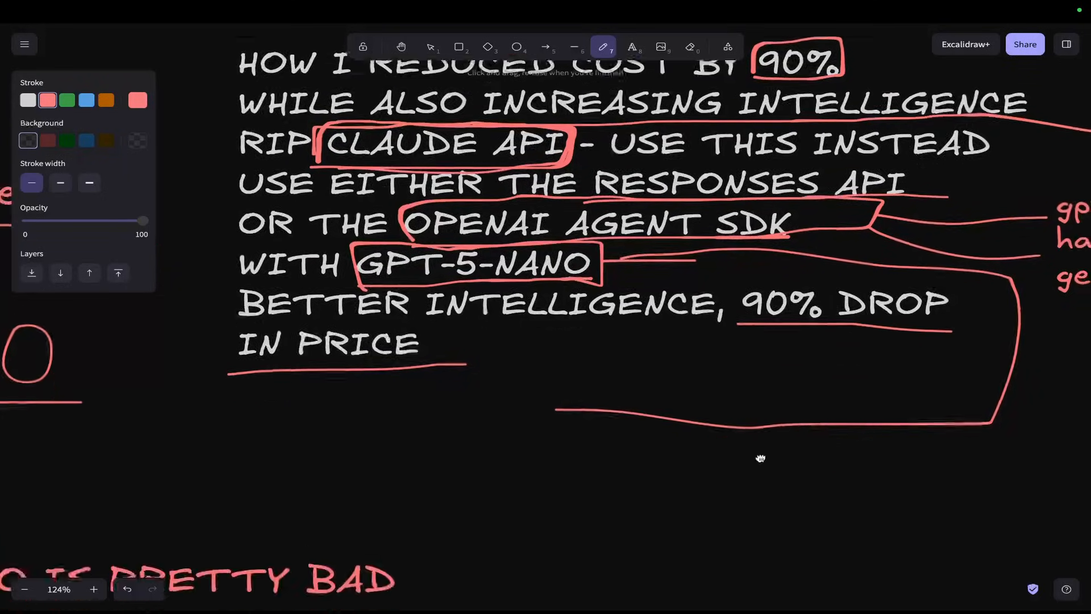
- Glance at the Agent Builder and Agents SDK tabs, then come back to the Excalidraw drawing
click(595, 64)
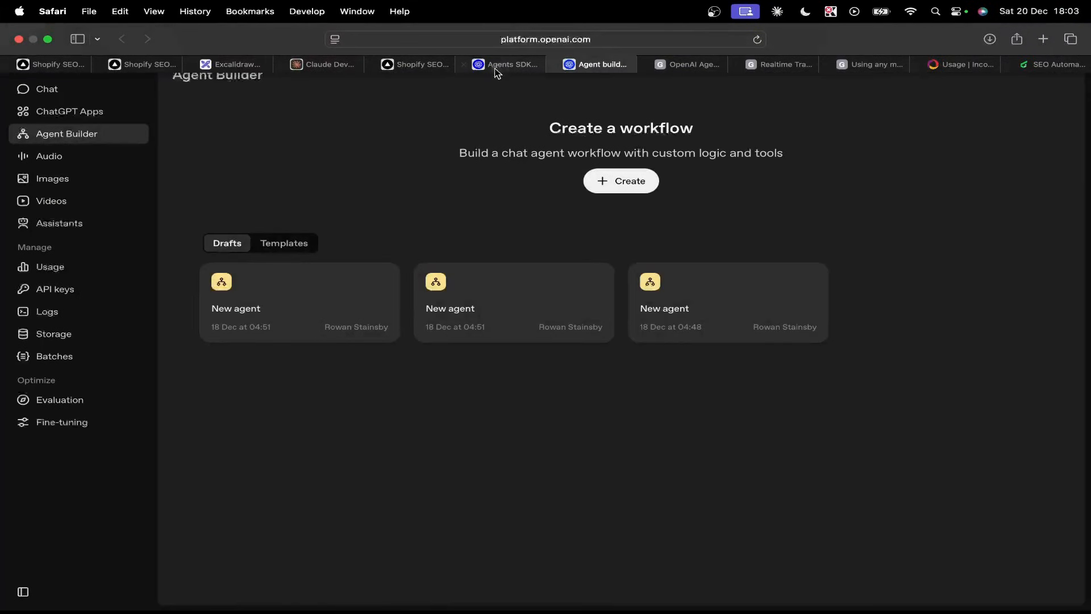
click(507, 64)
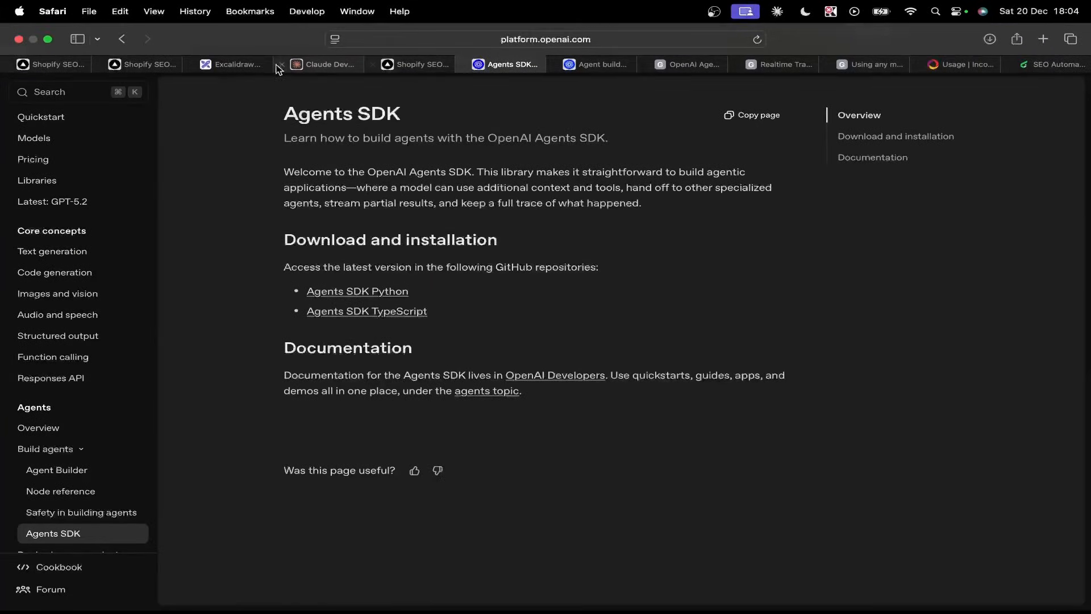
click(232, 64)
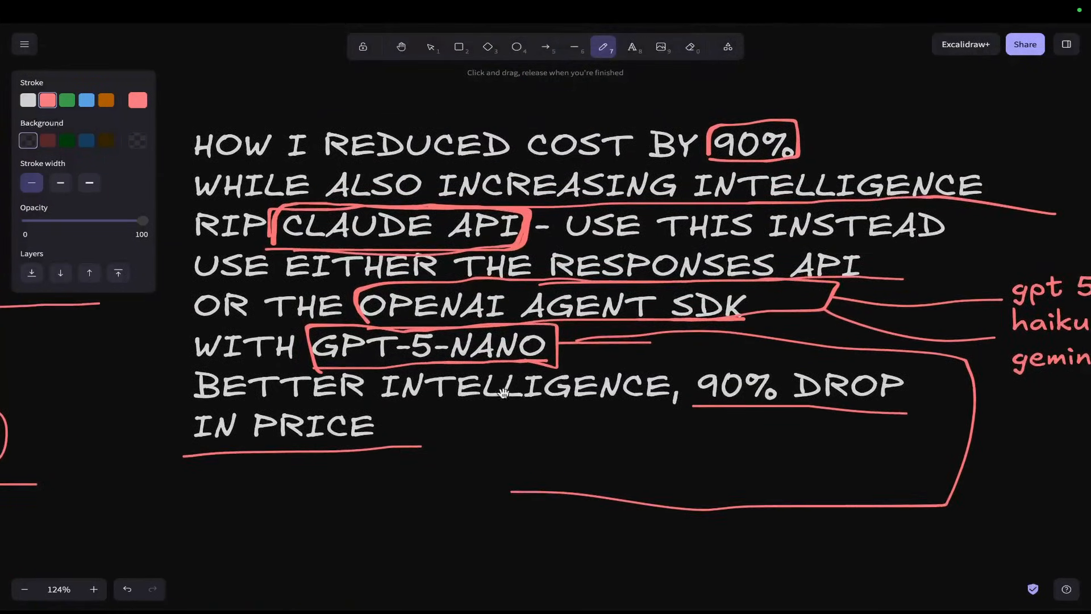